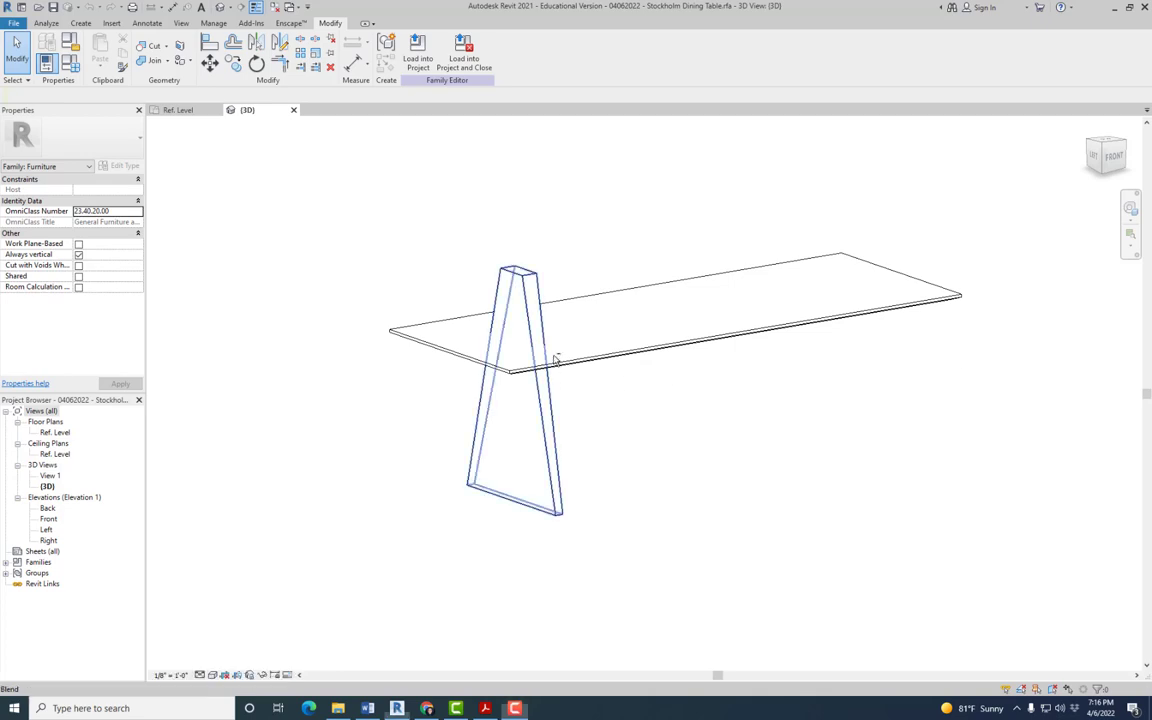
Set the leg blend's Second End to -0' 1" and orbit to check it sits under the top
{"action": "left_click_drag", "start_coordinate": [555, 360], "coordinate": [700, 270]}
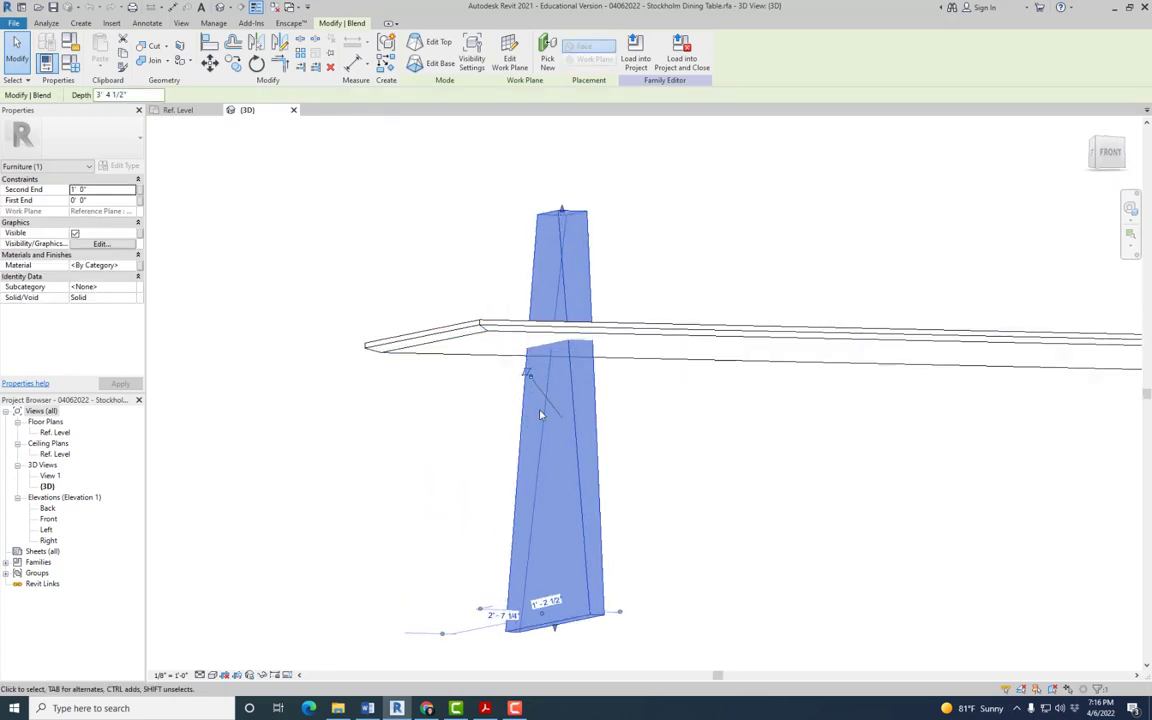
{"action": "left_click", "coordinate": [486, 708]}
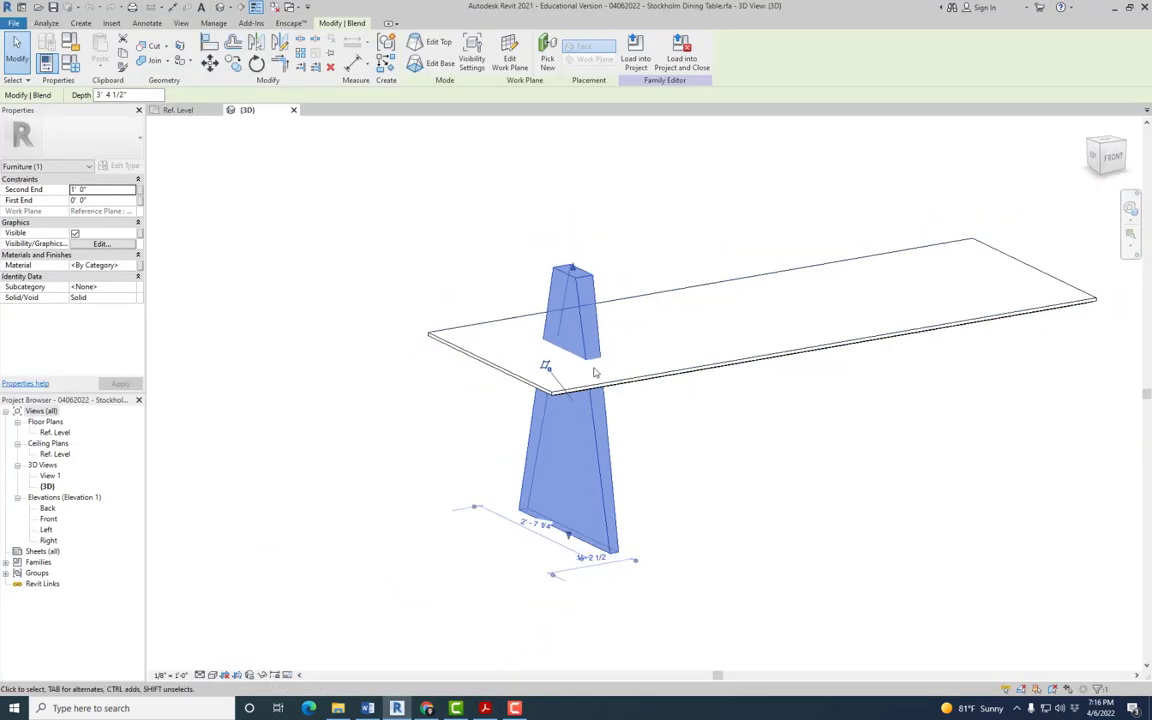
{"action": "left_click_drag", "start_coordinate": [595, 370], "coordinate": [600, 318]}
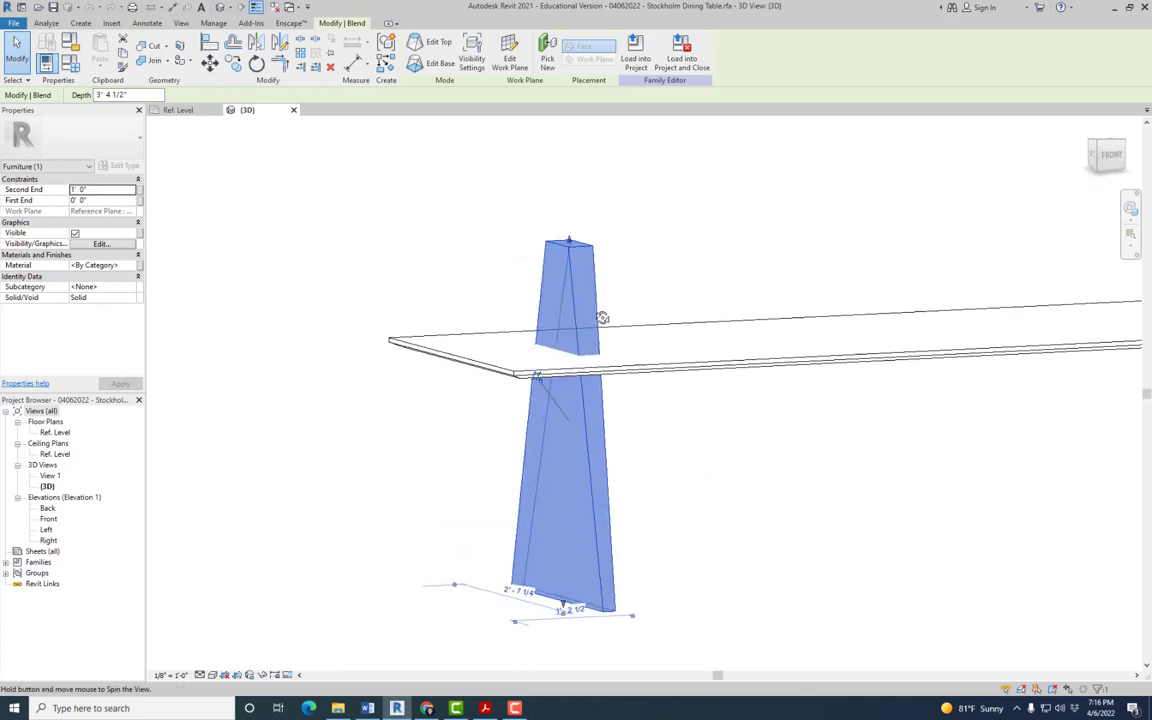
{"action": "left_click_drag", "start_coordinate": [603, 318], "coordinate": [775, 458]}
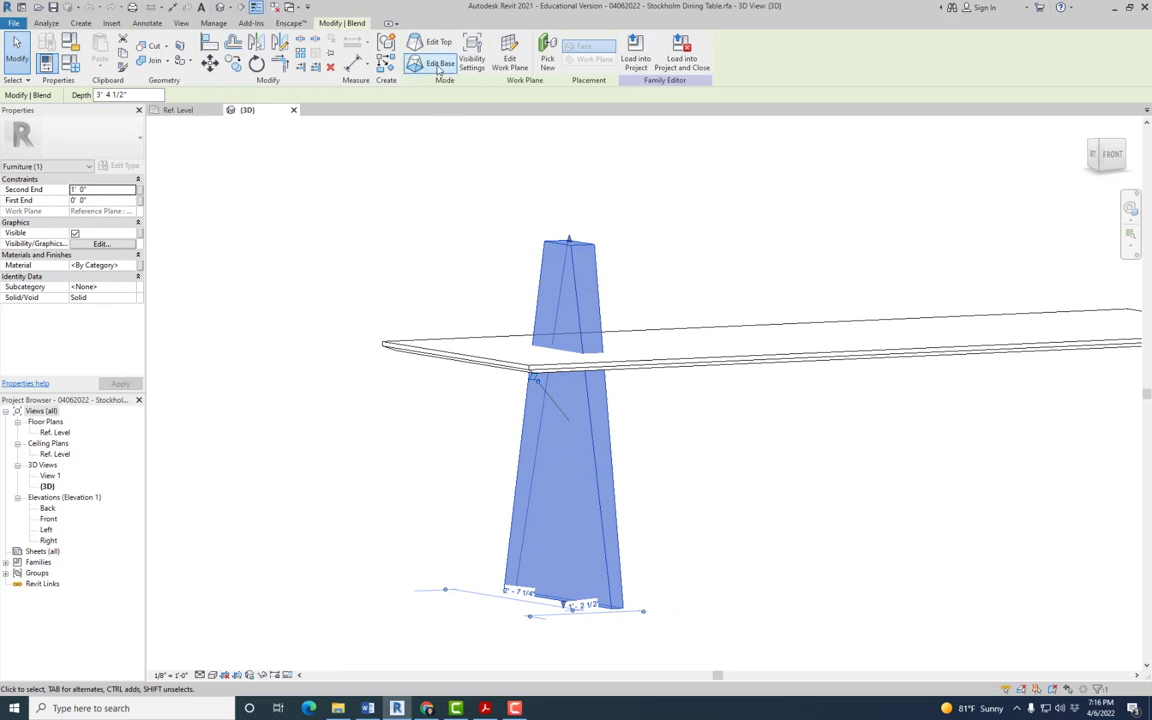
{"action": "mouse_move", "coordinate": [438, 62]}
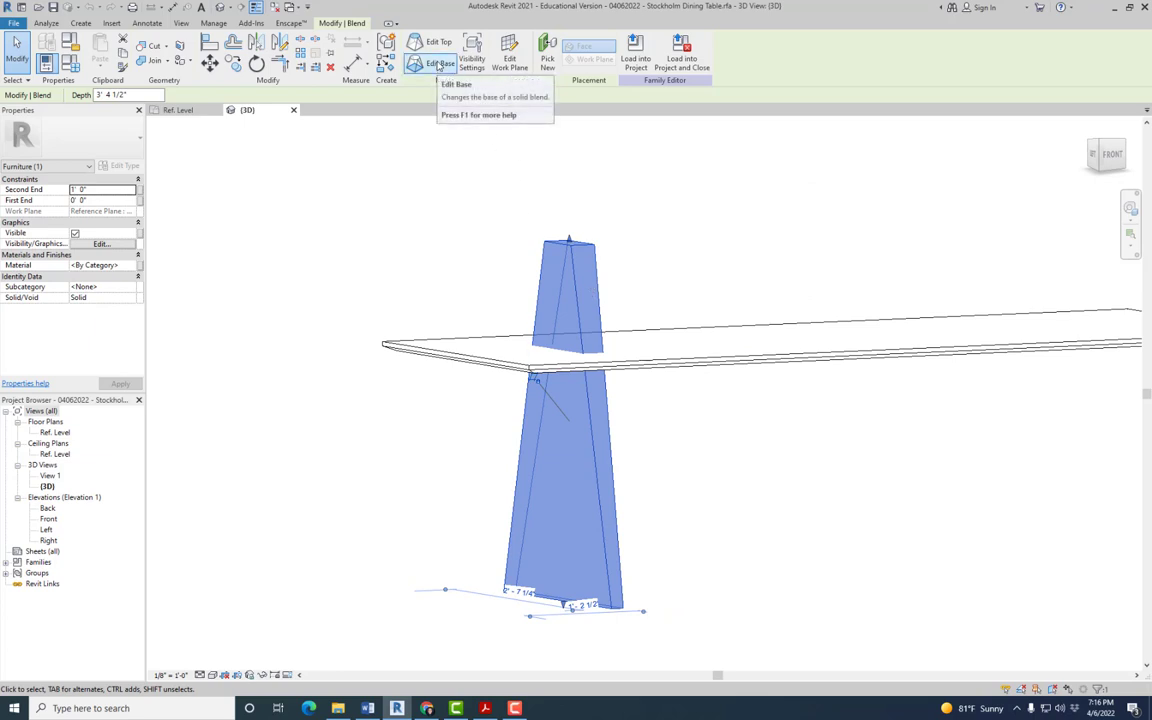
{"action": "mouse_move", "coordinate": [437, 45]}
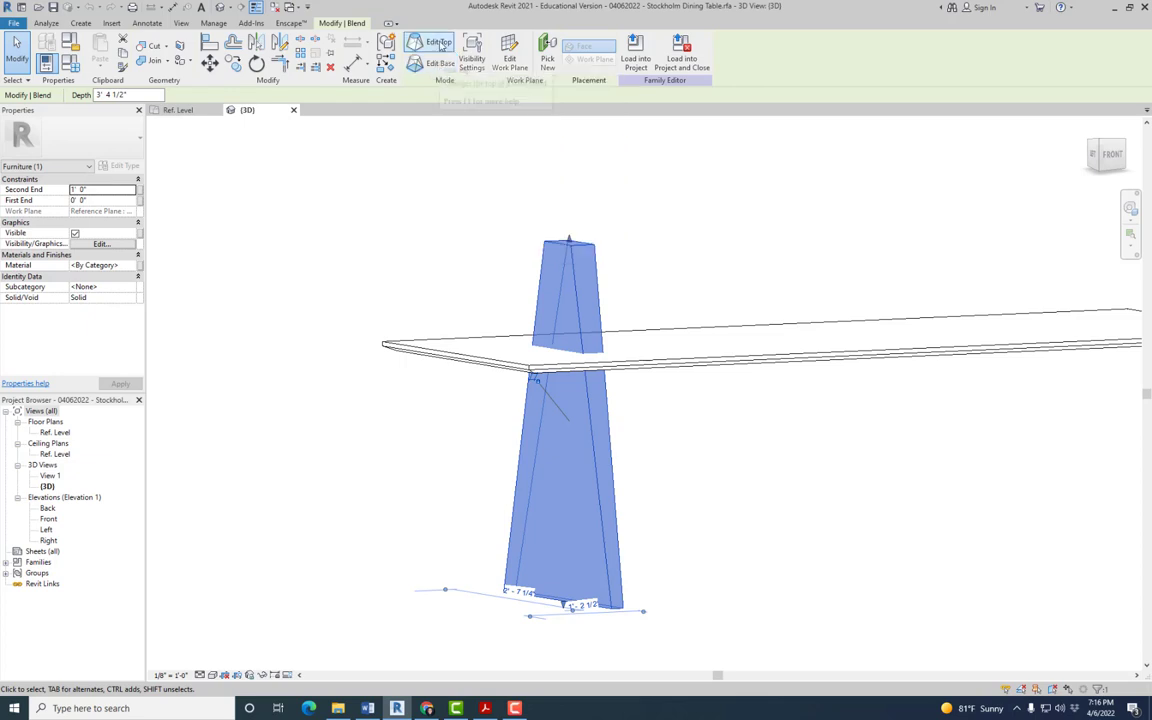
{"action": "mouse_move", "coordinate": [438, 63]}
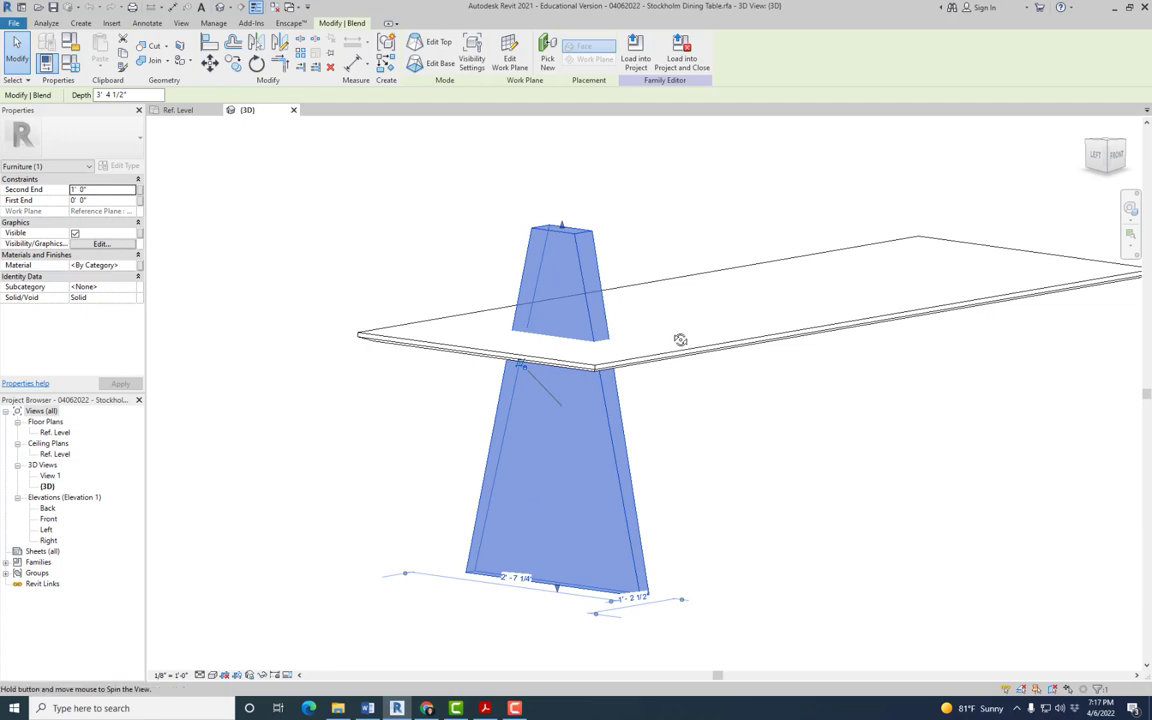
{"action": "left_click_drag", "start_coordinate": [680, 340], "coordinate": [625, 322]}
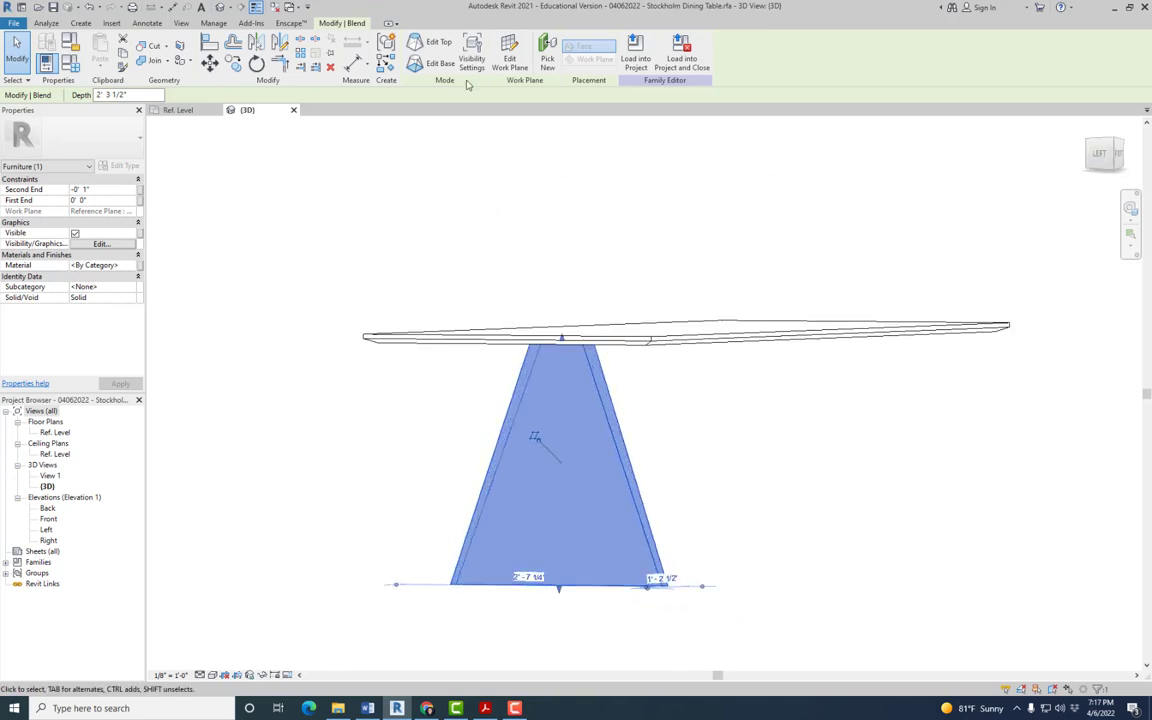
{"action": "mouse_move", "coordinate": [437, 42]}
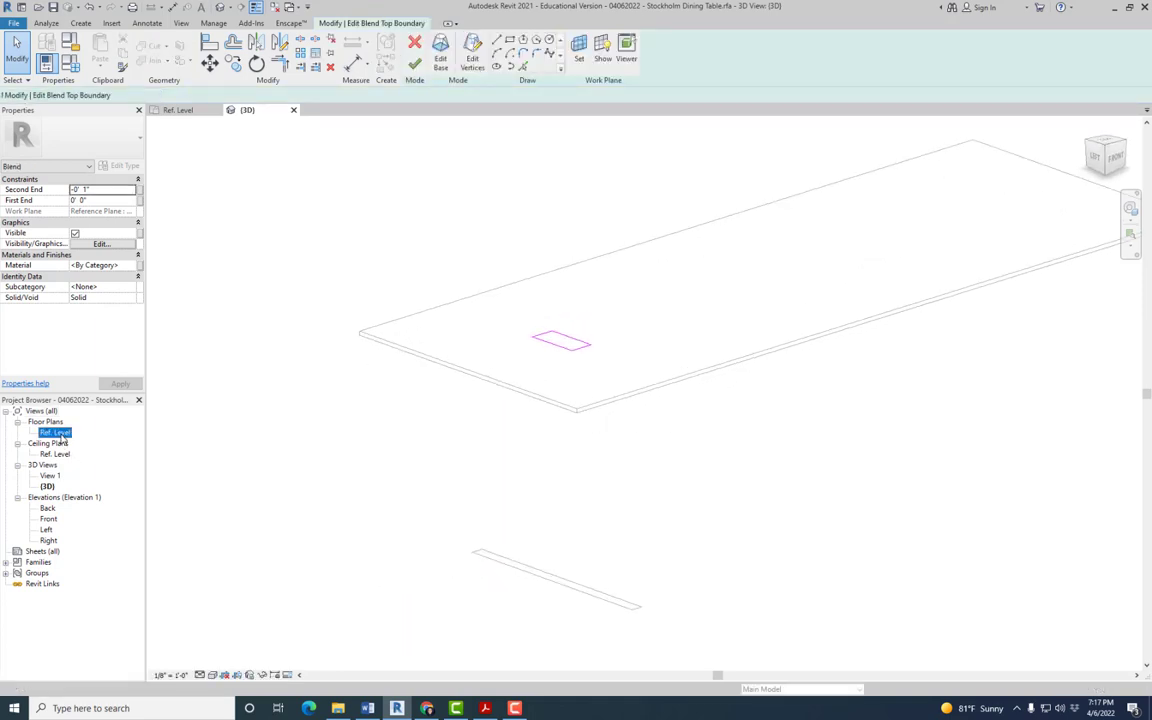
Review the leg's top boundary in the Ref. Level plan, then switch to editing its base outline
{"action": "double_click", "coordinate": [55, 432]}
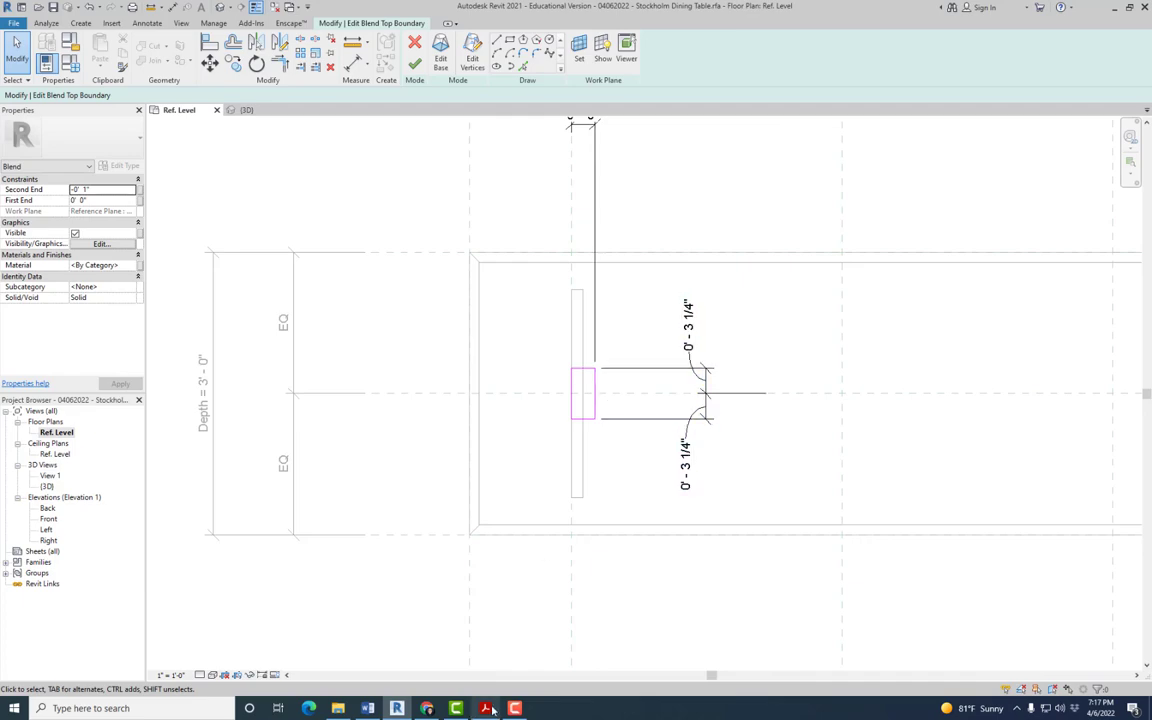
{"action": "left_click", "coordinate": [485, 708]}
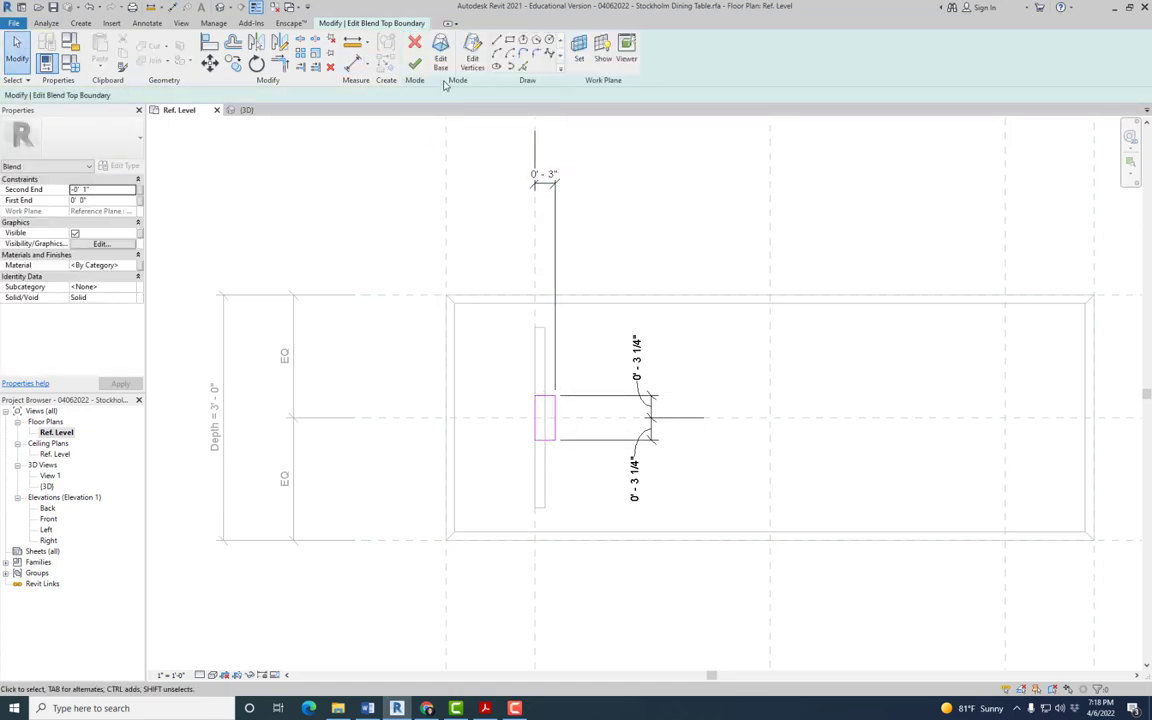
{"action": "left_click", "coordinate": [441, 43]}
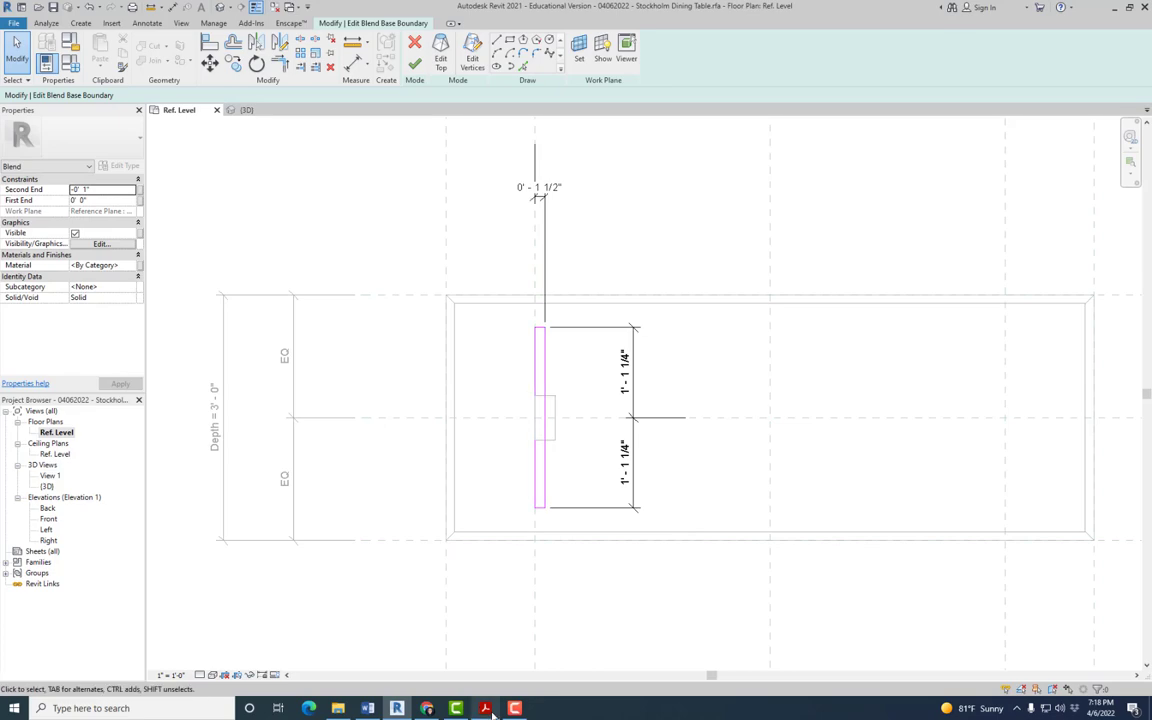
{"action": "left_click", "coordinate": [486, 708]}
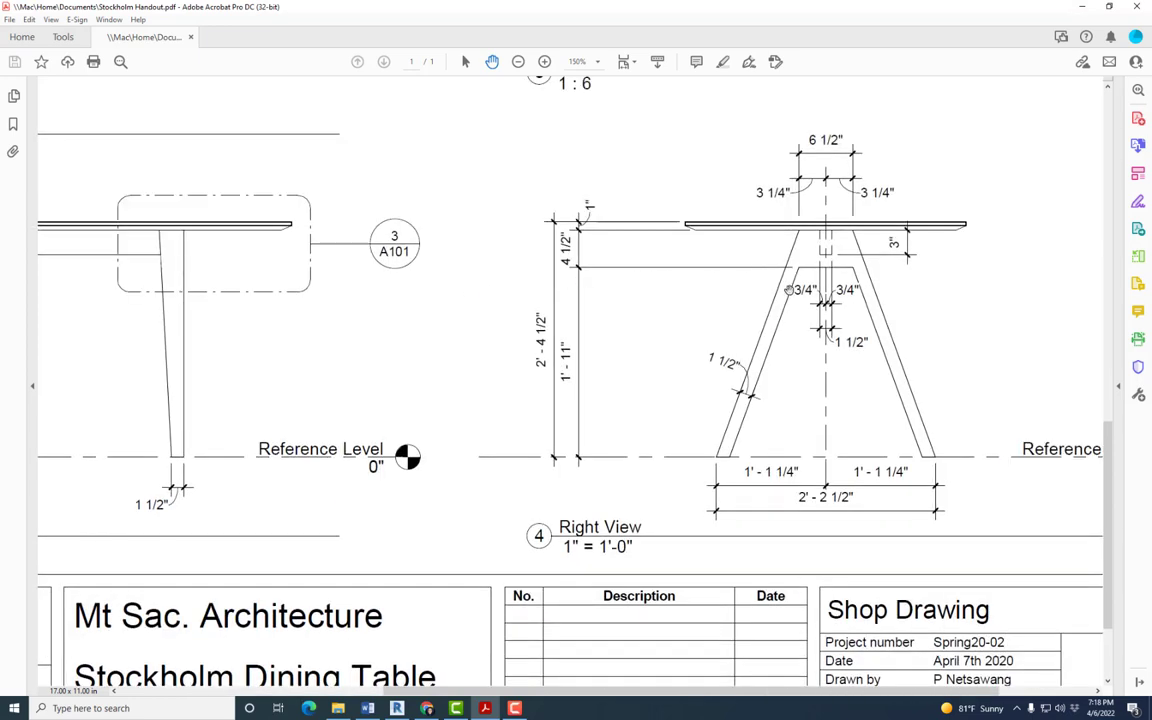
{"action": "mouse_move", "coordinate": [851, 432]}
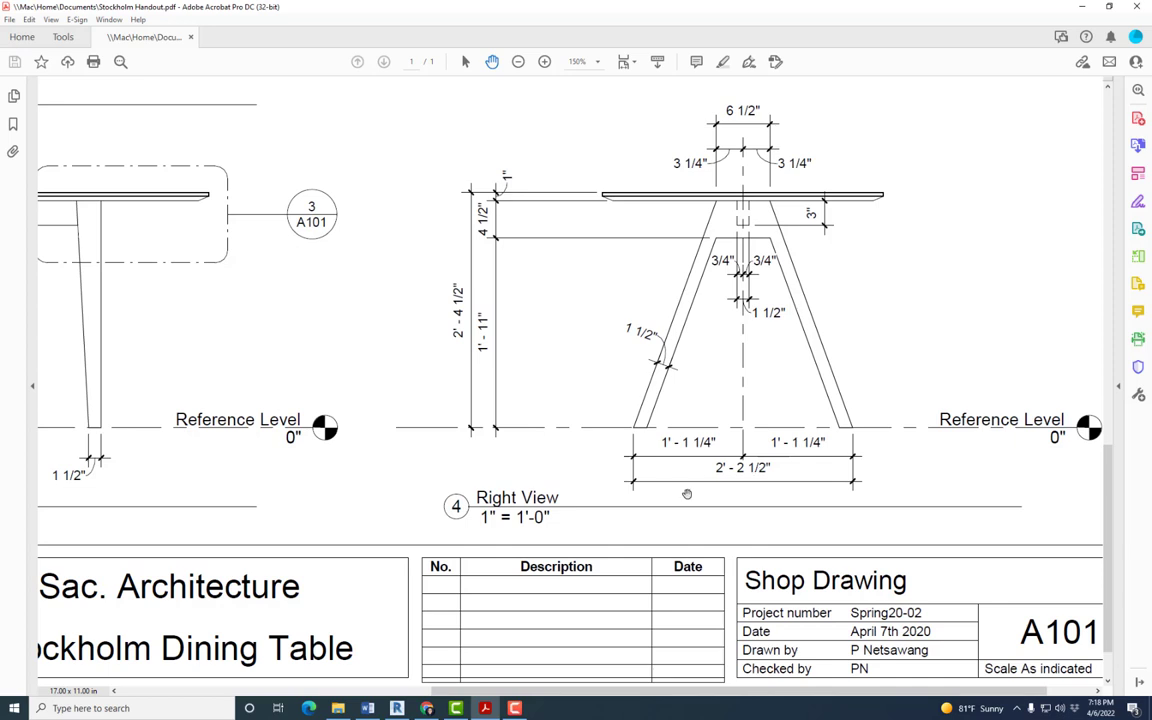
{"action": "left_click", "coordinate": [427, 708]}
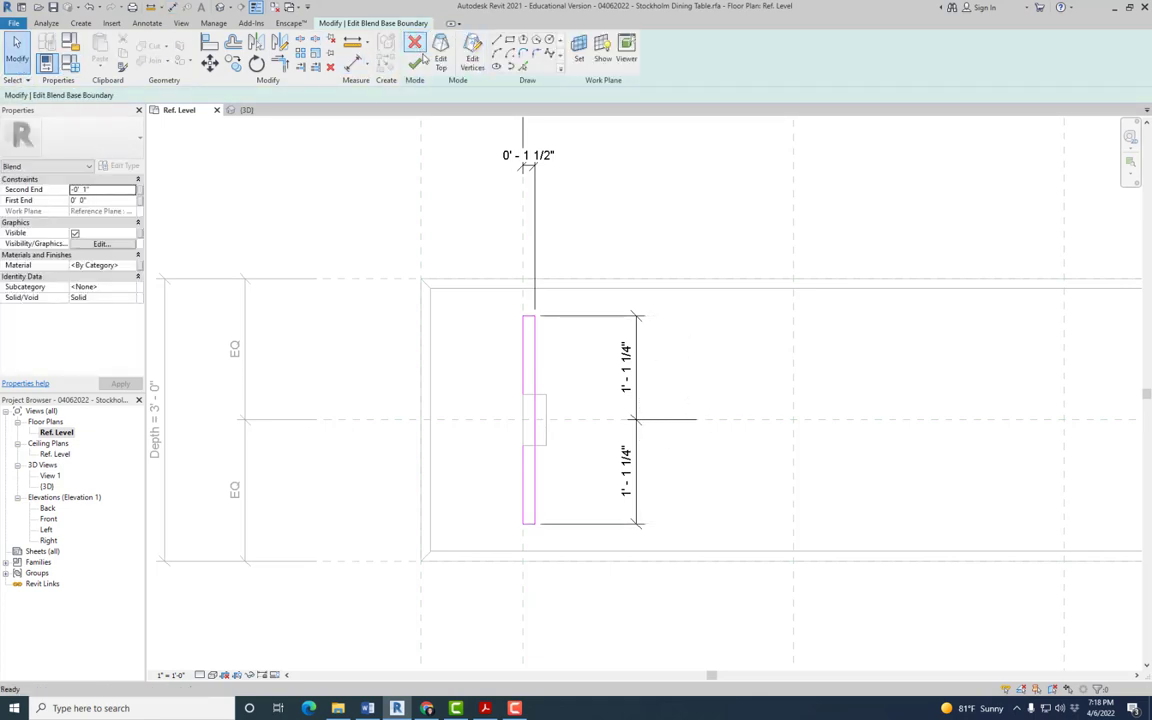
Finish the leg blend edit and orbit the 3D view to inspect the tapered leg
{"action": "left_click", "coordinate": [414, 42]}
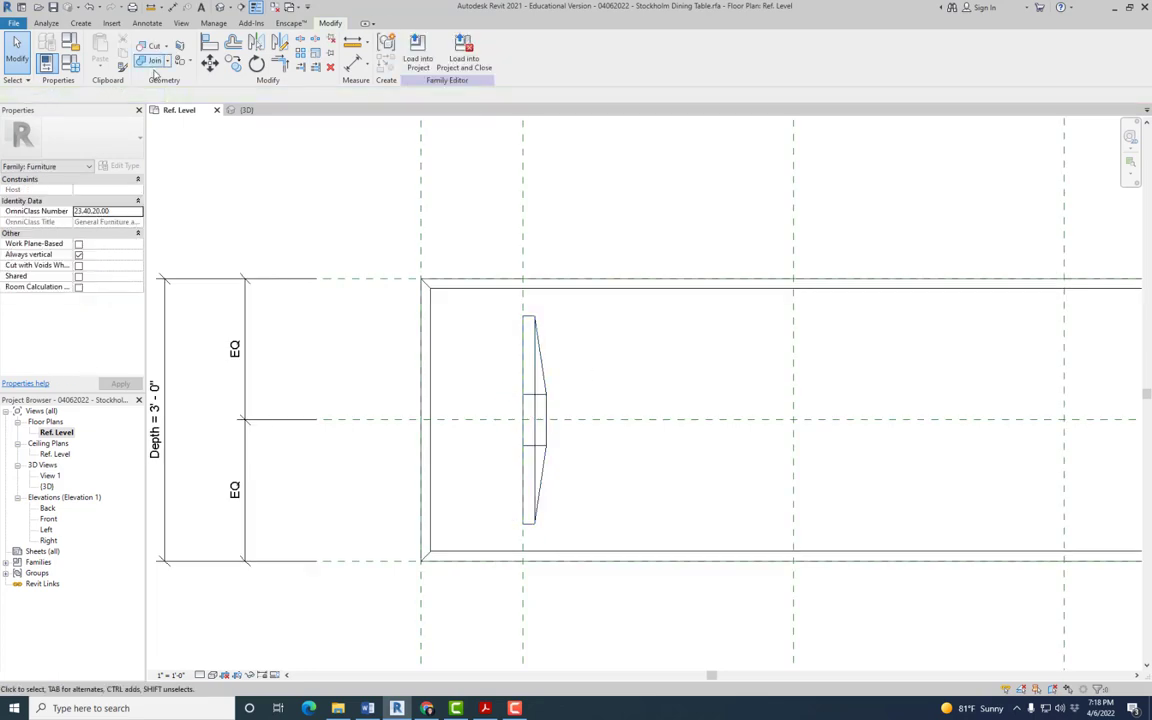
{"action": "mouse_move", "coordinate": [57, 518]}
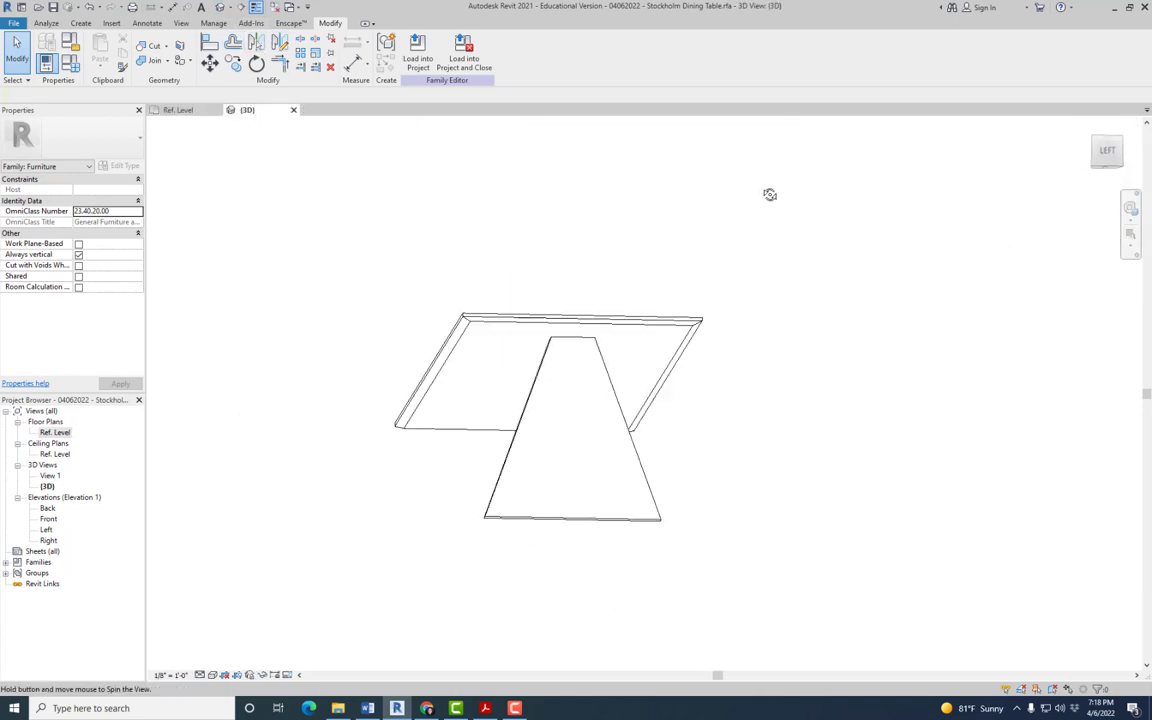
{"action": "left_click_drag", "start_coordinate": [770, 195], "coordinate": [538, 462]}
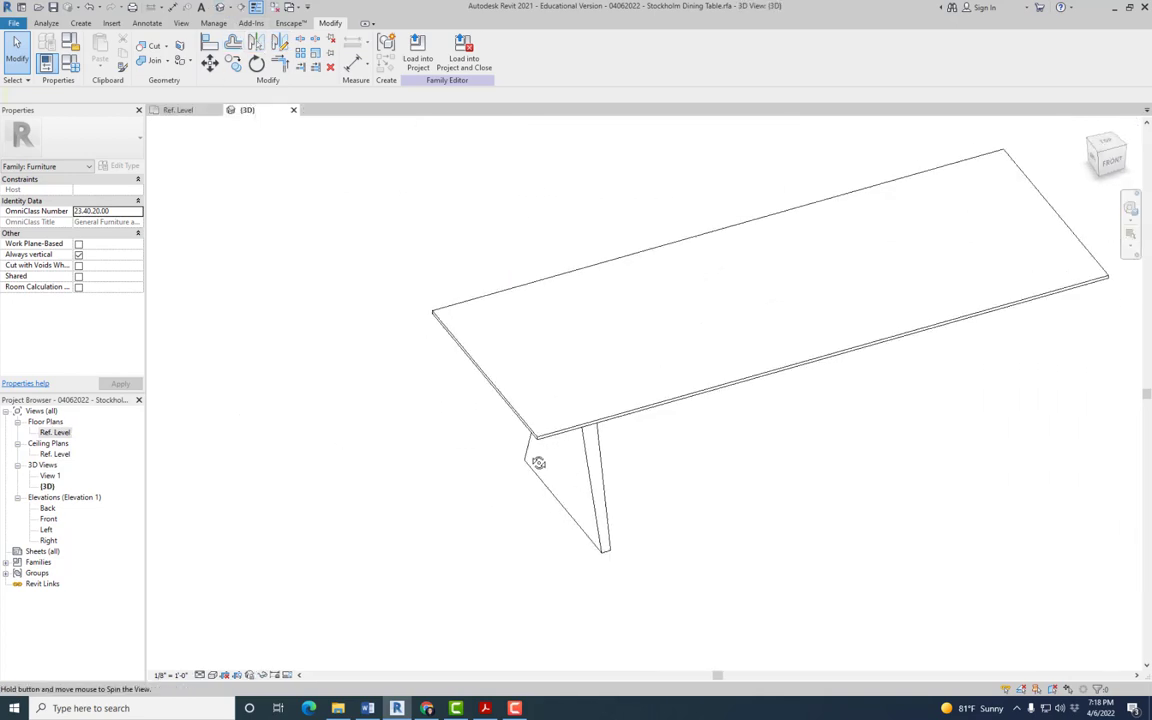
{"action": "left_click_drag", "start_coordinate": [538, 462], "coordinate": [686, 394]}
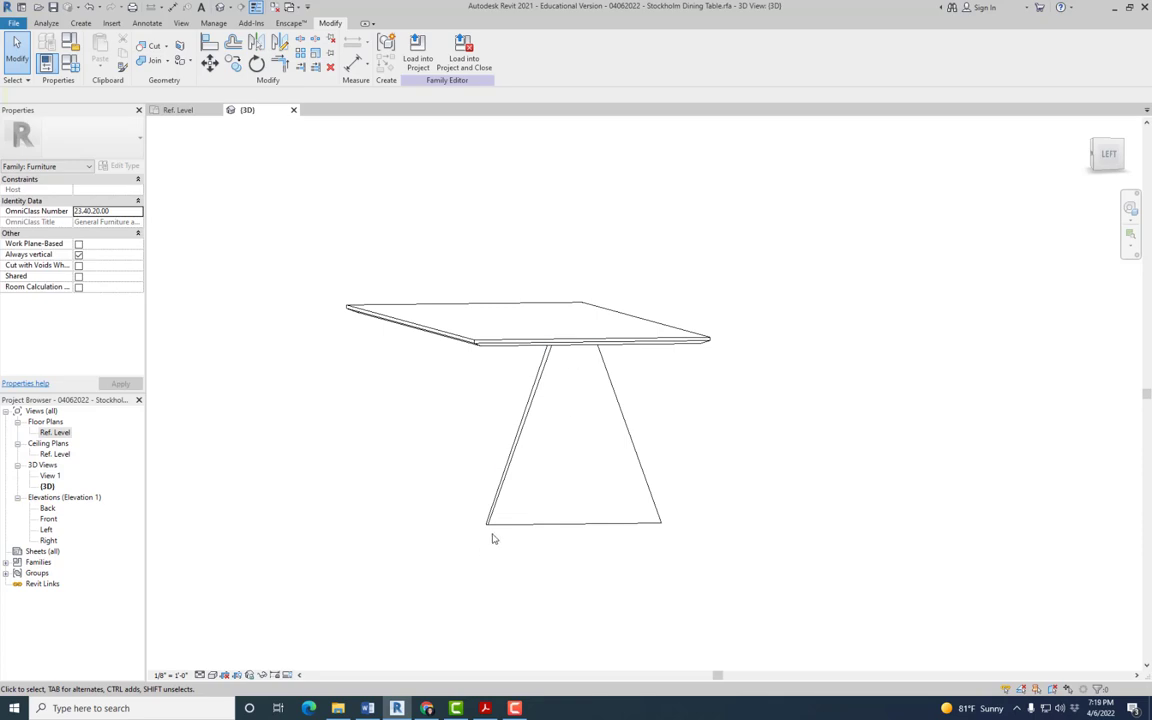
{"action": "left_click", "coordinate": [484, 708]}
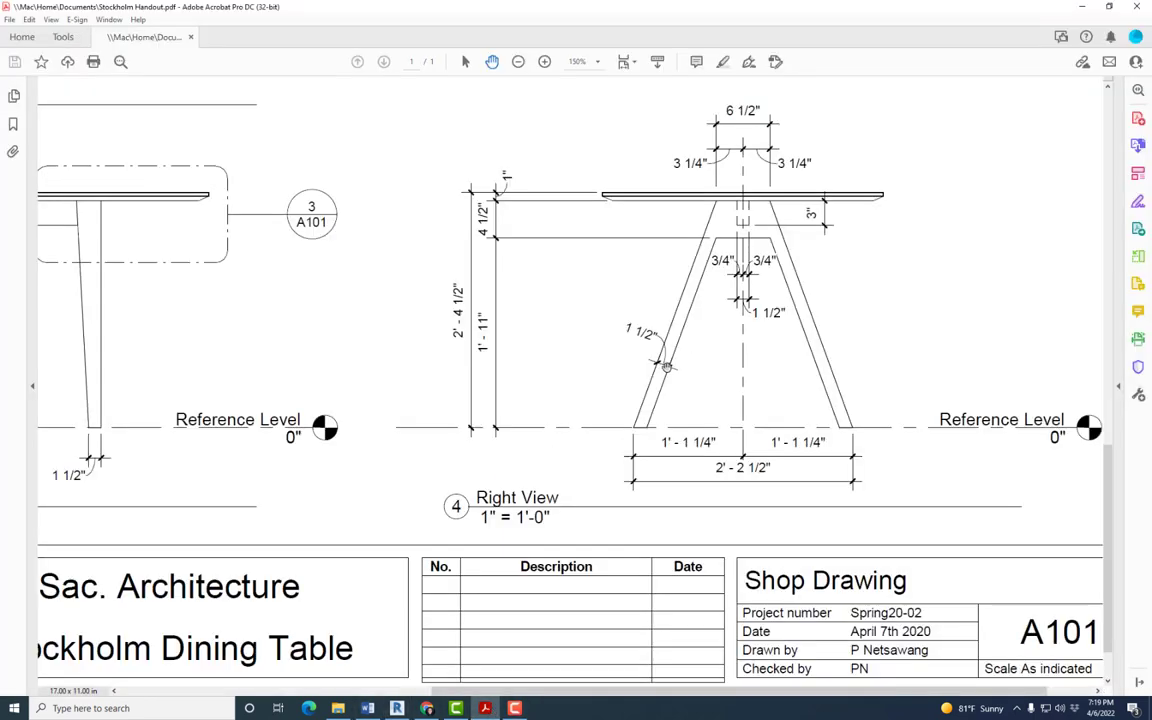
{"action": "mouse_move", "coordinate": [778, 260]}
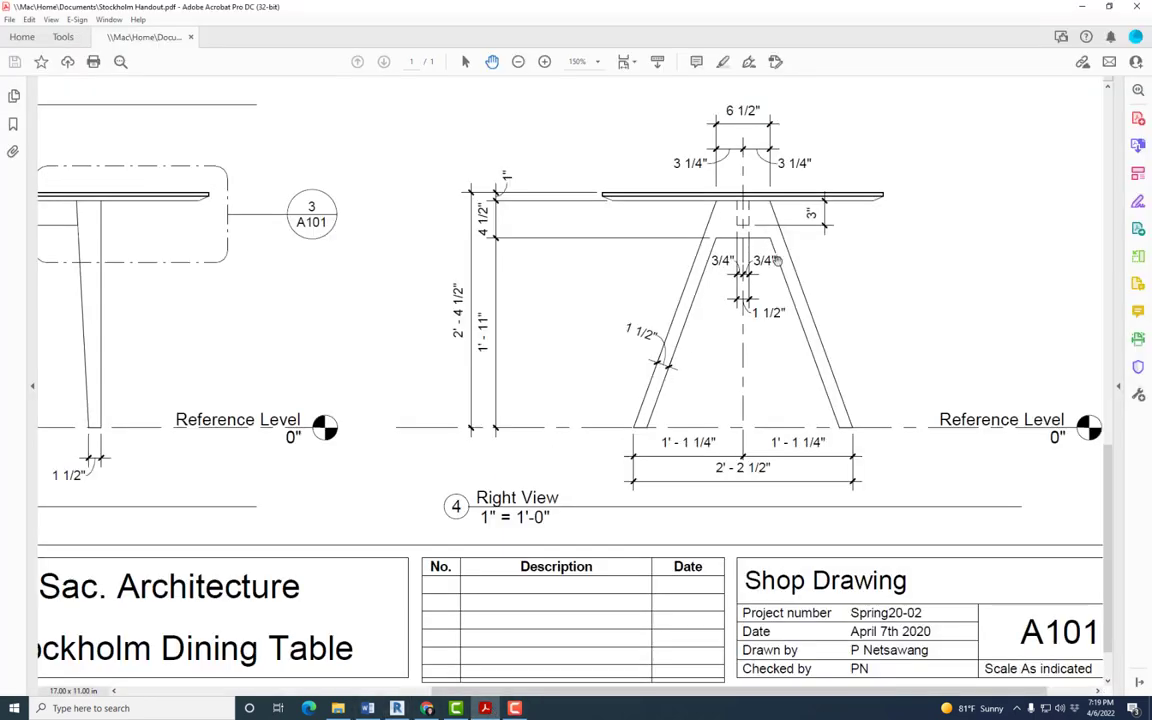
{"action": "mouse_move", "coordinate": [585, 260]}
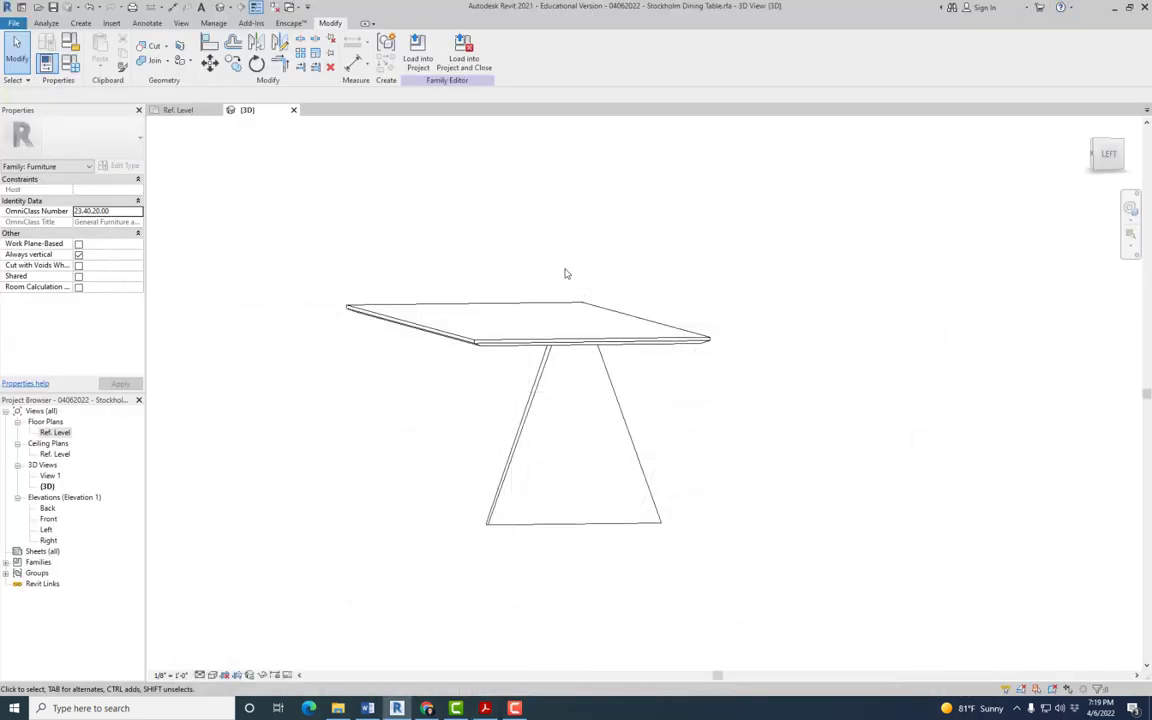
Start a Void Extrusion from the Create tab's Void Forms while viewing the leg
{"action": "left_click_drag", "start_coordinate": [567, 274], "coordinate": [590, 350]}
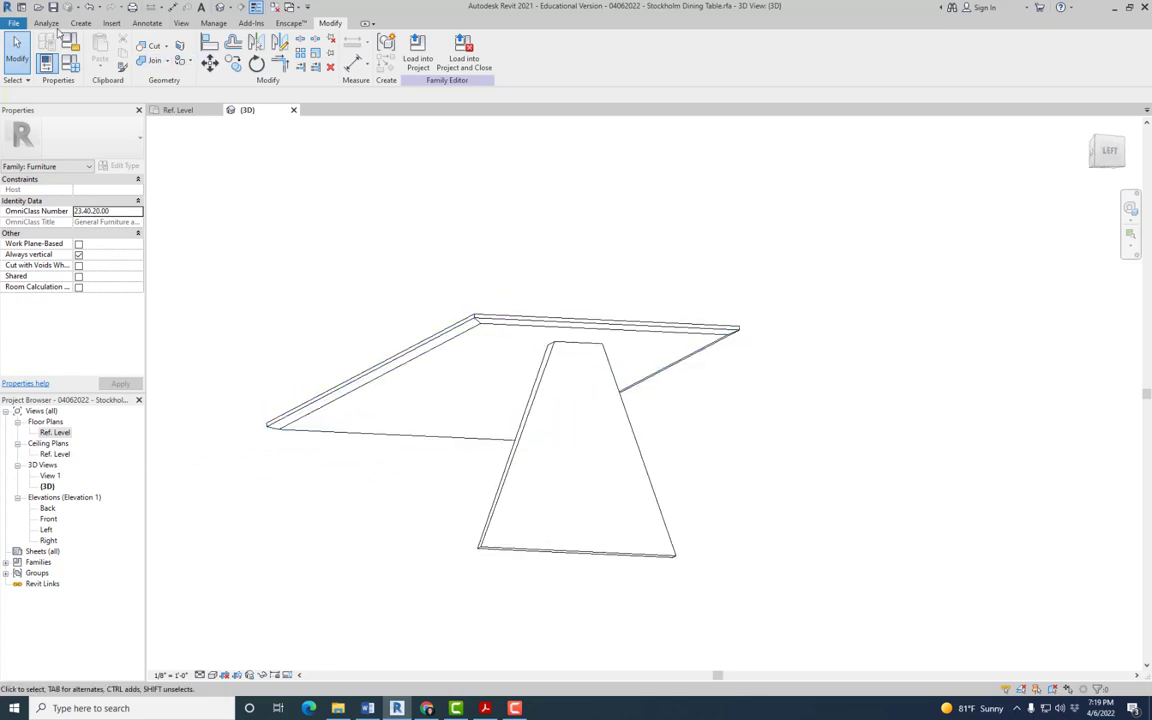
{"action": "left_click", "coordinate": [232, 50]}
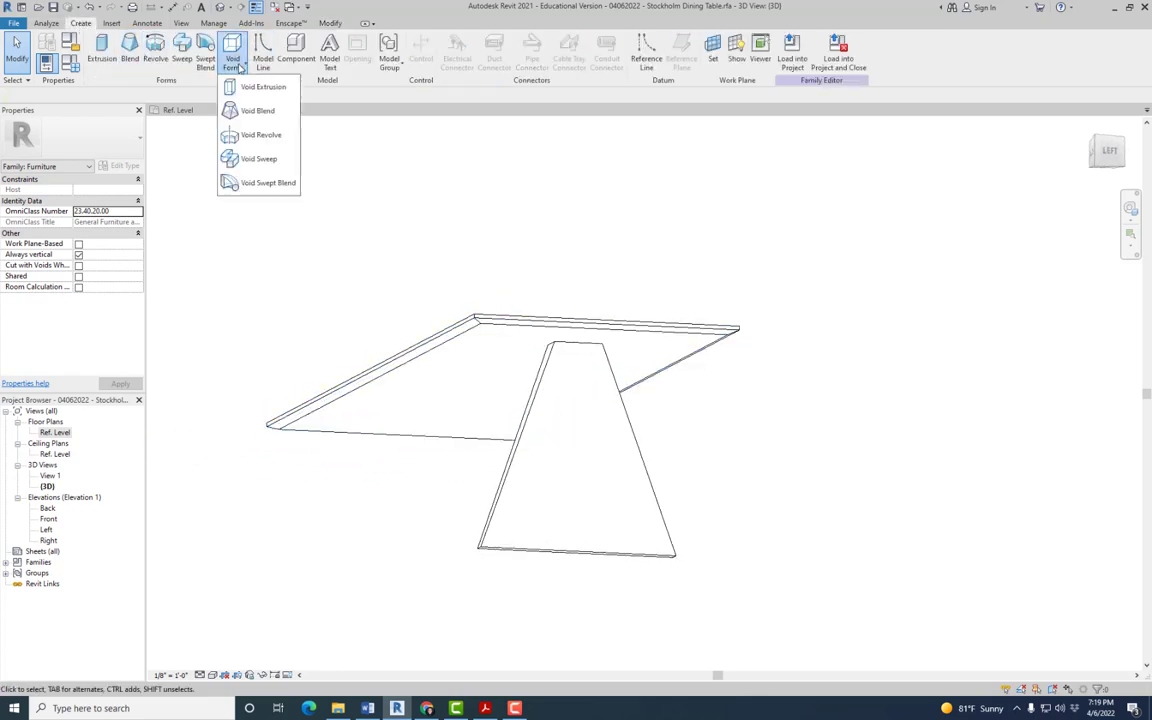
{"action": "mouse_move", "coordinate": [258, 159]}
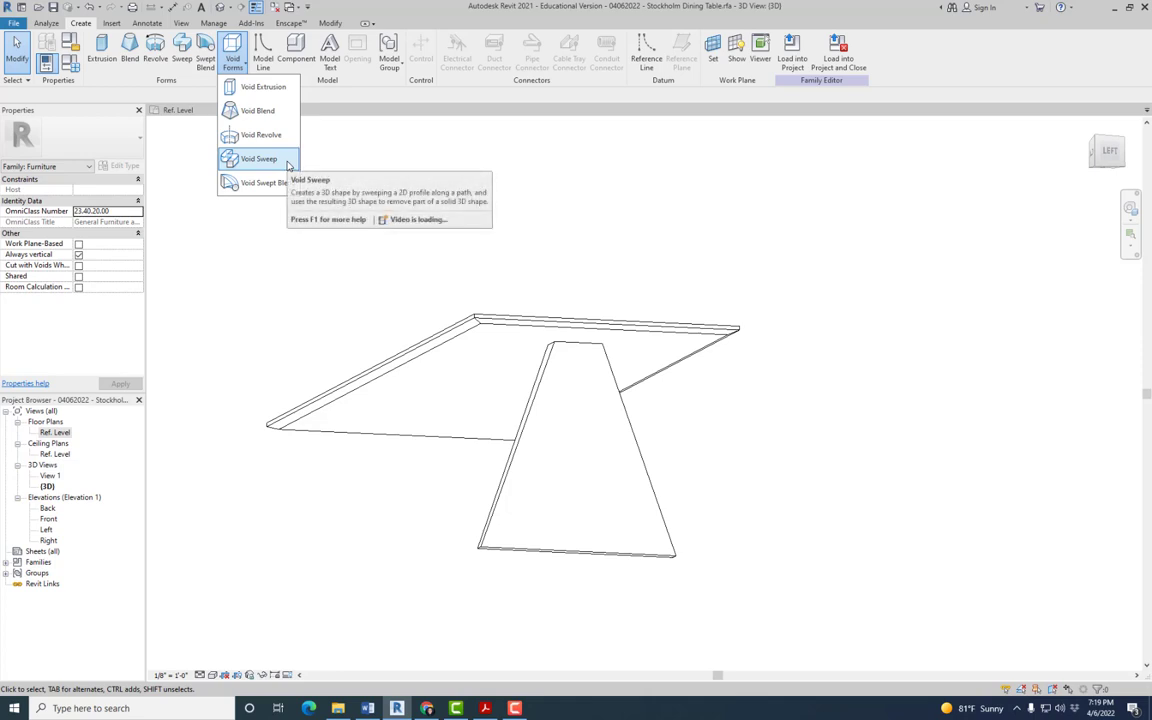
{"action": "mouse_move", "coordinate": [569, 452]}
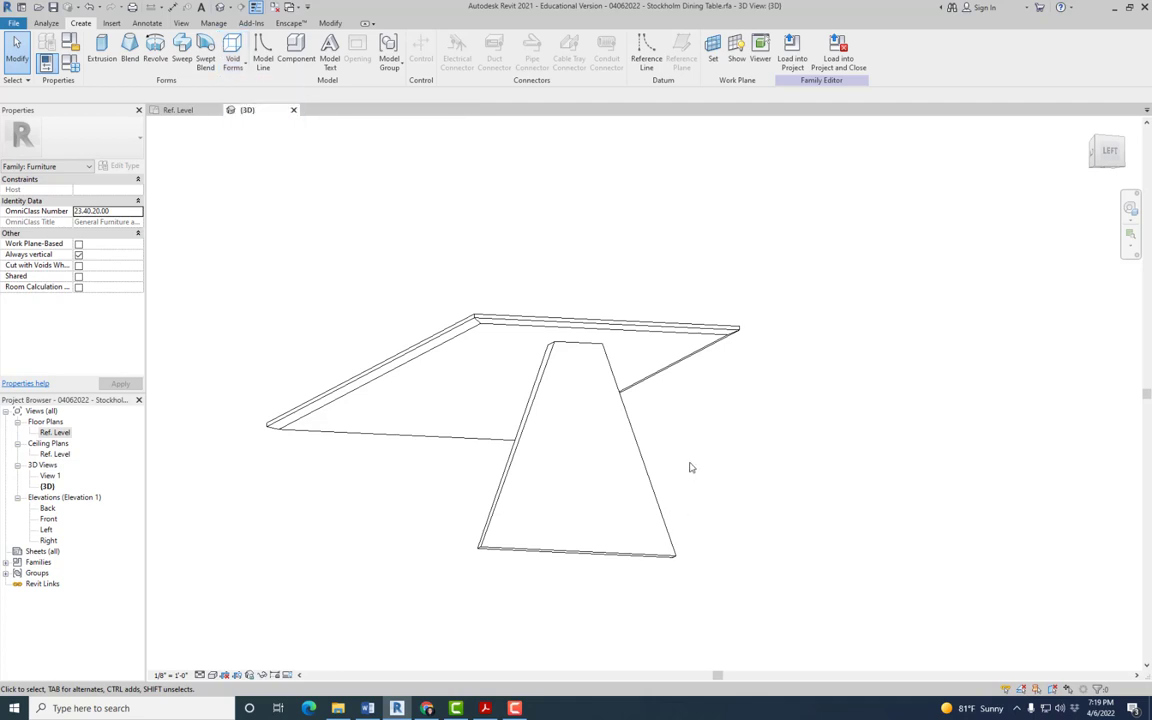
{"action": "left_click_drag", "start_coordinate": [690, 467], "coordinate": [497, 469]}
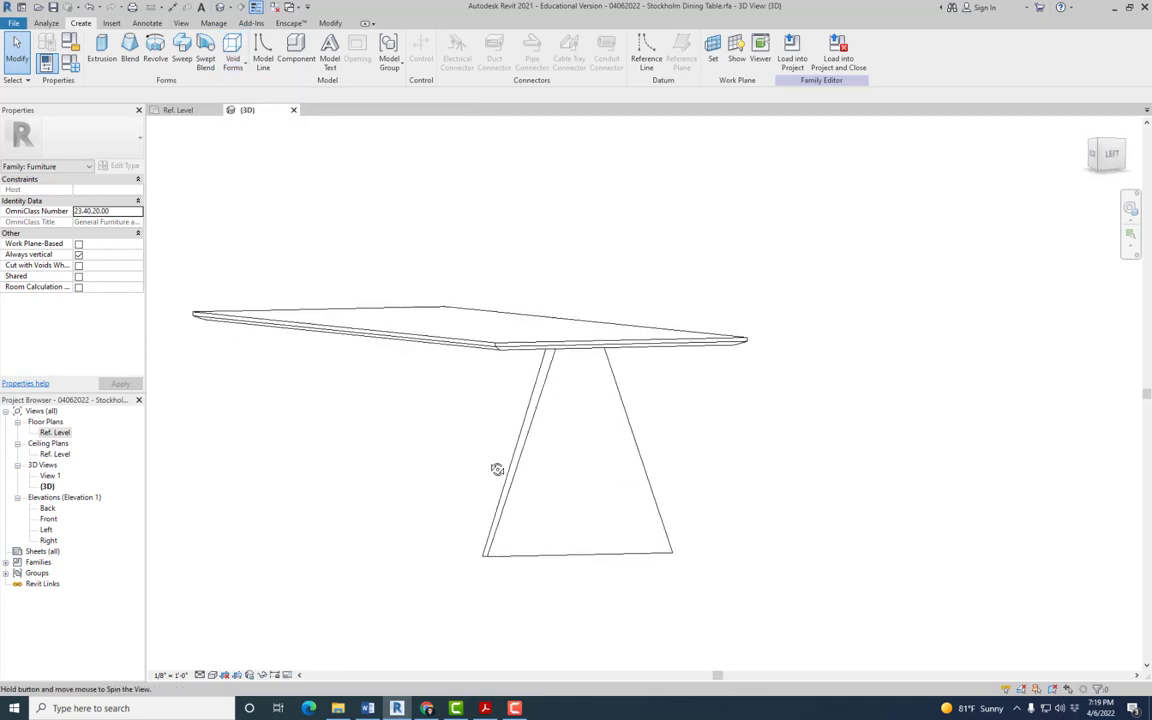
{"action": "left_click_drag", "start_coordinate": [497, 469], "coordinate": [565, 411]}
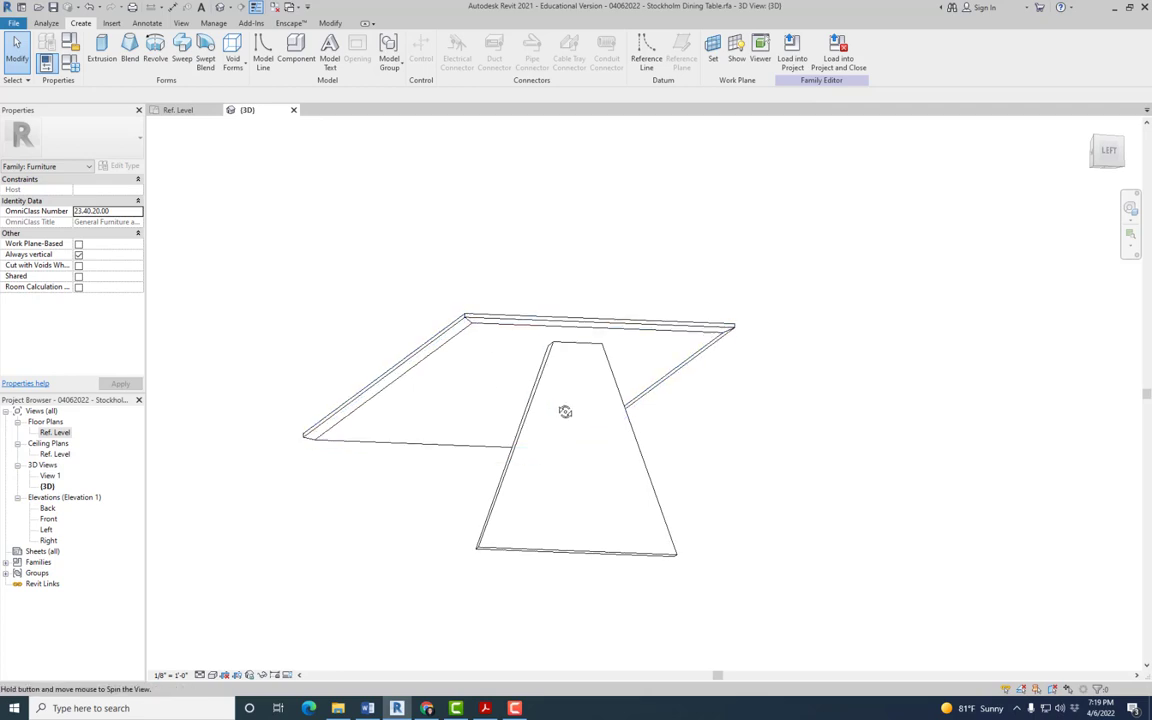
{"action": "left_click_drag", "start_coordinate": [565, 411], "coordinate": [530, 458]}
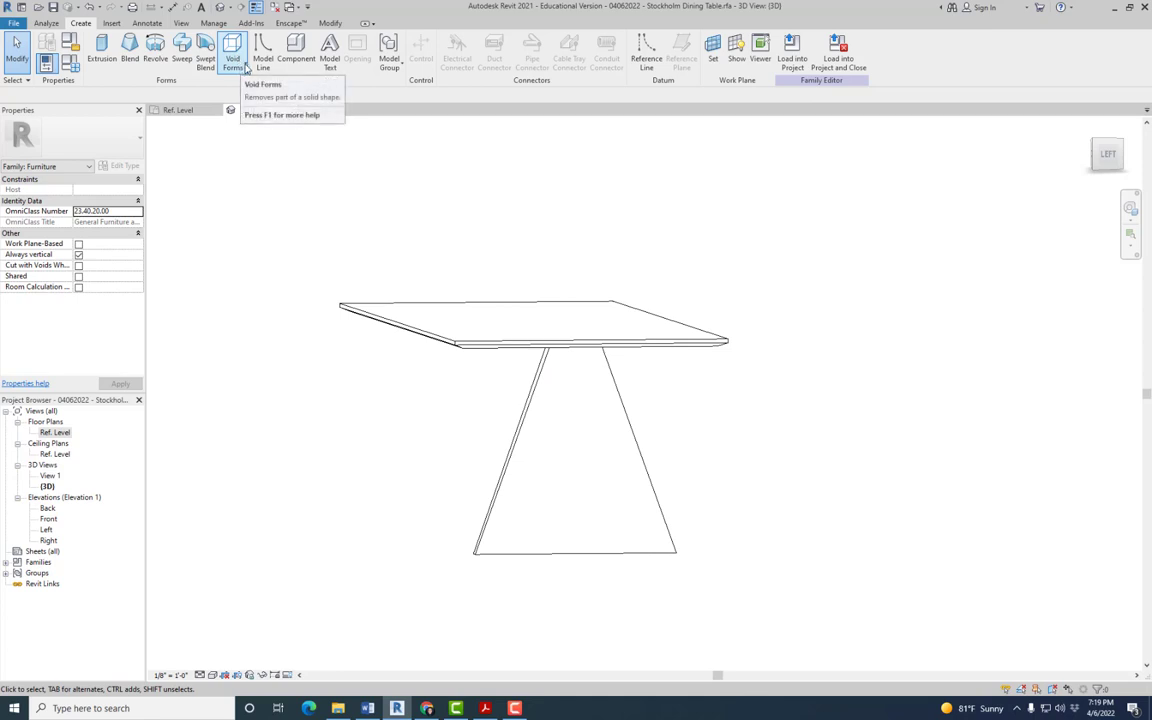
{"action": "left_click", "coordinate": [233, 47]}
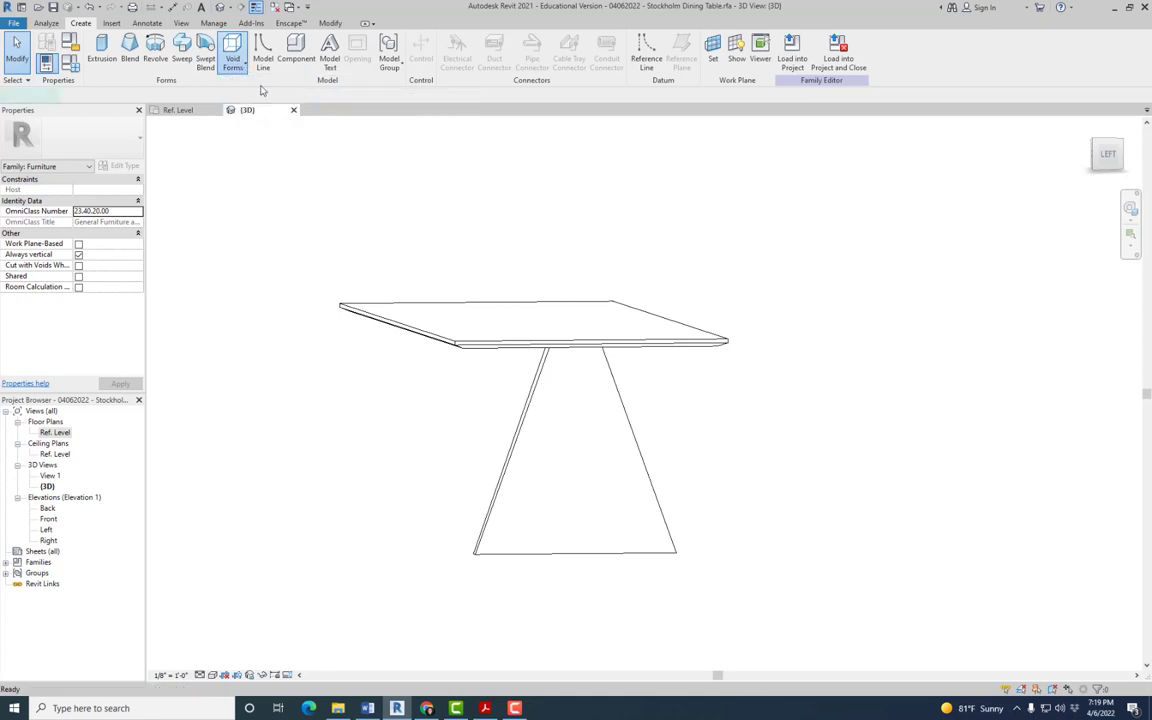
{"action": "left_click", "coordinate": [232, 48]}
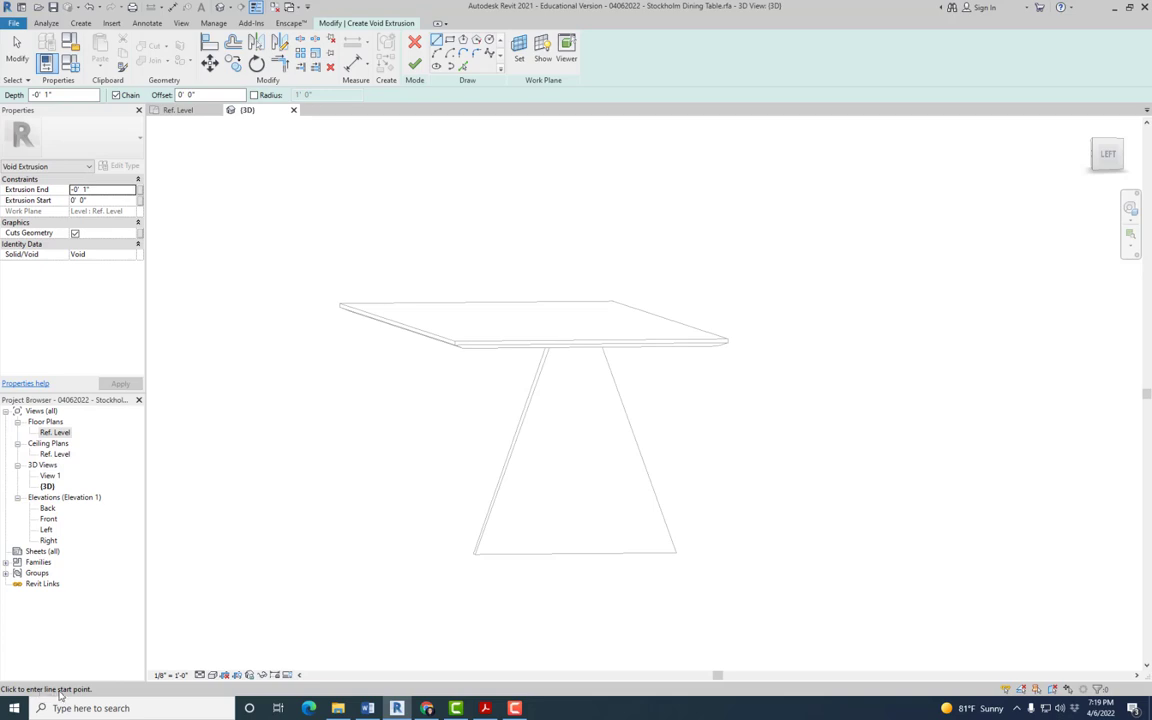
{"action": "mouse_move", "coordinate": [528, 536]}
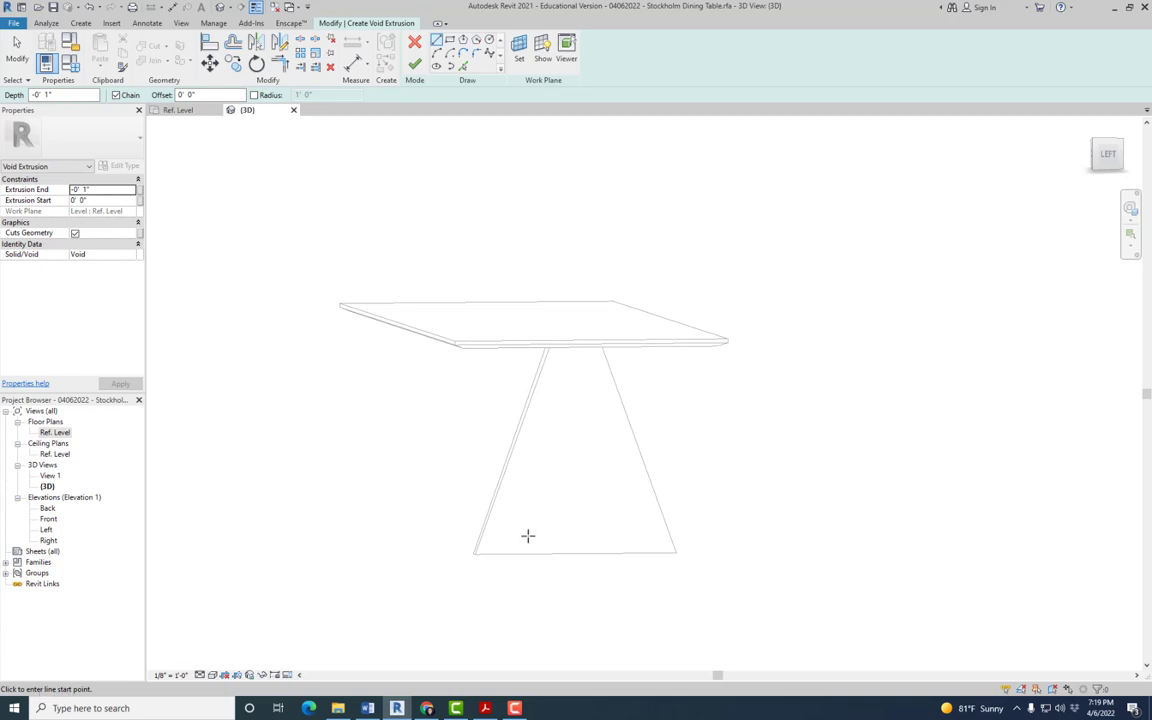
{"action": "mouse_move", "coordinate": [69, 510]}
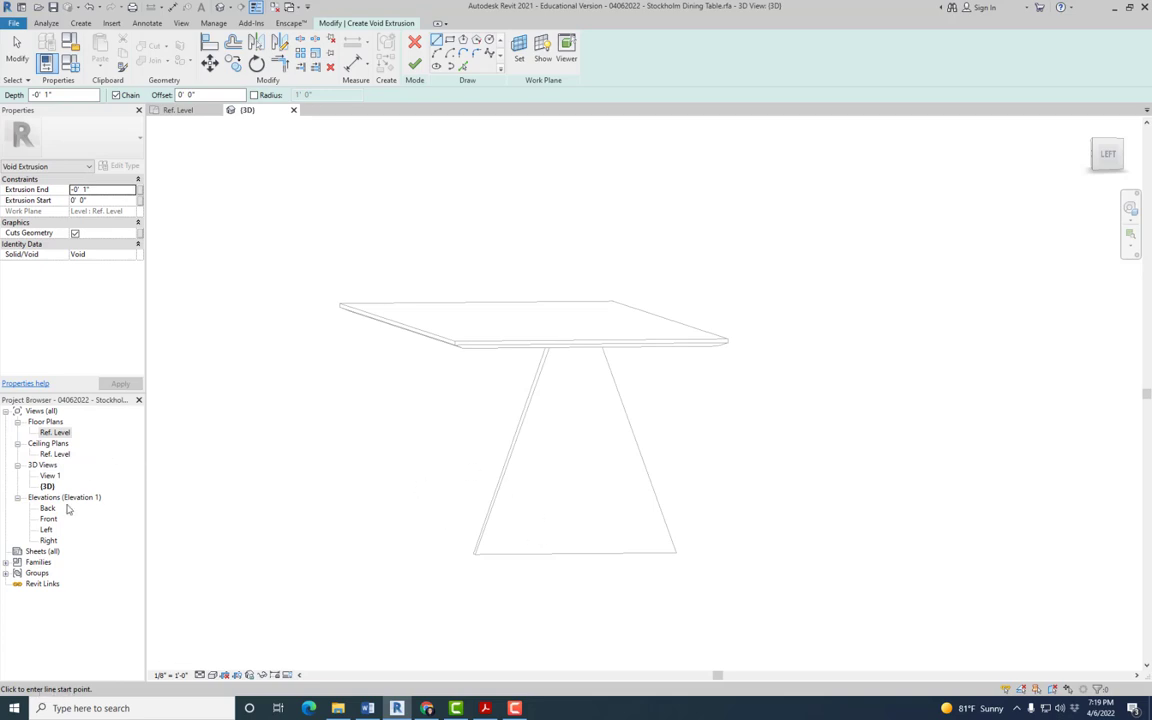
Open the Front, Back, Left and Right elevations and pick the leg's bottom edge
{"action": "double_click", "coordinate": [48, 518]}
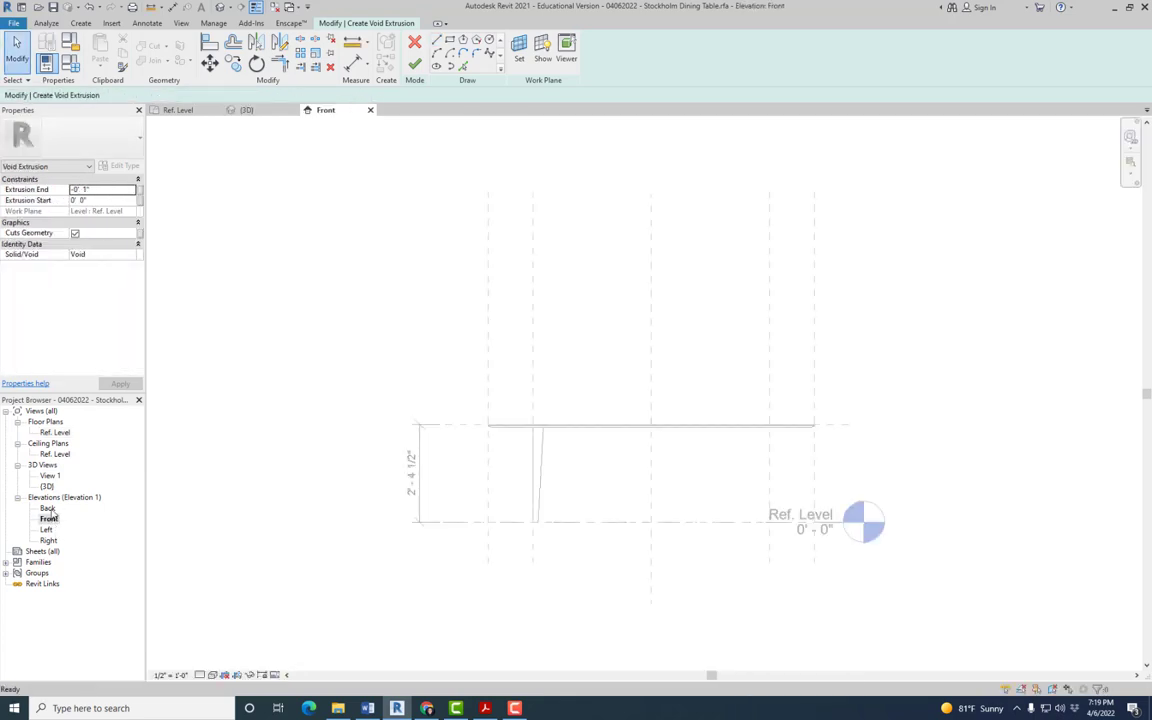
{"action": "double_click", "coordinate": [46, 529]}
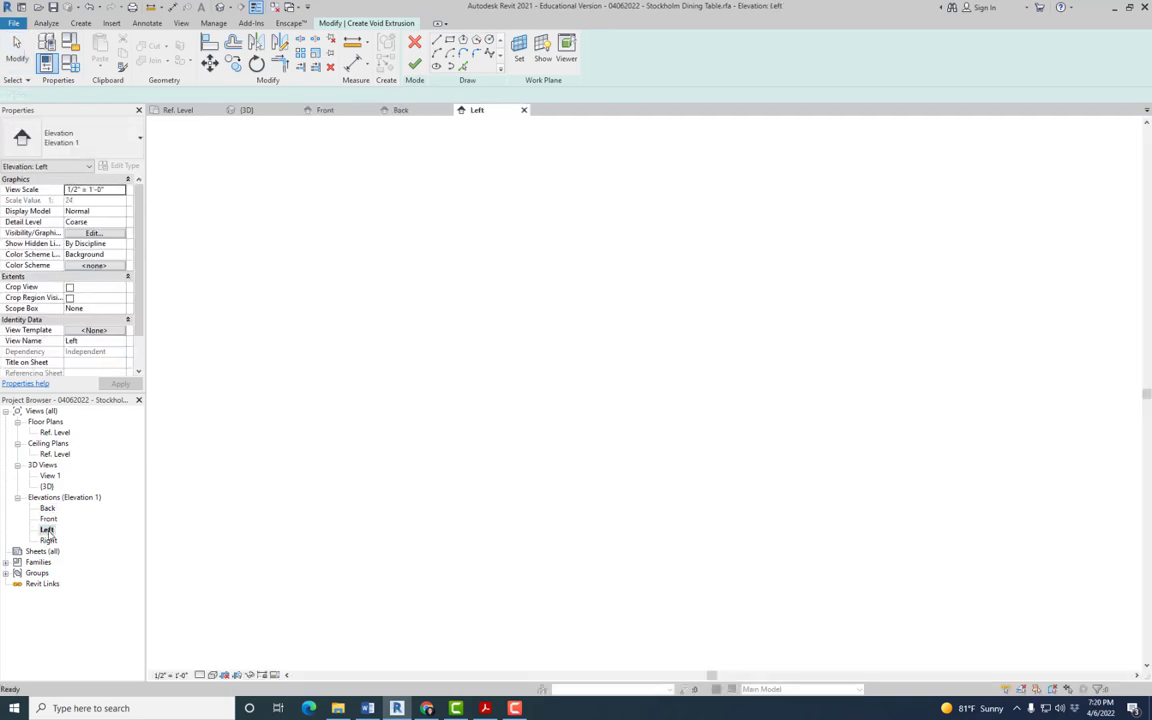
{"action": "double_click", "coordinate": [47, 539]}
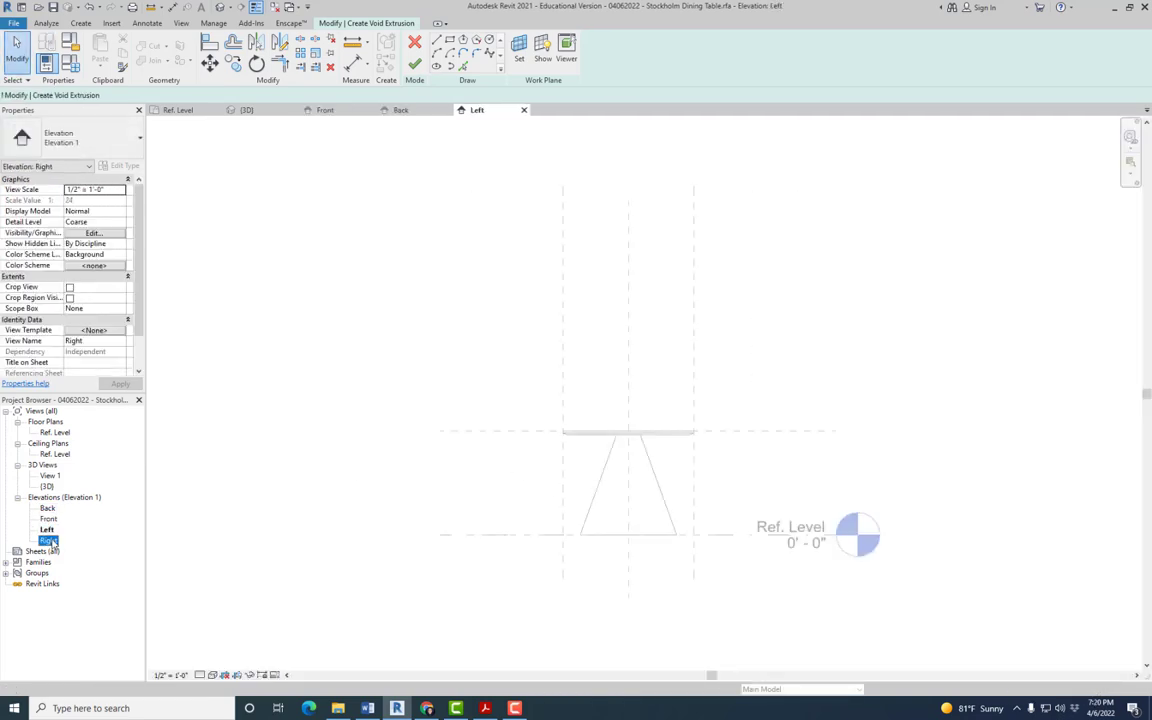
{"action": "double_click", "coordinate": [48, 540]}
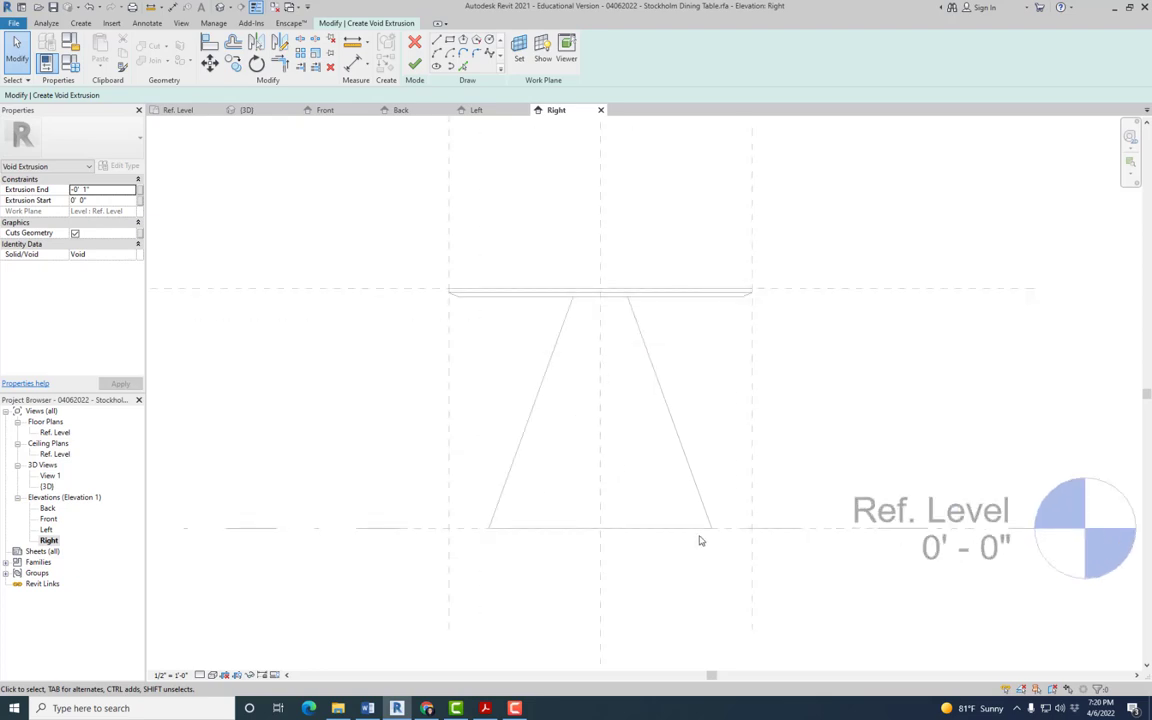
{"action": "left_click", "coordinate": [485, 708]}
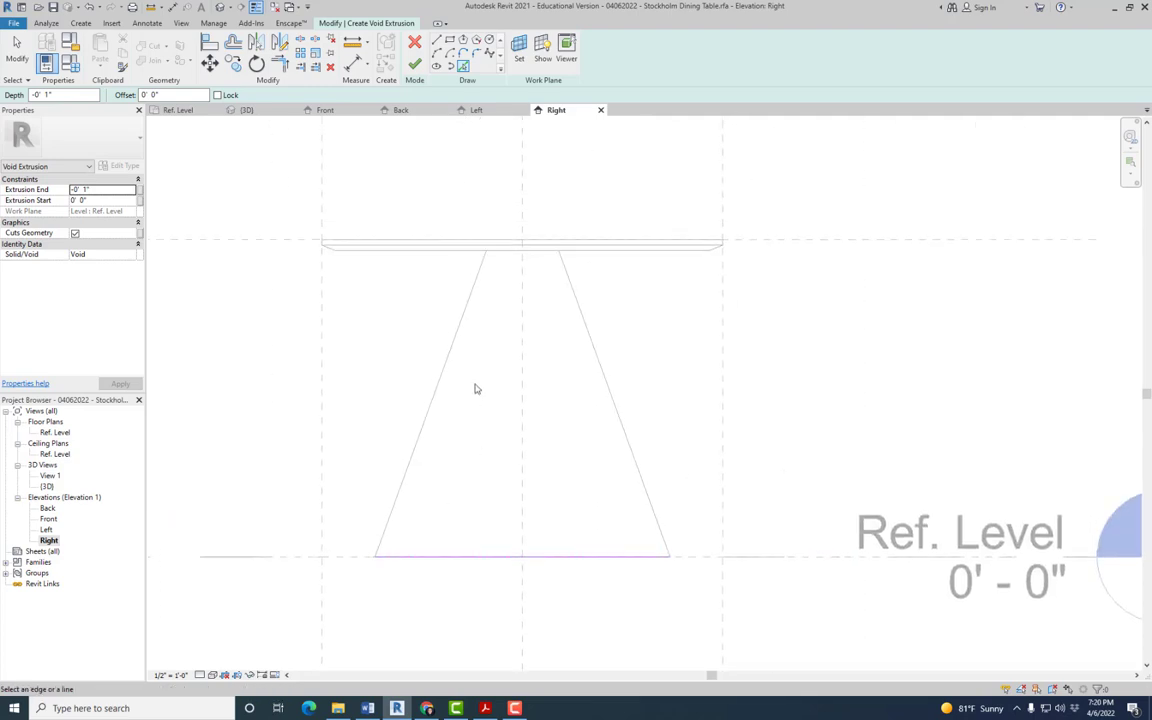
{"action": "mouse_move", "coordinate": [420, 502]}
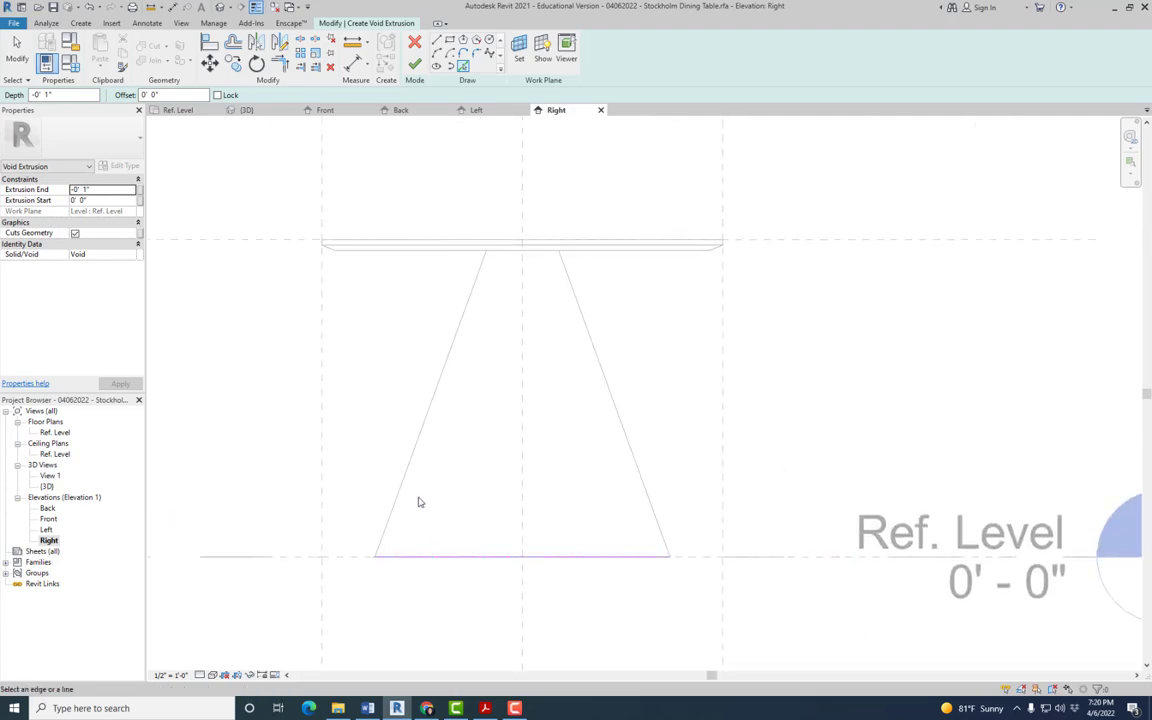
Check the handout's Right View in Acrobat for the leg's 1 1/2" thickness
{"action": "left_click", "coordinate": [486, 708]}
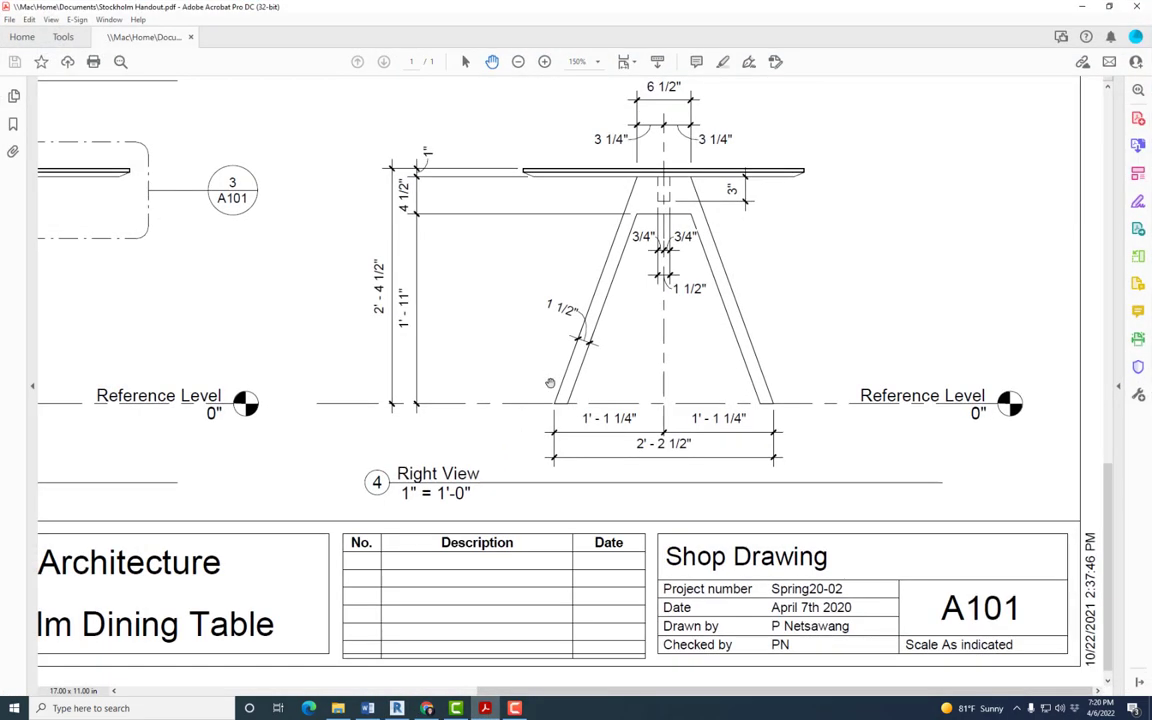
{"action": "mouse_move", "coordinate": [591, 299]}
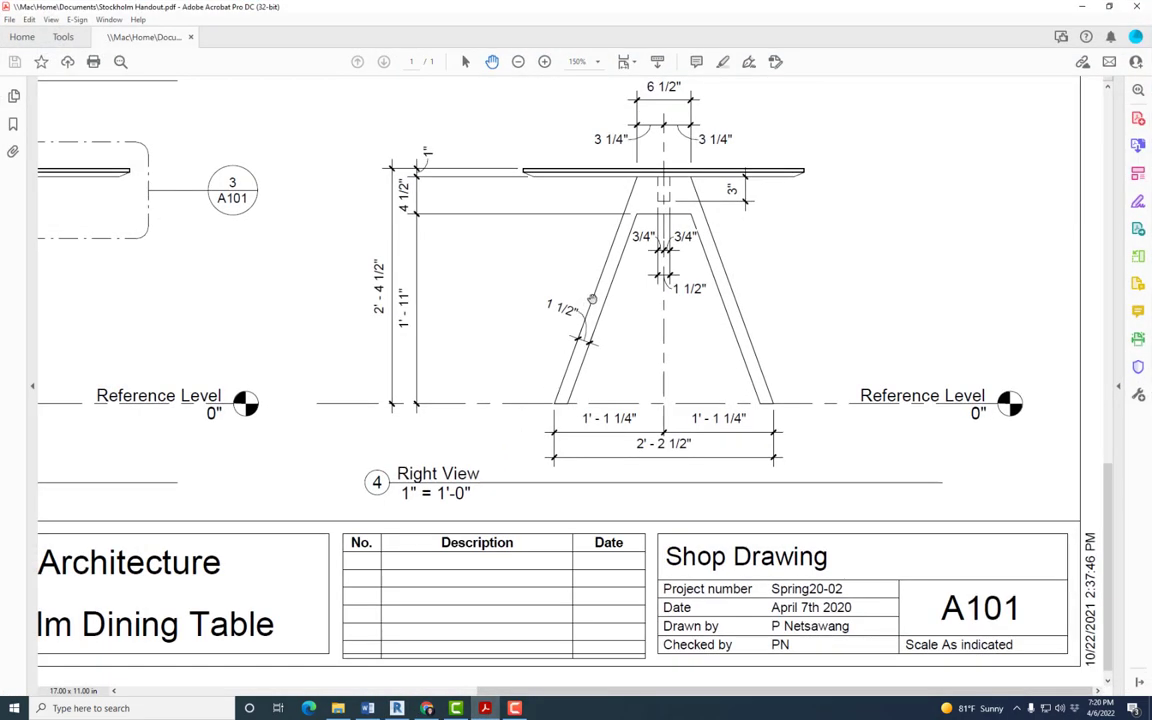
{"action": "mouse_move", "coordinate": [705, 234]}
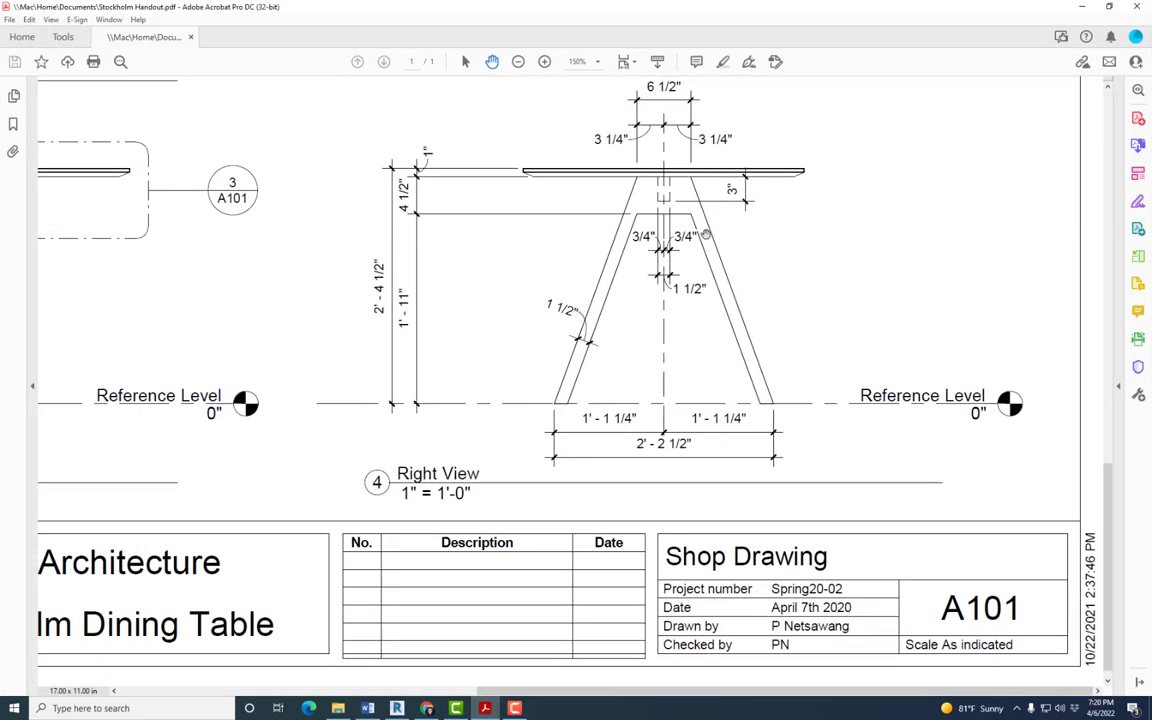
{"action": "left_click", "coordinate": [397, 708]}
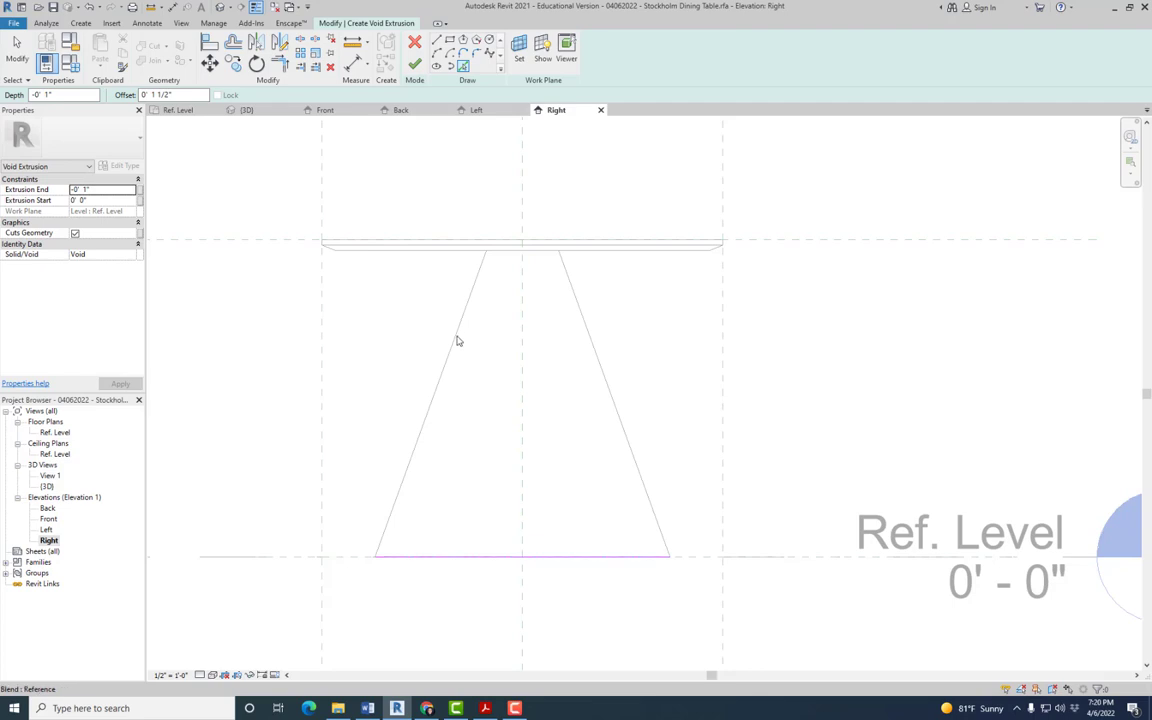
{"action": "mouse_move", "coordinate": [435, 402]}
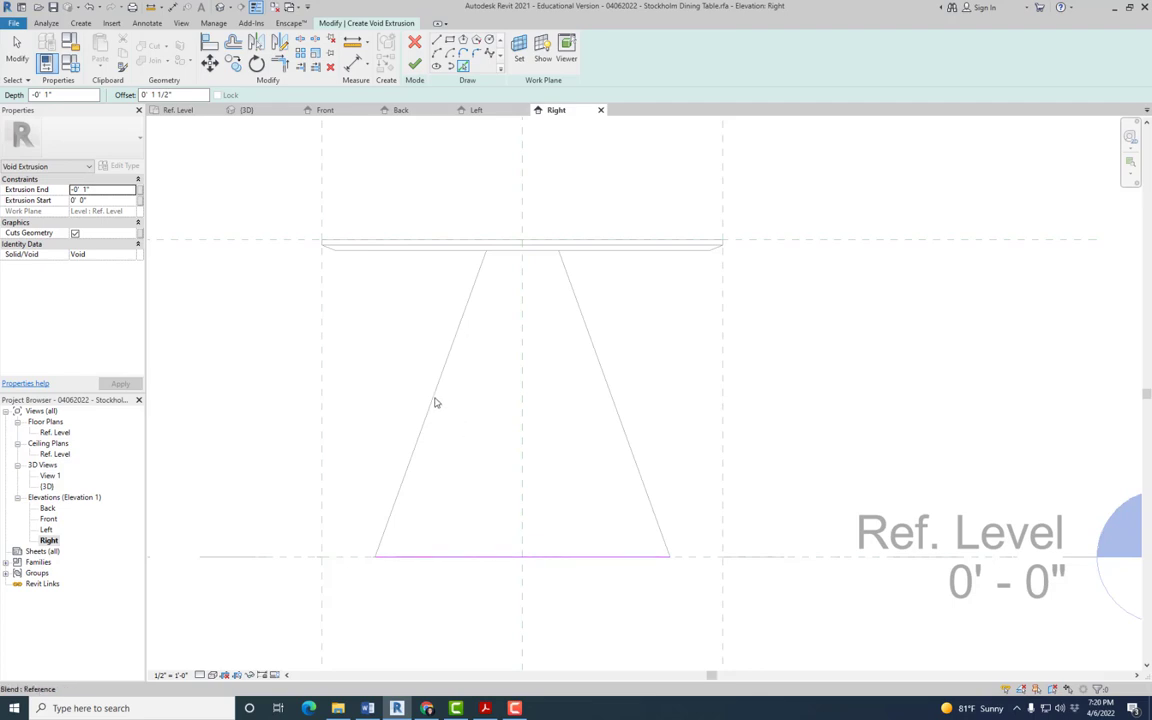
{"action": "mouse_move", "coordinate": [435, 400]}
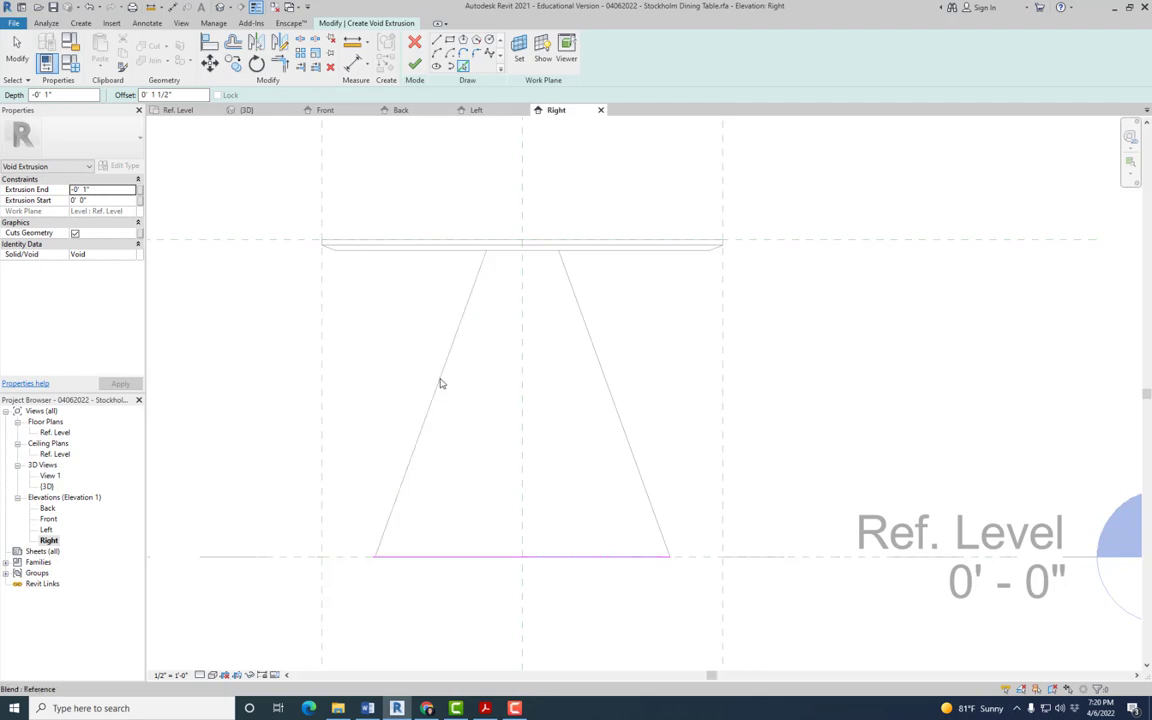
Set the void sketch's pick offset to 1 1/2" and depth to 0", then exit Pick Lines
{"action": "left_click", "coordinate": [60, 94]}
{"action": "type", "text": "0"}
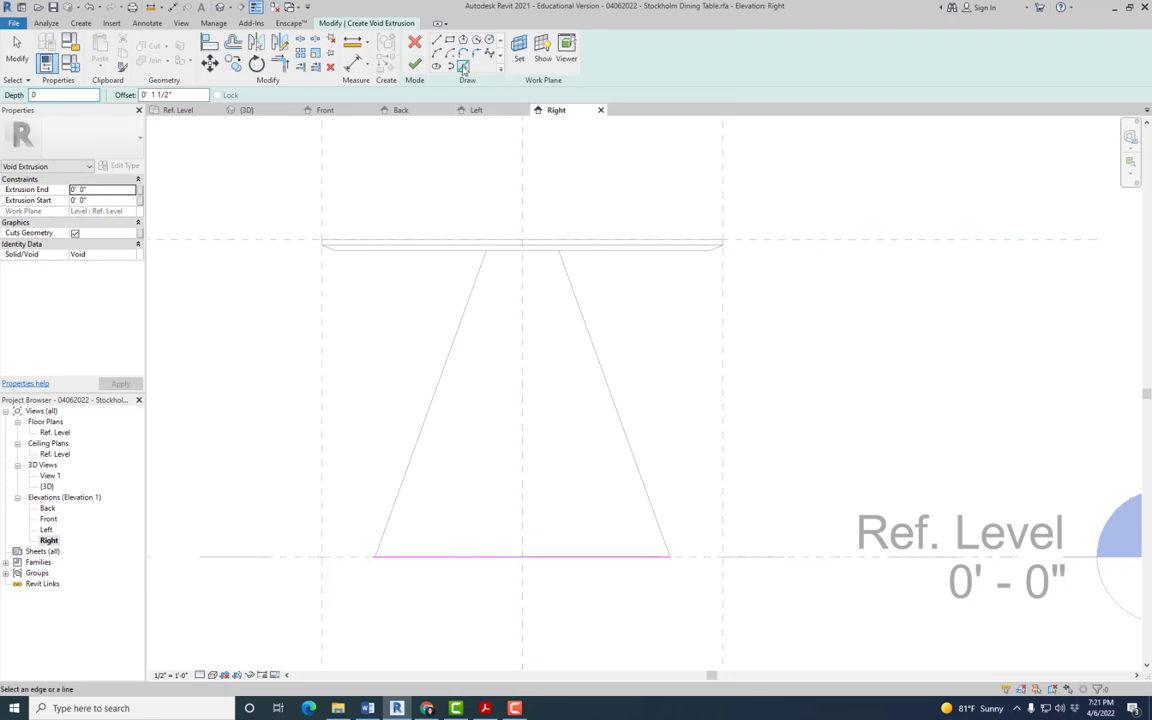
{"action": "left_click", "coordinate": [447, 367]}
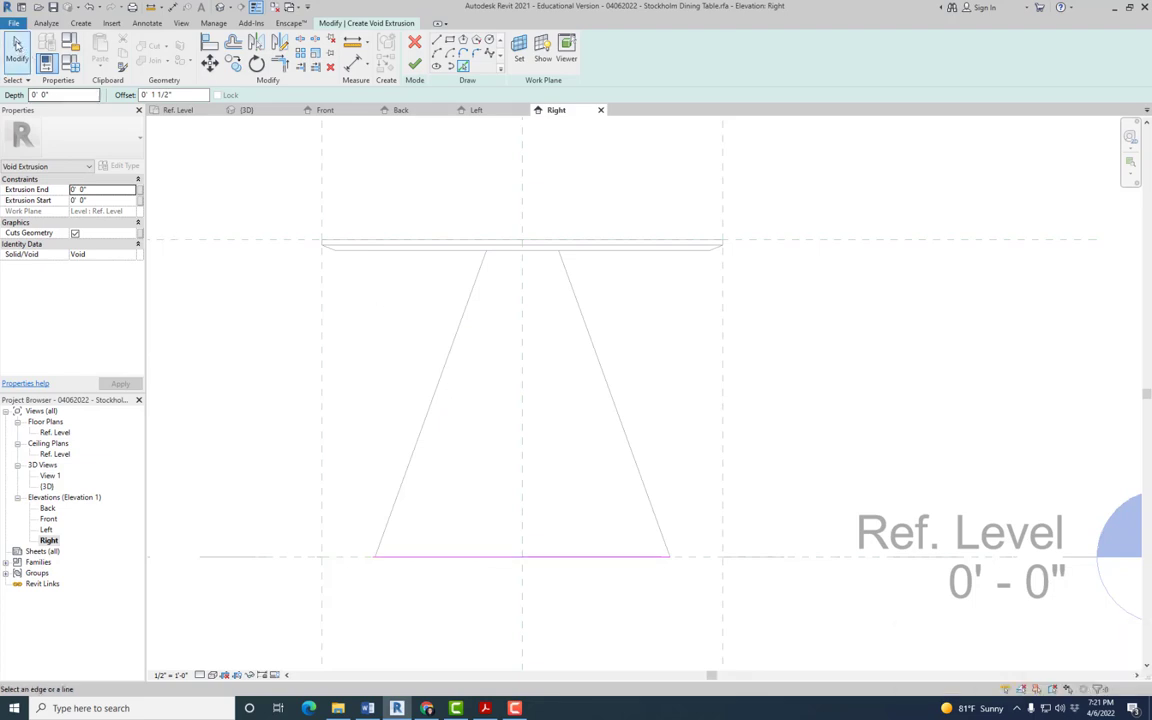
{"action": "left_click", "coordinate": [389, 393]}
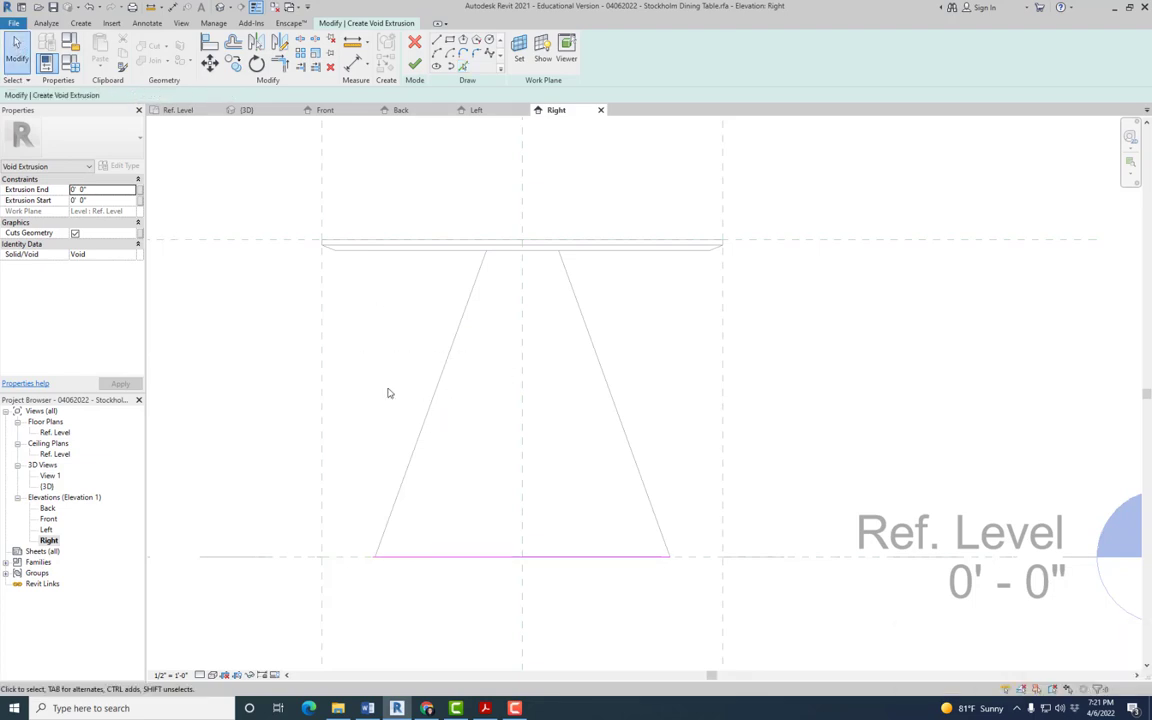
{"action": "mouse_move", "coordinate": [270, 91]}
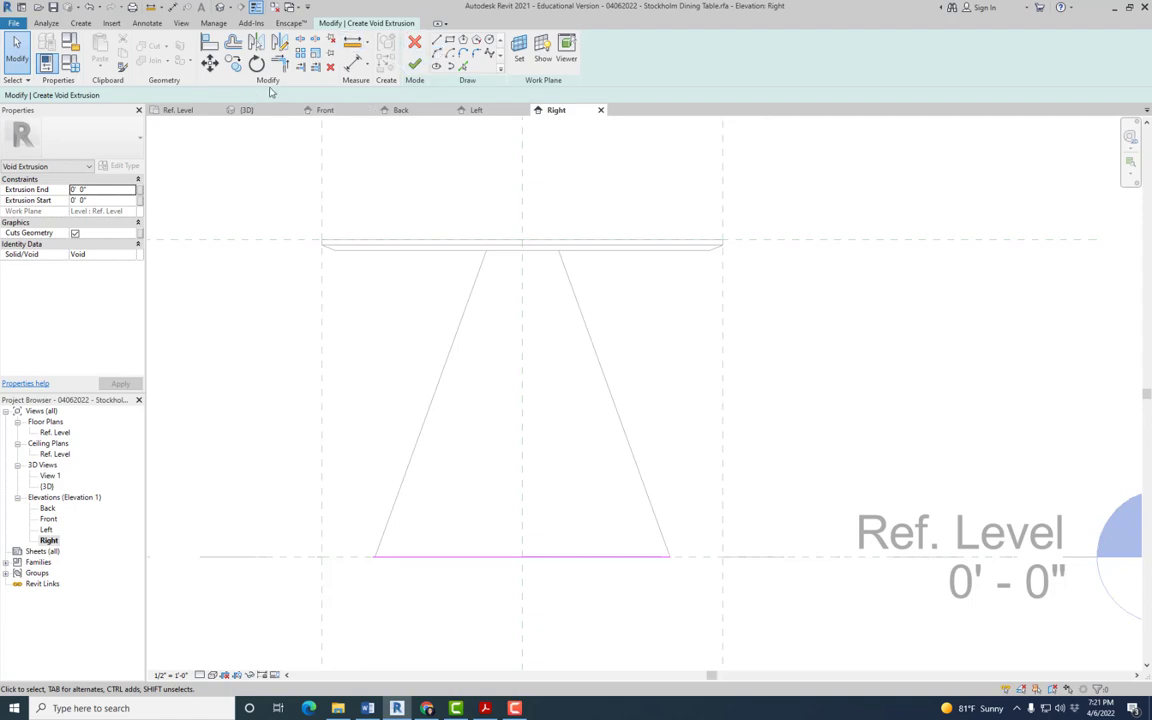
{"action": "left_click", "coordinate": [247, 109]}
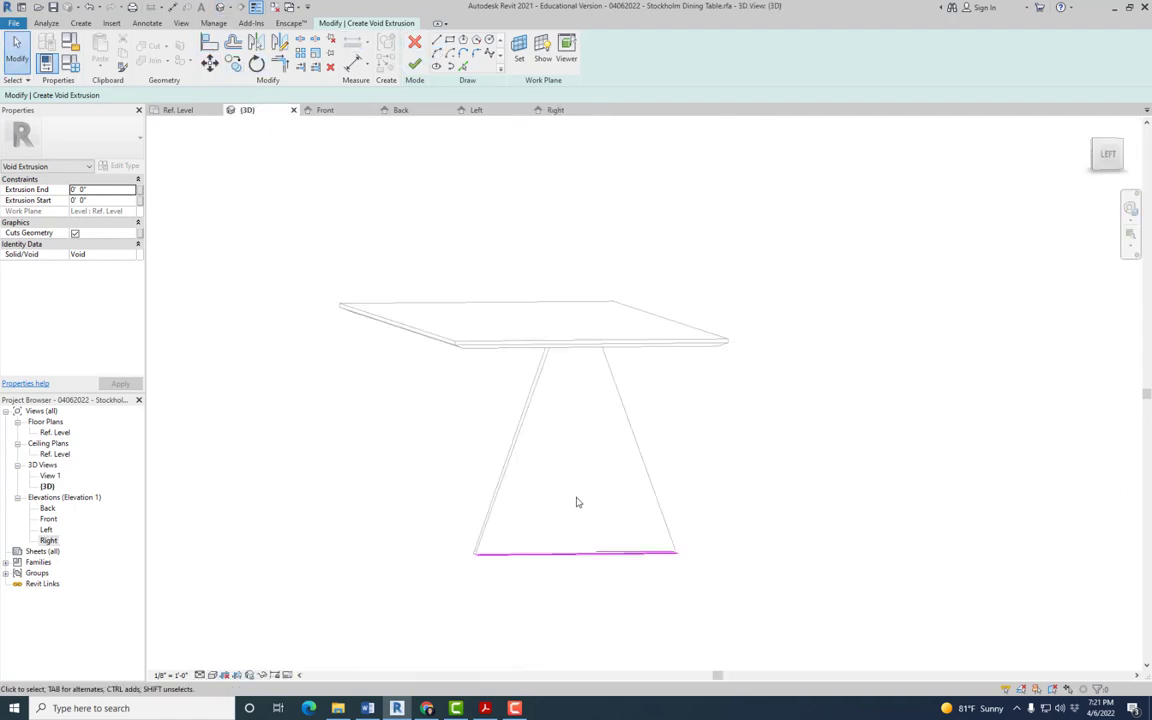
{"action": "left_click_drag", "start_coordinate": [576, 502], "coordinate": [666, 640]}
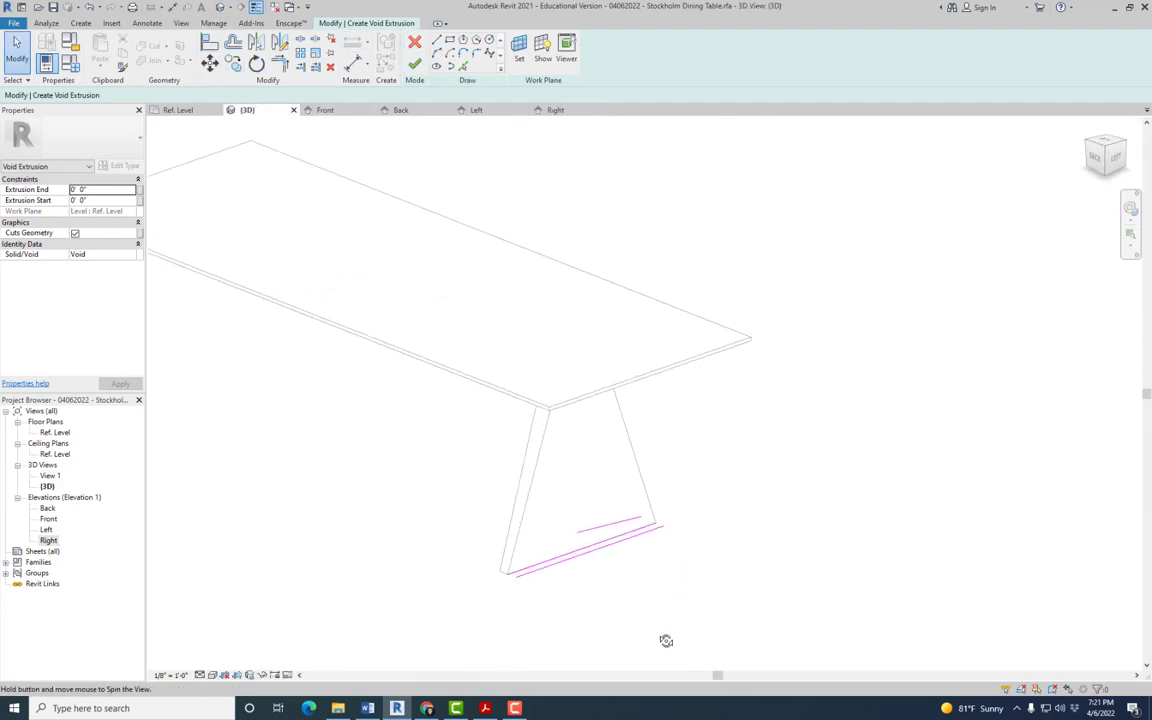
{"action": "left_click_drag", "start_coordinate": [666, 640], "coordinate": [610, 546]}
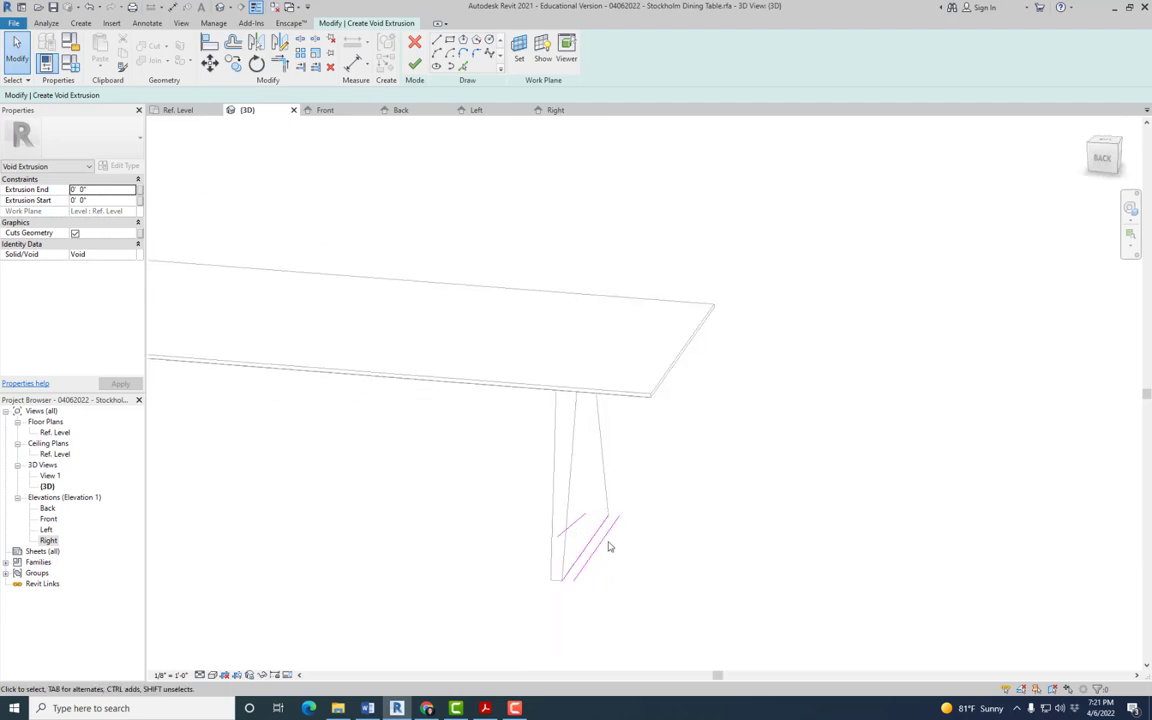
{"action": "left_click", "coordinate": [580, 525]}
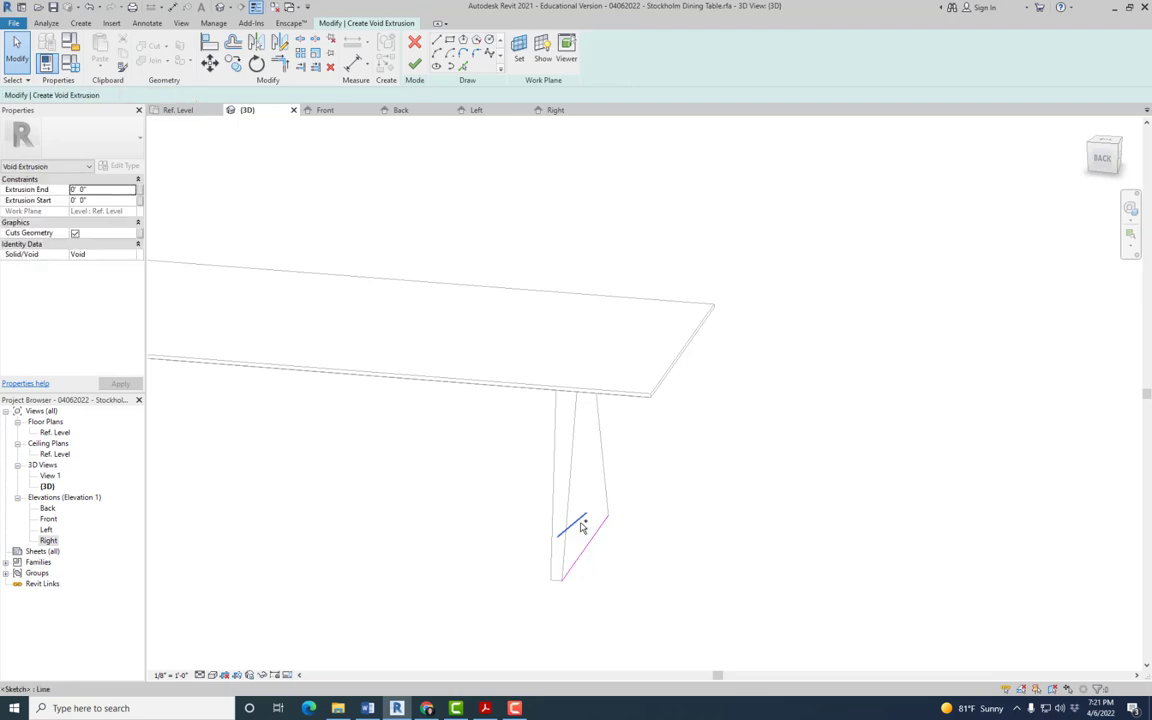
{"action": "mouse_move", "coordinate": [623, 491]}
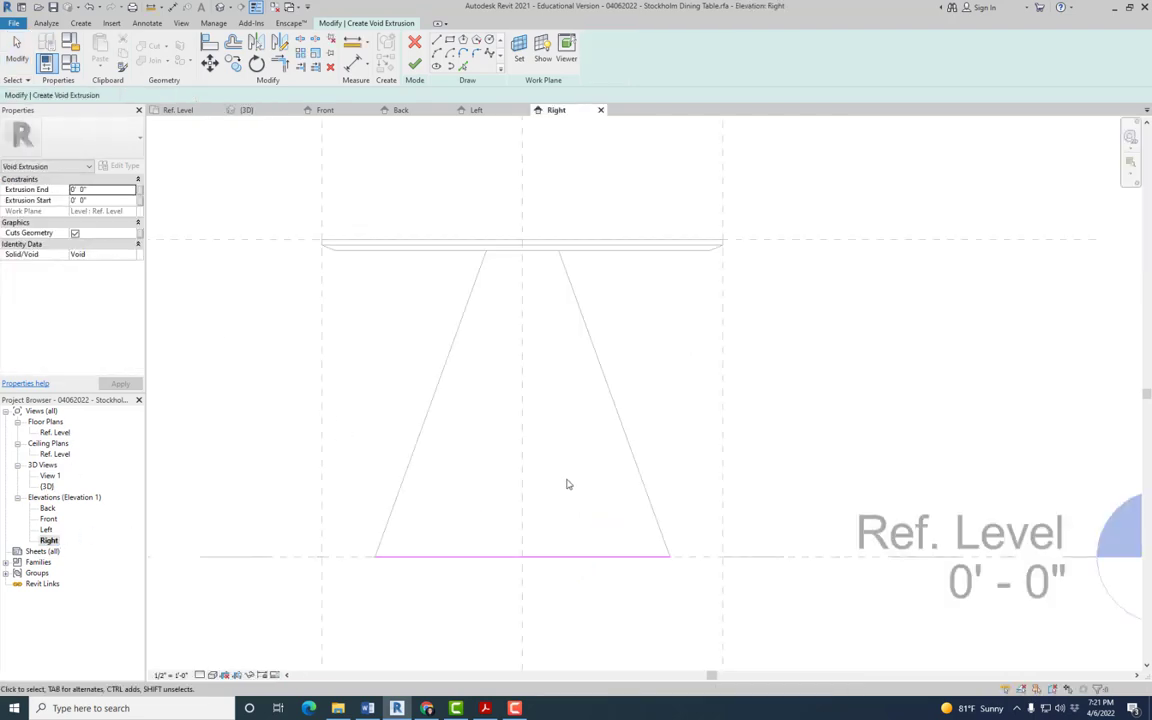
Activate Pick Lines with a 1.5" offset for the leg's slanted edges
{"action": "left_click", "coordinate": [463, 66]}
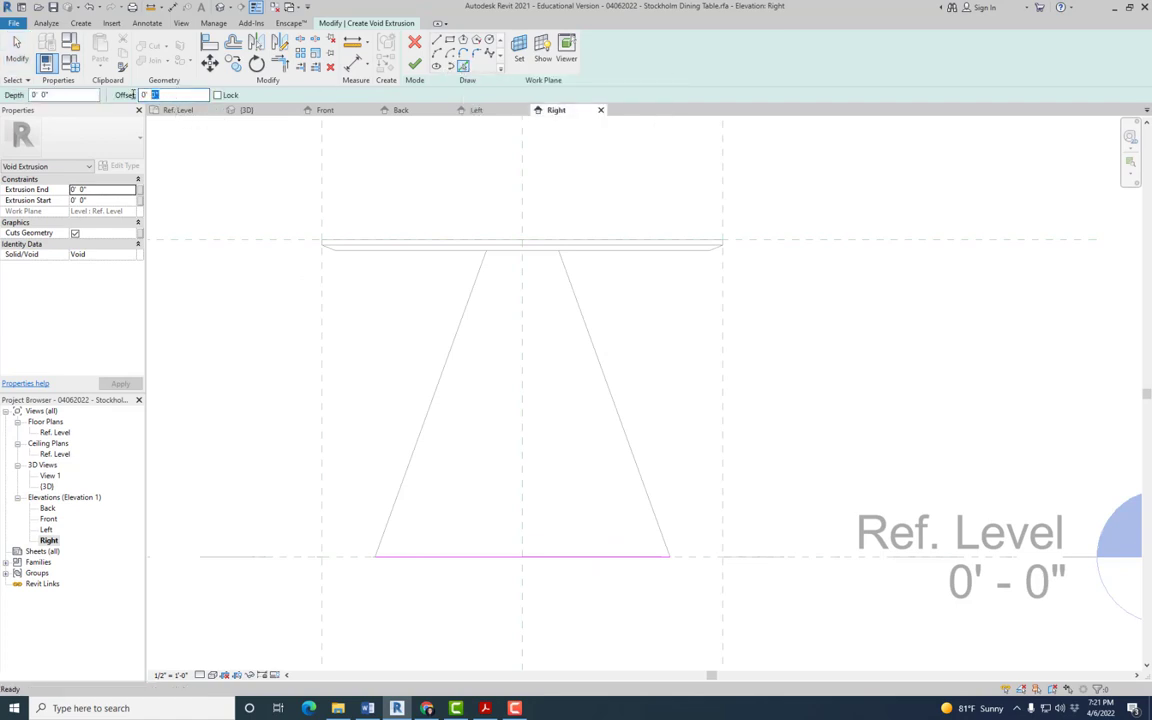
{"action": "triple_click", "coordinate": [175, 94]}
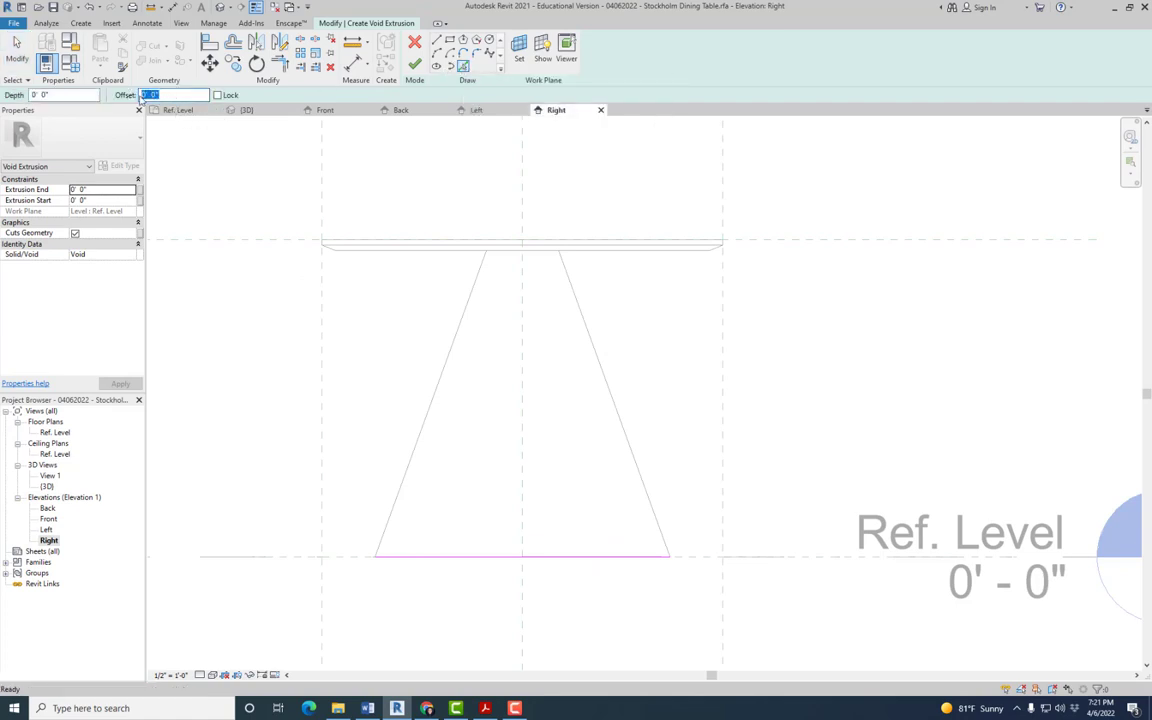
{"action": "type", "text": "1.5"}
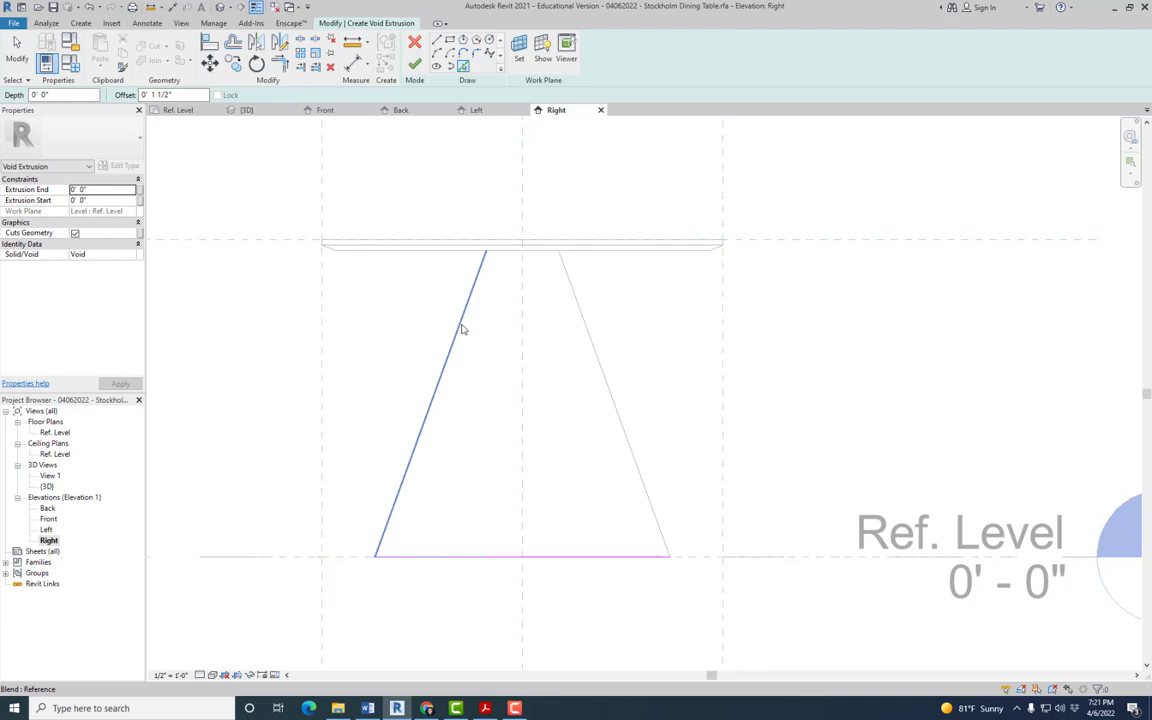
{"action": "mouse_move", "coordinate": [462, 330]}
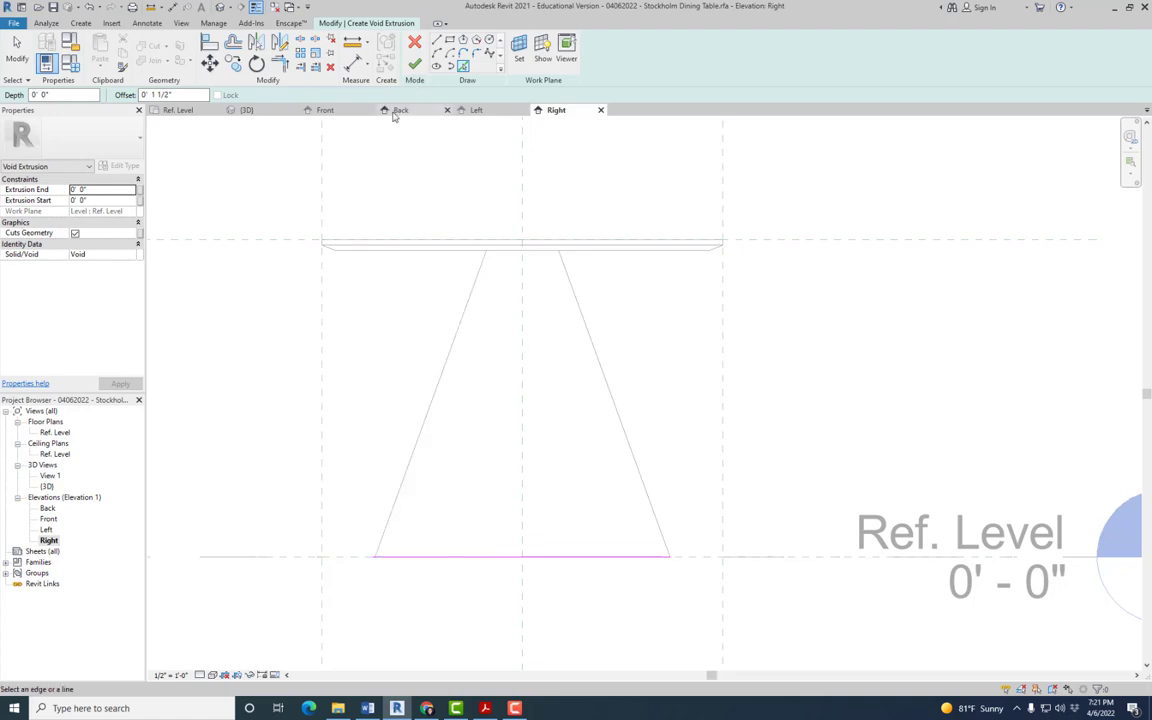
Return to the 3D view and orbit around the tapered leg to see it side-on
{"action": "left_click", "coordinate": [247, 110]}
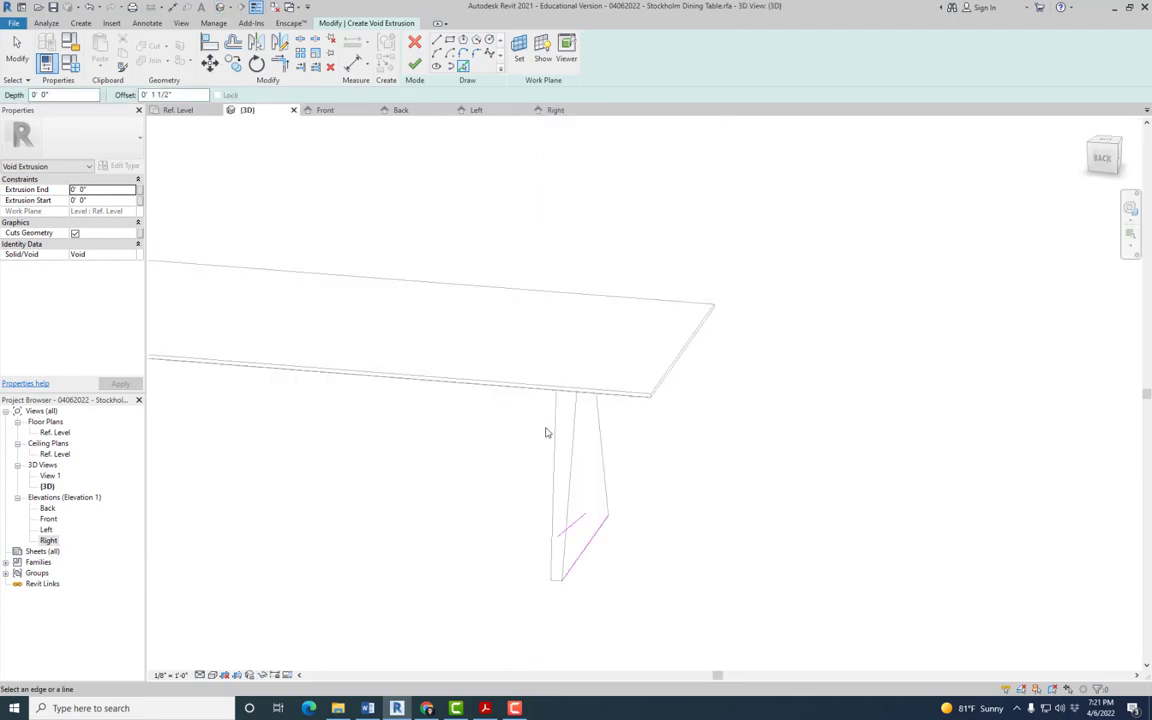
{"action": "left_click_drag", "start_coordinate": [547, 432], "coordinate": [670, 472]}
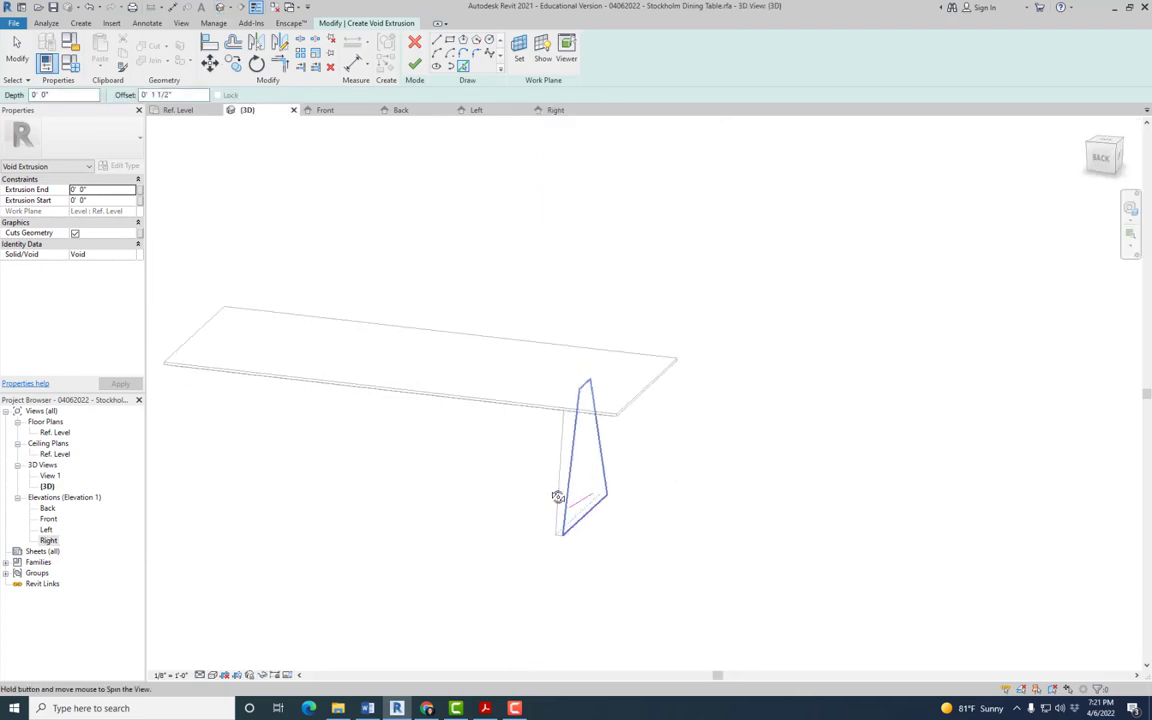
{"action": "left_click_drag", "start_coordinate": [558, 497], "coordinate": [578, 519]}
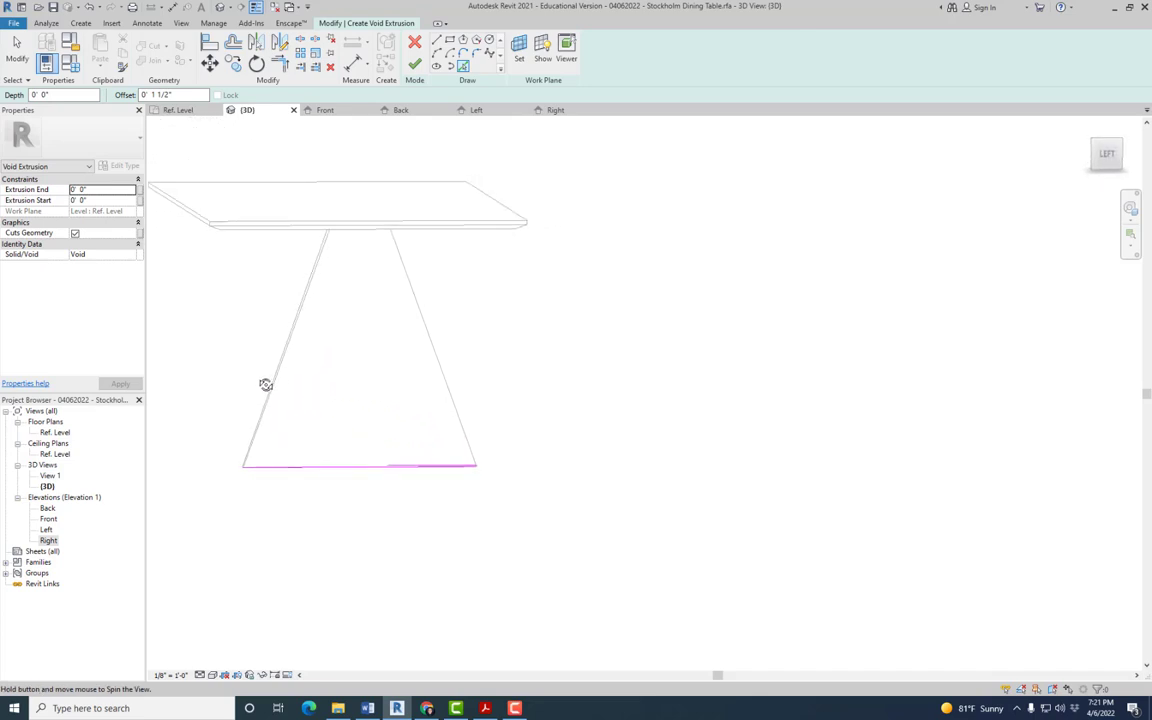
{"action": "left_click_drag", "start_coordinate": [265, 384], "coordinate": [395, 465]}
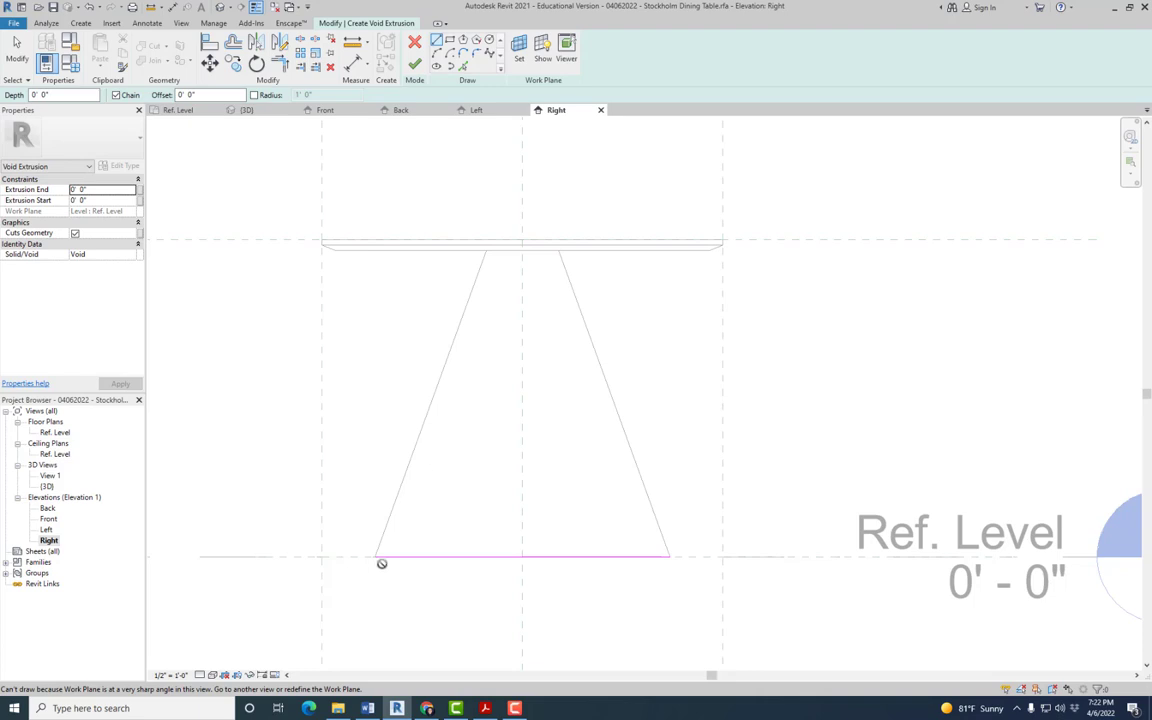
{"action": "mouse_move", "coordinate": [486, 411]}
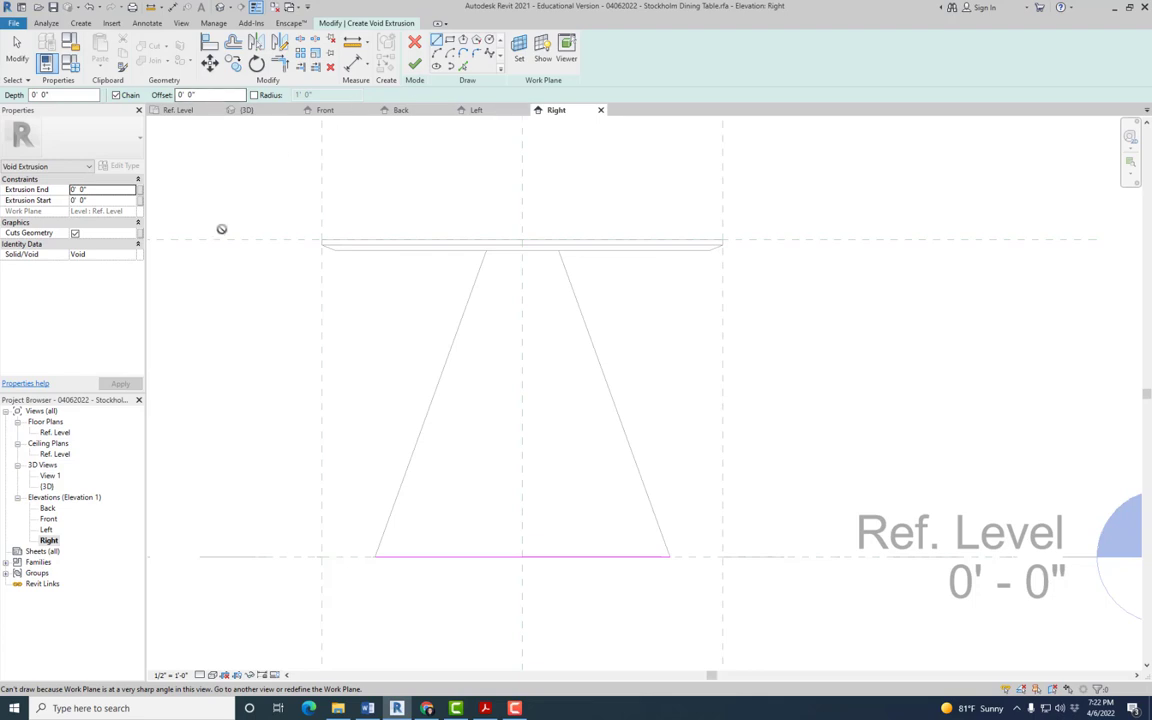
{"action": "mouse_move", "coordinate": [325, 497]}
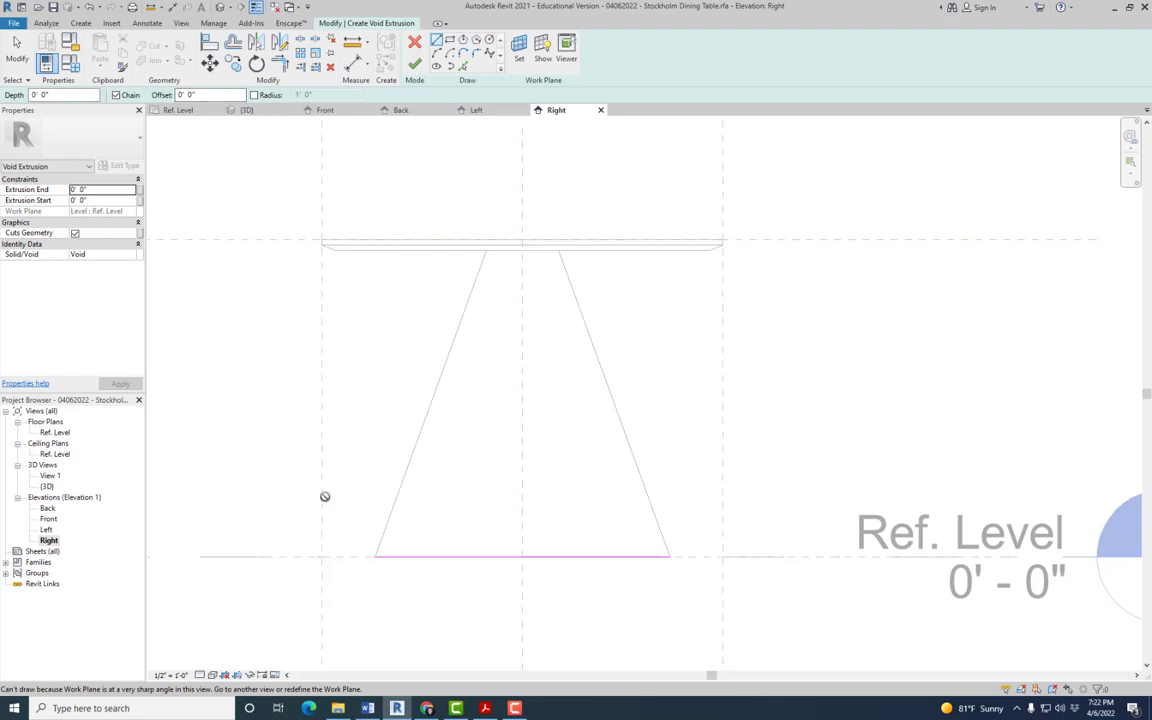
Retry the void sketch in the Left view, then cancel edit mode and discard the extrusion
{"action": "left_click", "coordinate": [476, 109]}
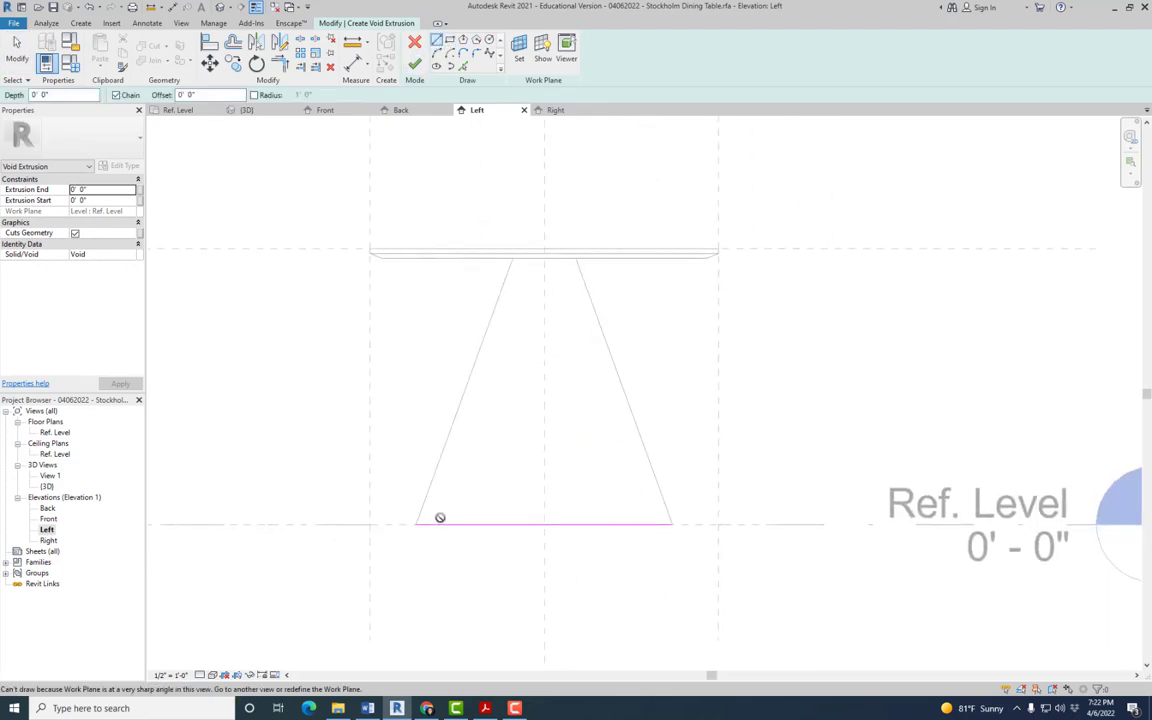
{"action": "left_click", "coordinate": [415, 42]}
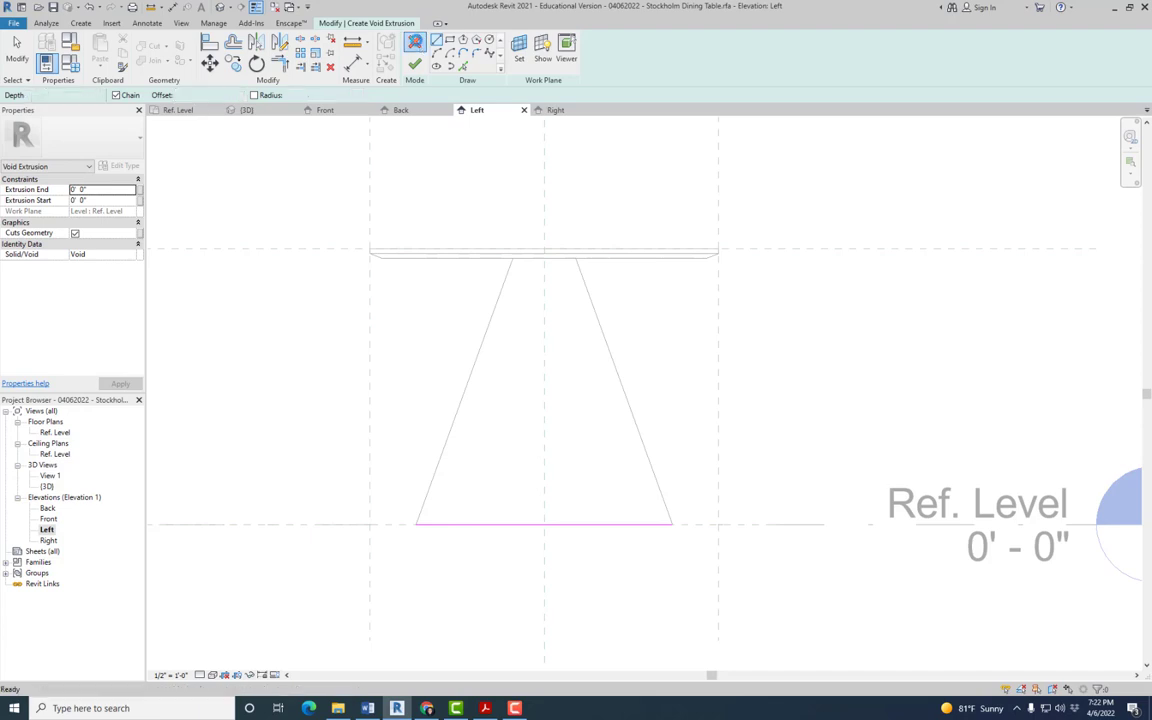
{"action": "left_click", "coordinate": [330, 66]}
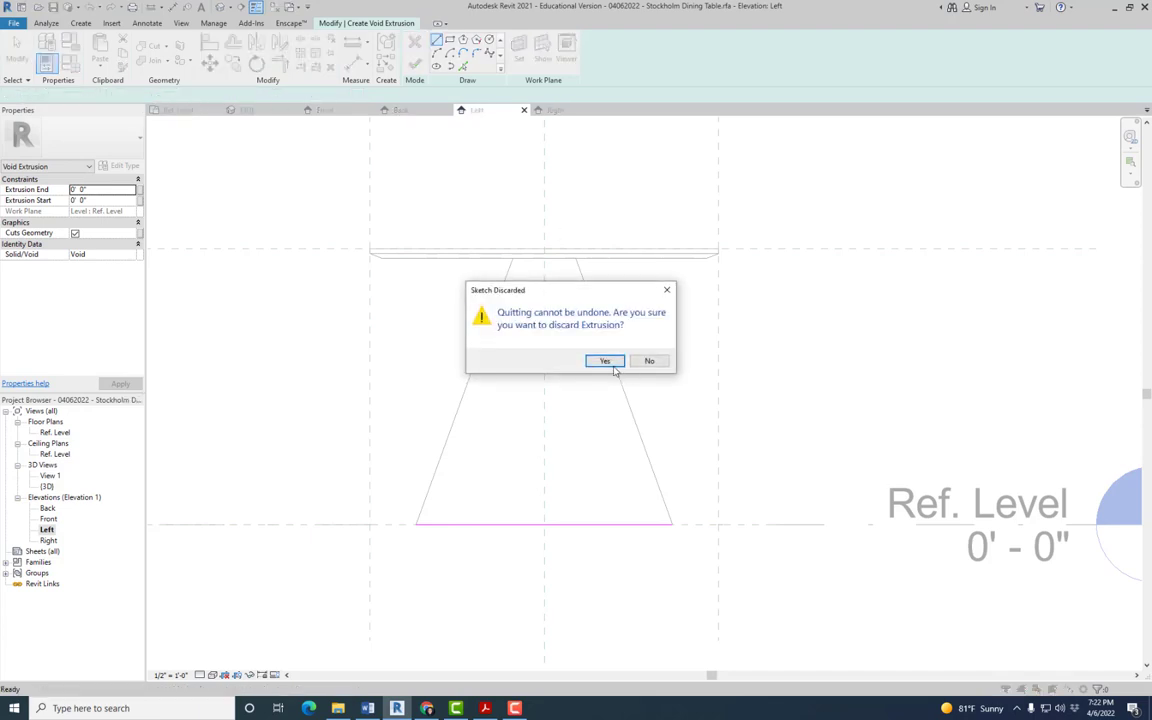
{"action": "left_click", "coordinate": [605, 361]}
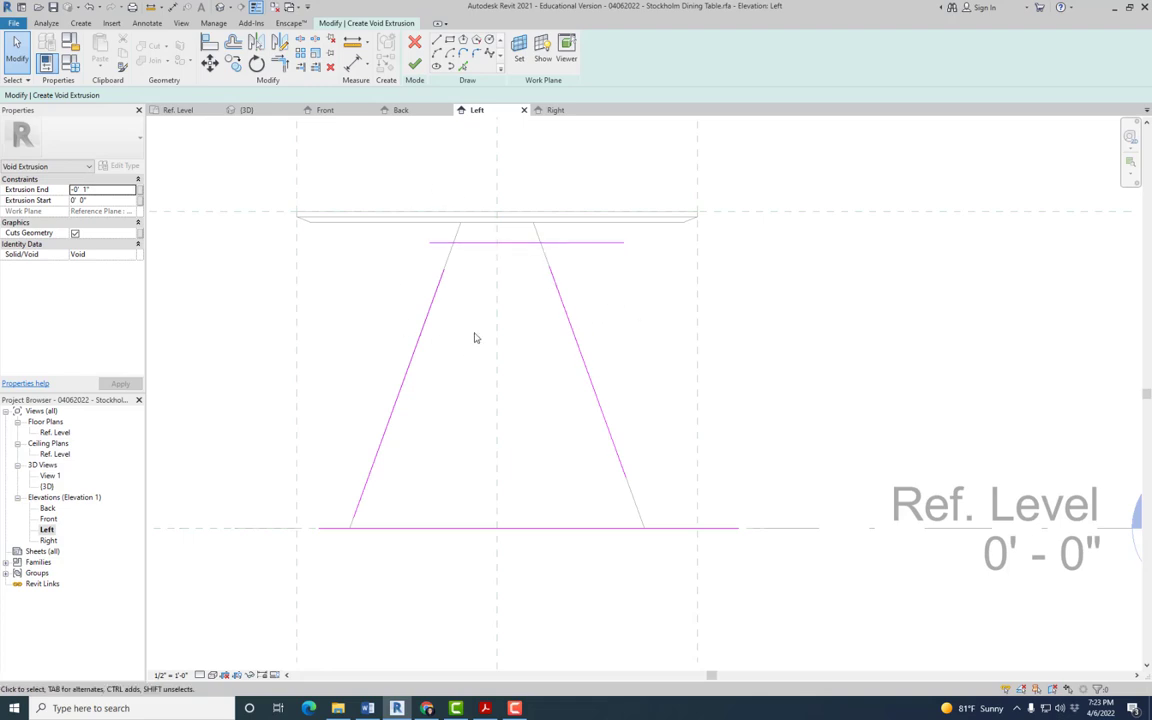
{"action": "mouse_move", "coordinate": [444, 353]}
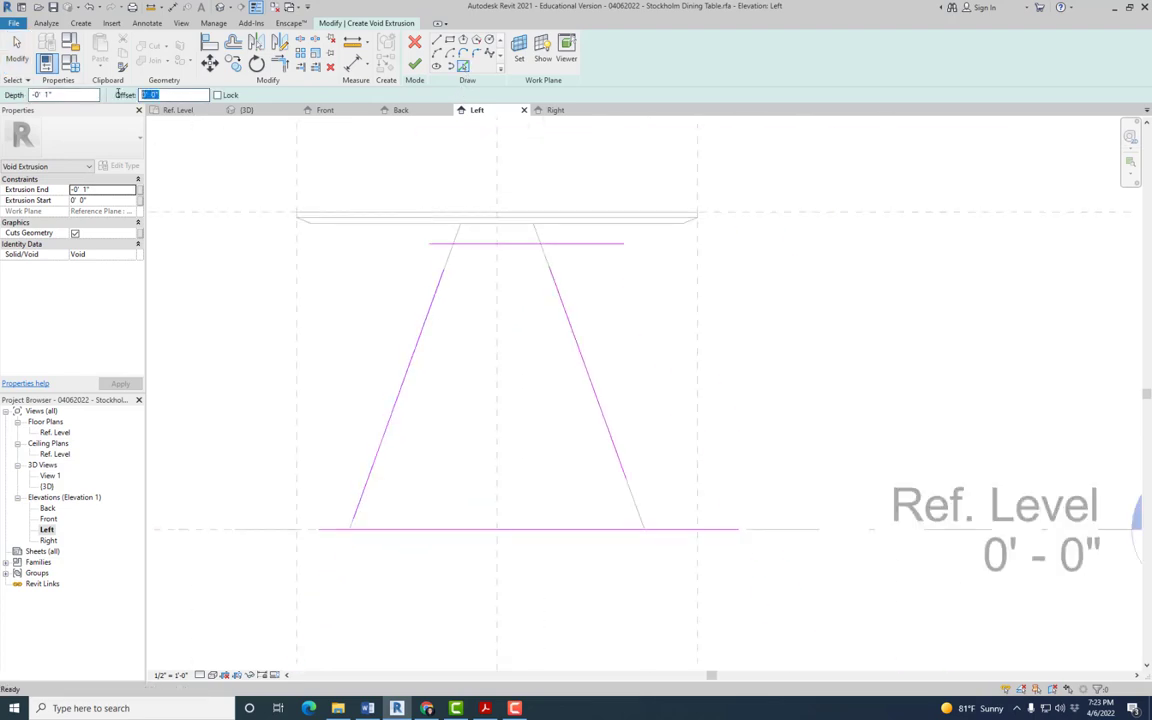
Pick both leg edges as void sketch lines offset 1 1/2" inside
{"action": "type", "text": "1 1/2\""}
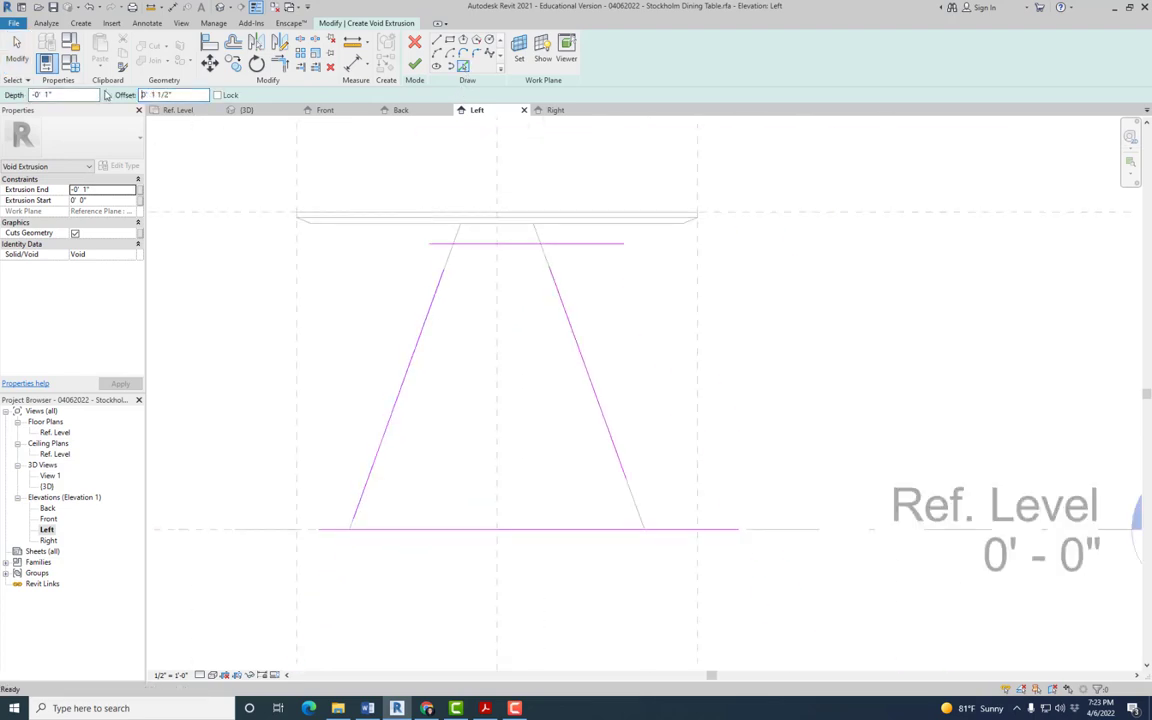
{"action": "left_click", "coordinate": [432, 310]}
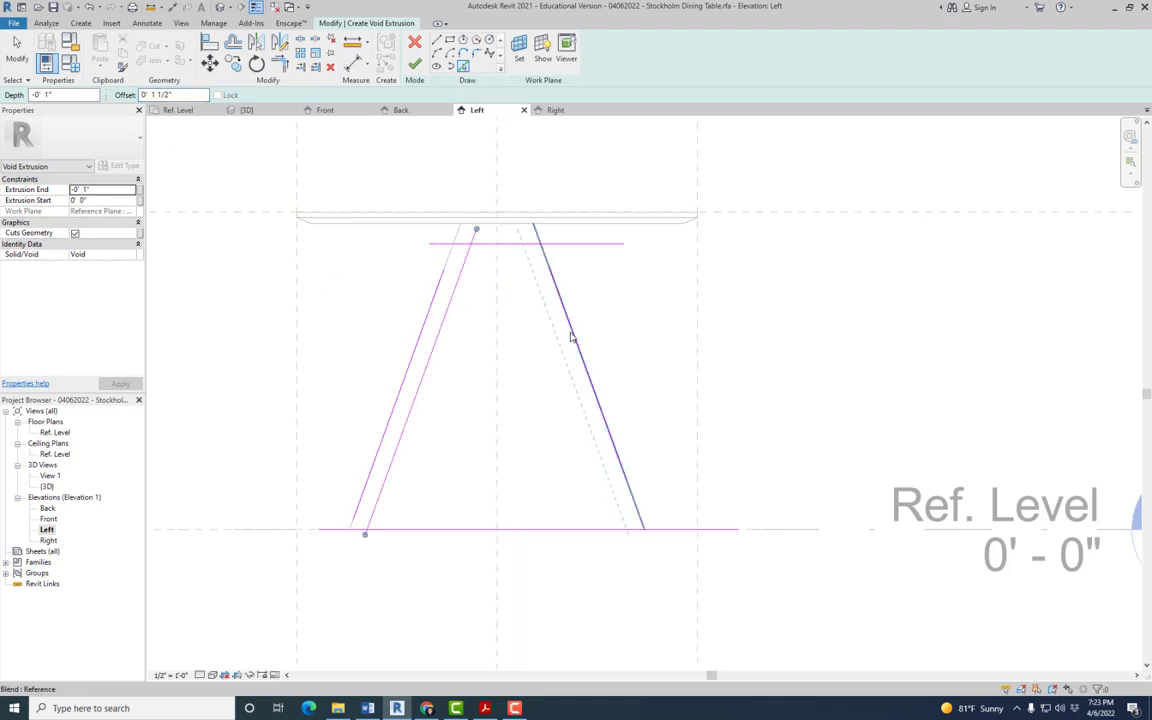
{"action": "mouse_move", "coordinate": [570, 335]}
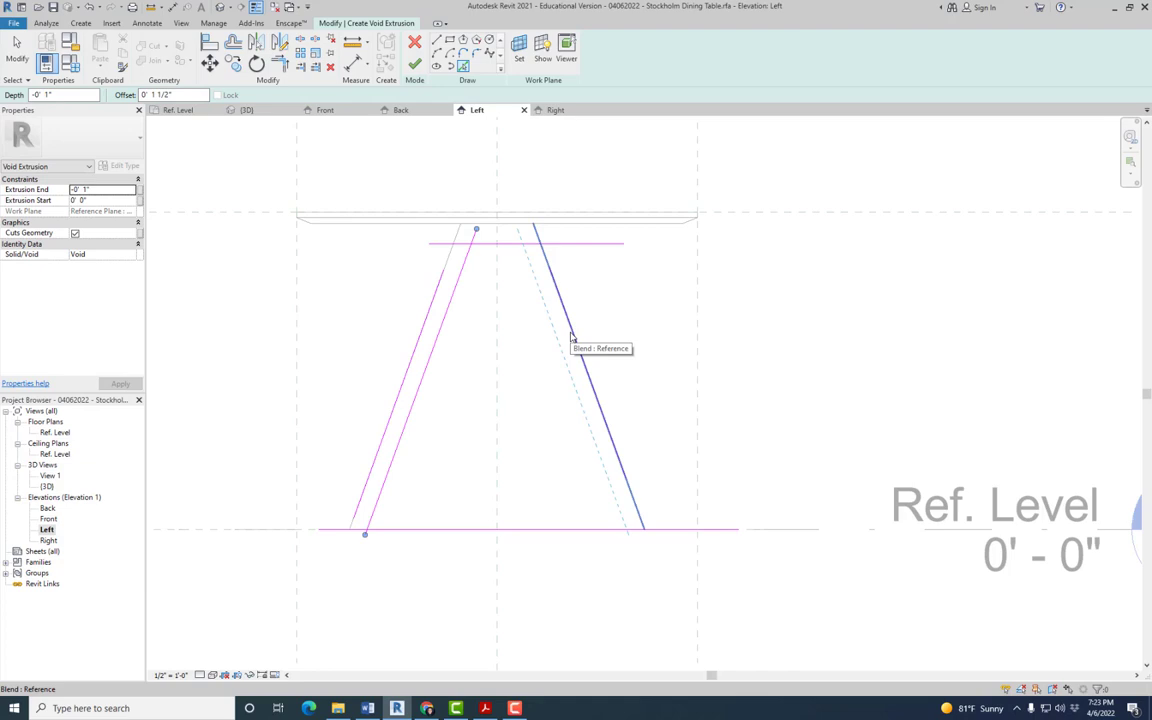
{"action": "left_click", "coordinate": [16, 44]}
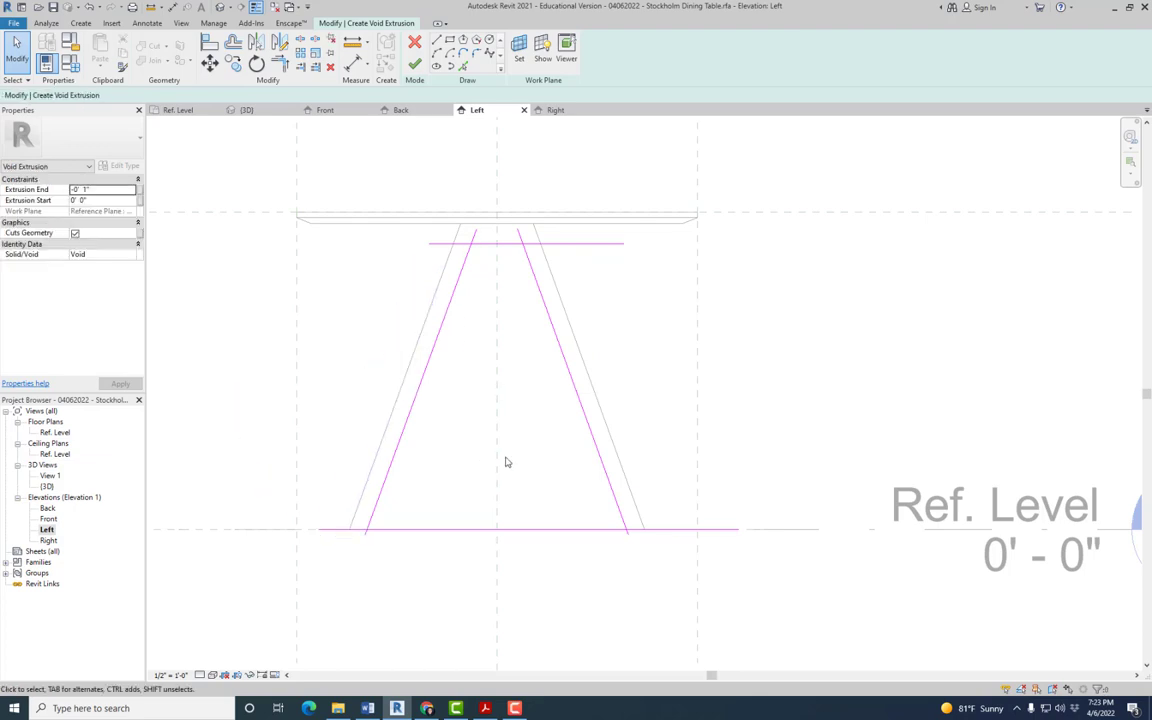
{"action": "mouse_move", "coordinate": [330, 402]}
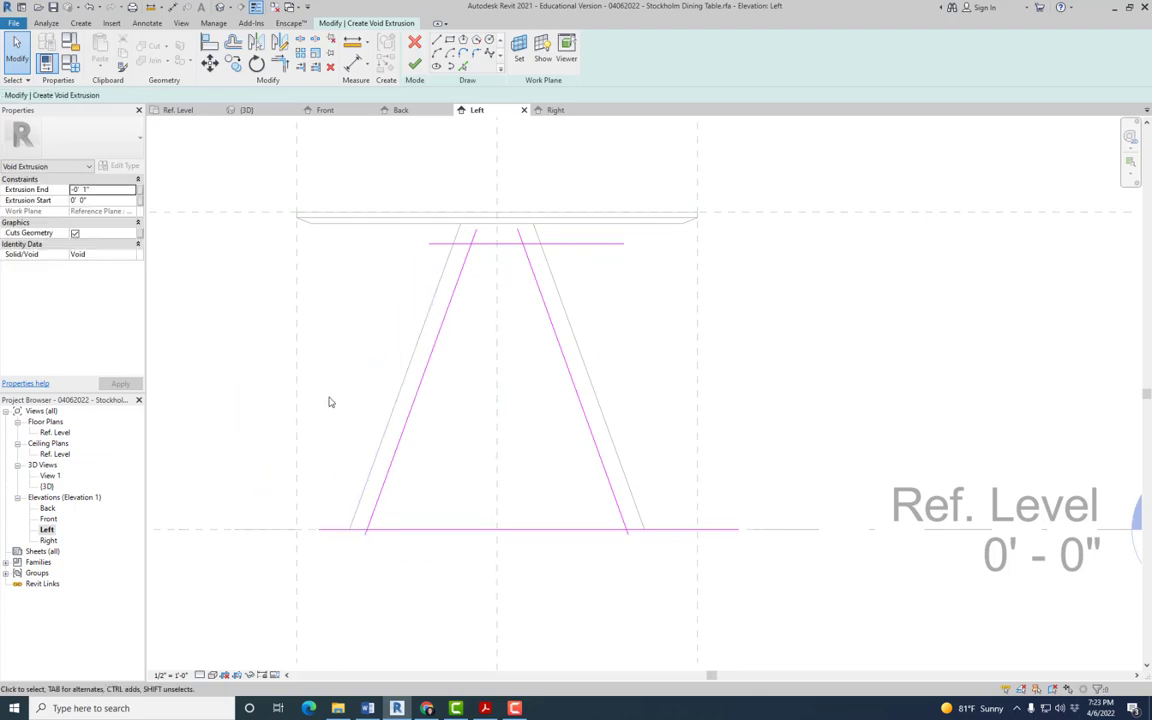
{"action": "mouse_move", "coordinate": [280, 63]}
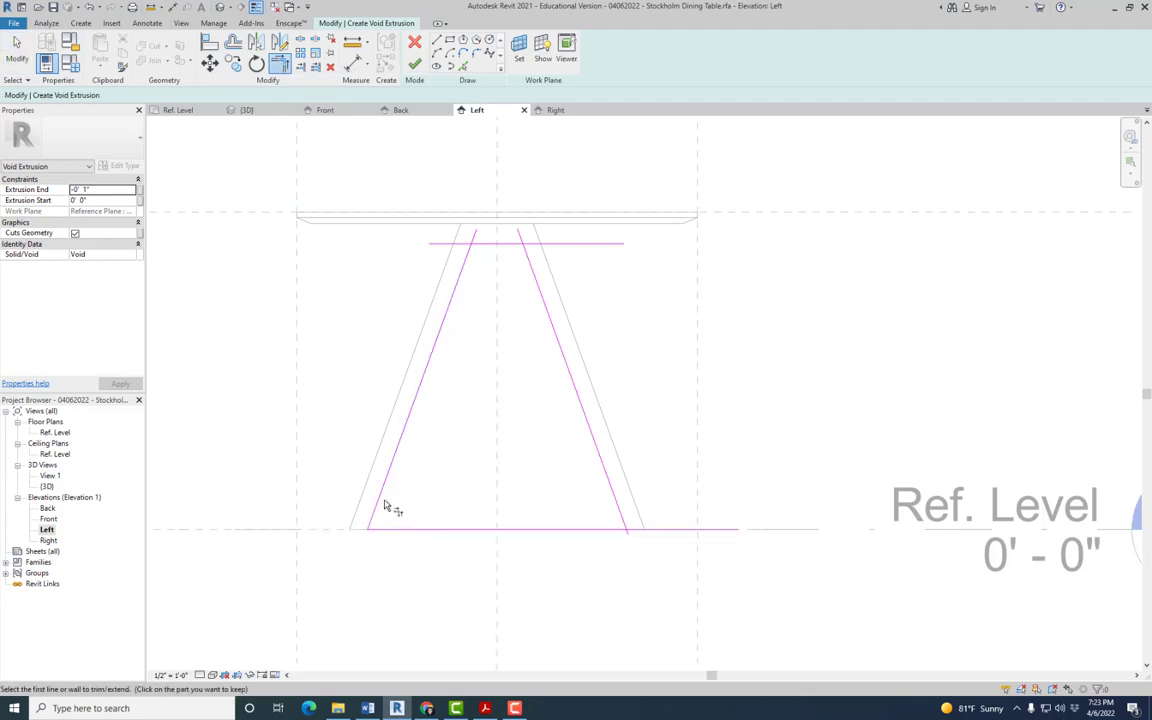
Trim both slanted inner lines to corner with the bottom line, then check the handout
{"action": "left_click", "coordinate": [385, 505]}
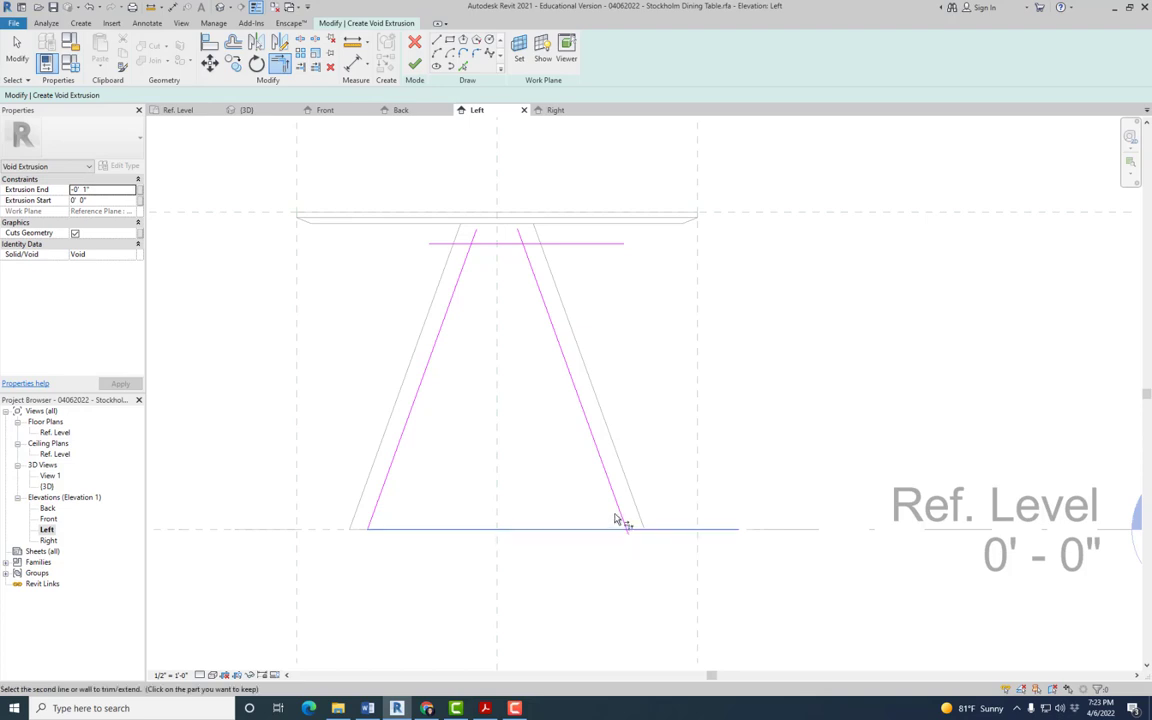
{"action": "left_click", "coordinate": [616, 518]}
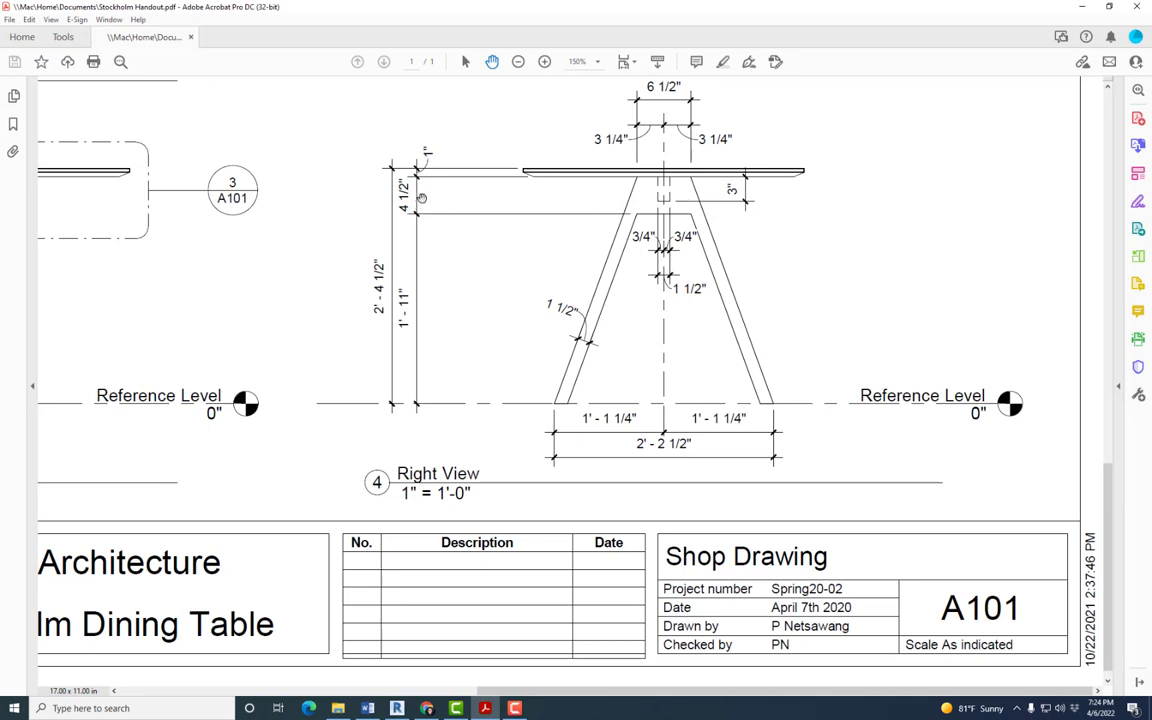
{"action": "mouse_move", "coordinate": [546, 183]}
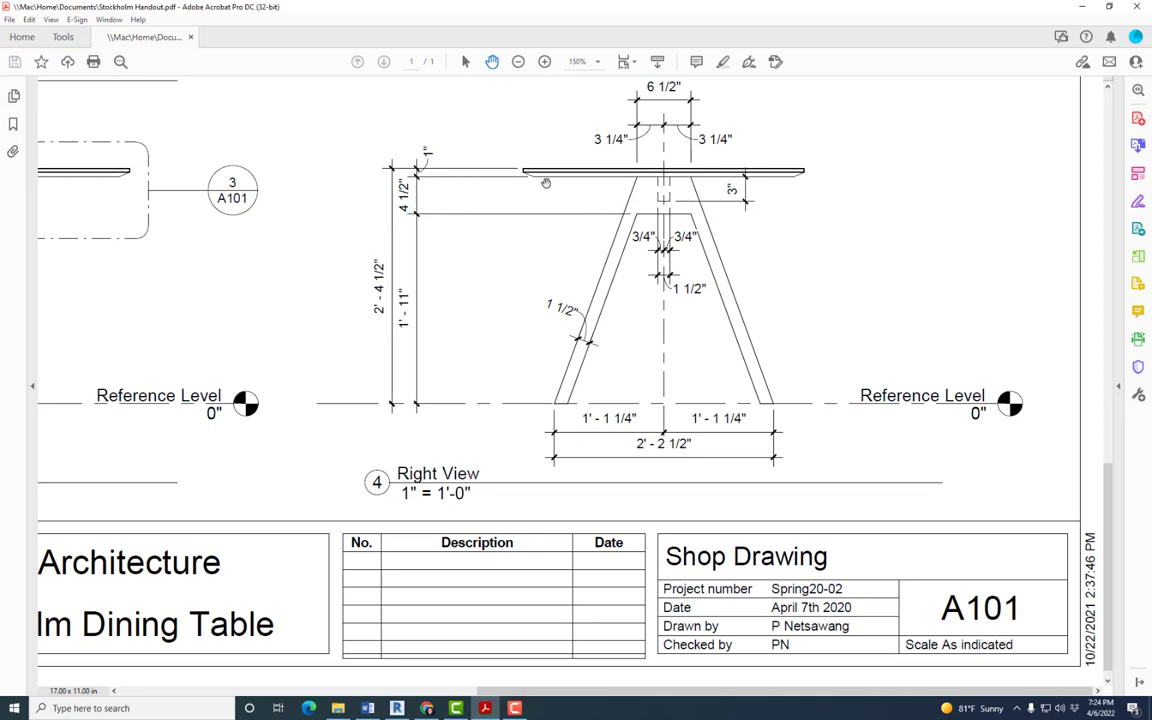
{"action": "left_click", "coordinate": [397, 708]}
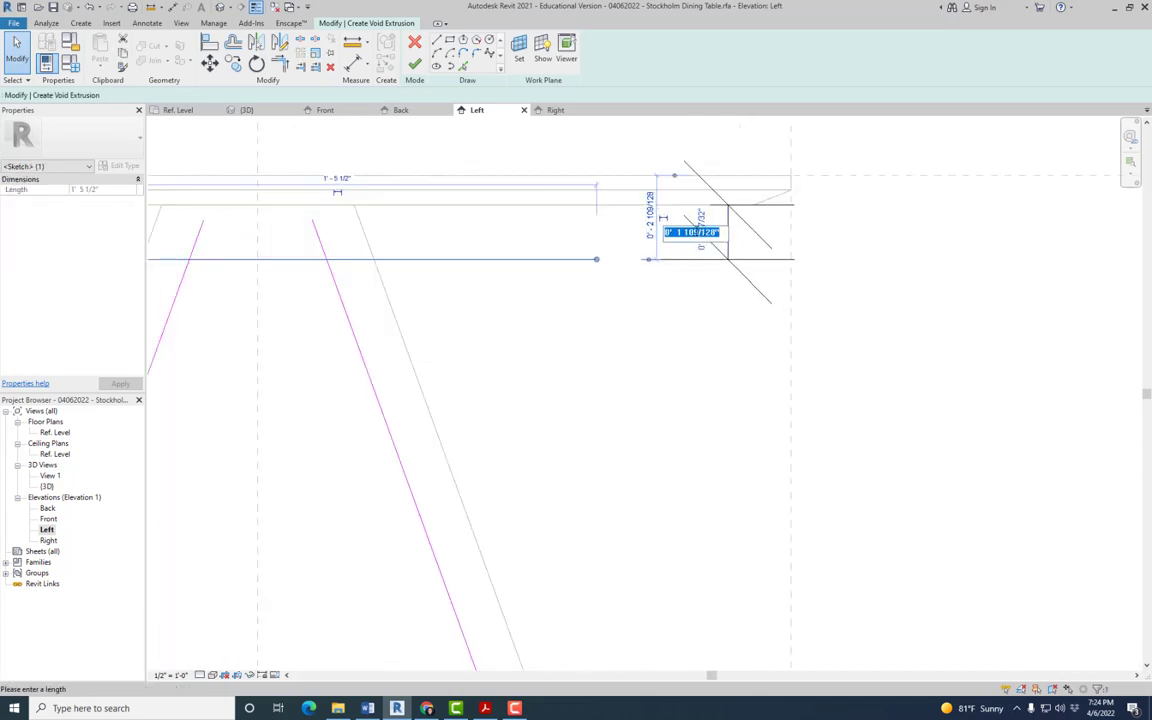
Move the top line to 4.5 and trim the corners into a closed trapezoid
{"action": "type", "text": "4.5"}
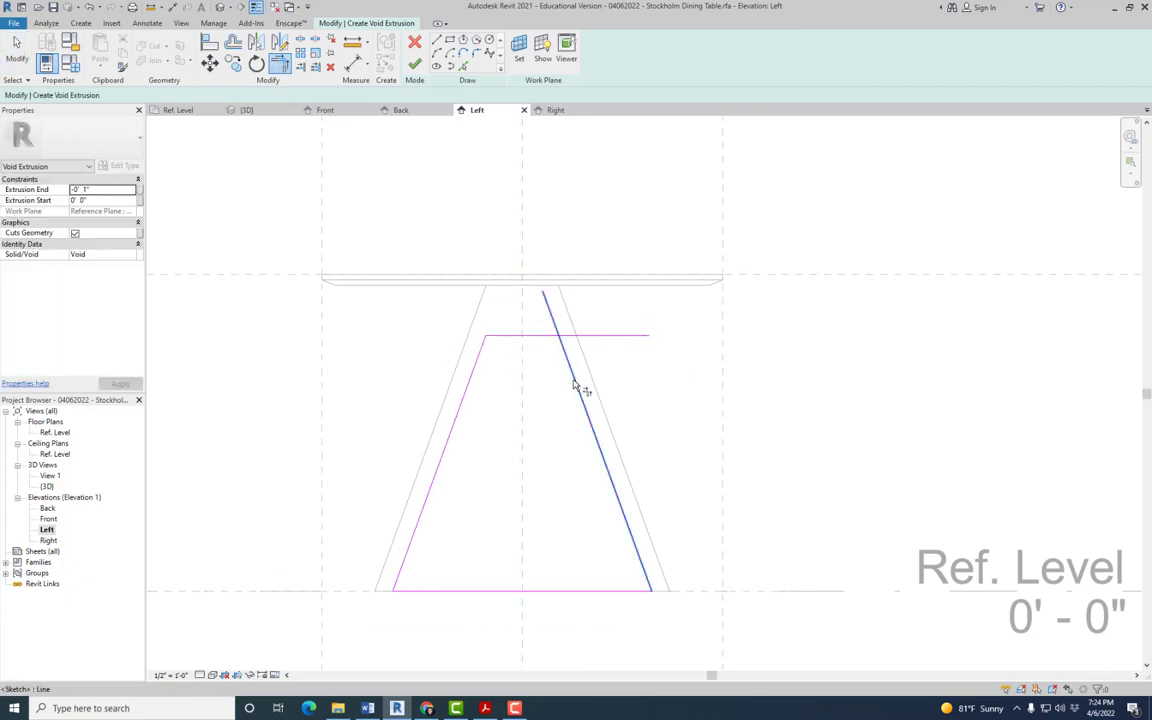
{"action": "left_click", "coordinate": [15, 42]}
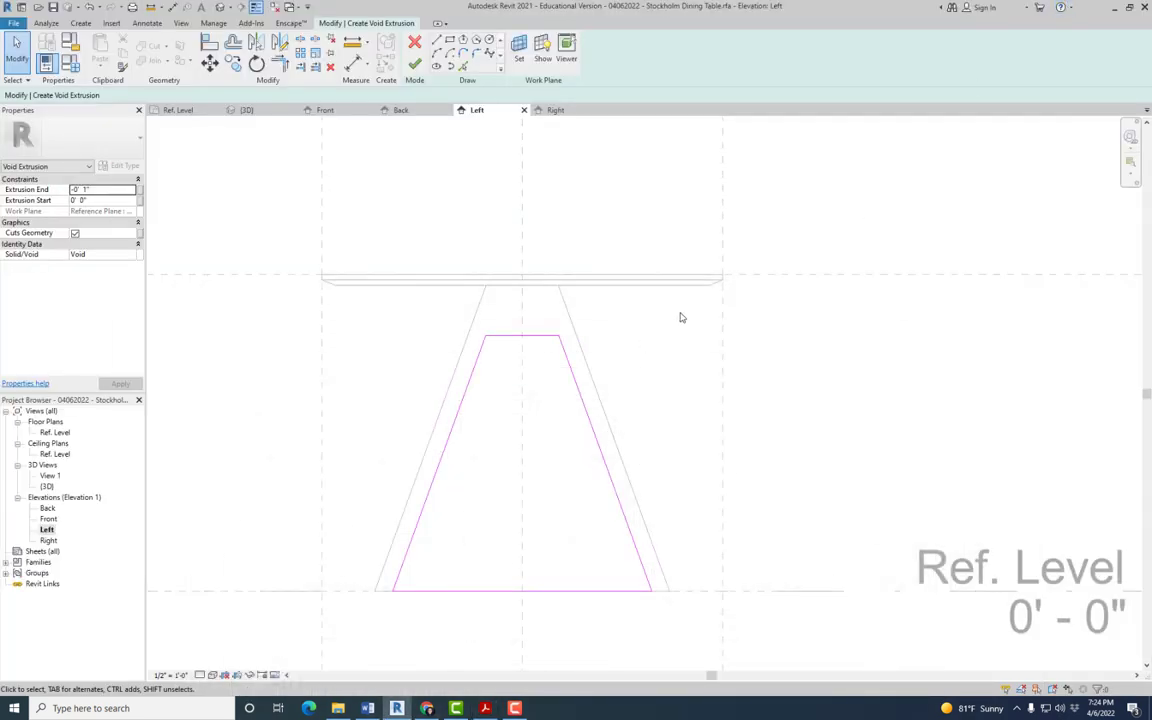
{"action": "left_click", "coordinate": [520, 460]}
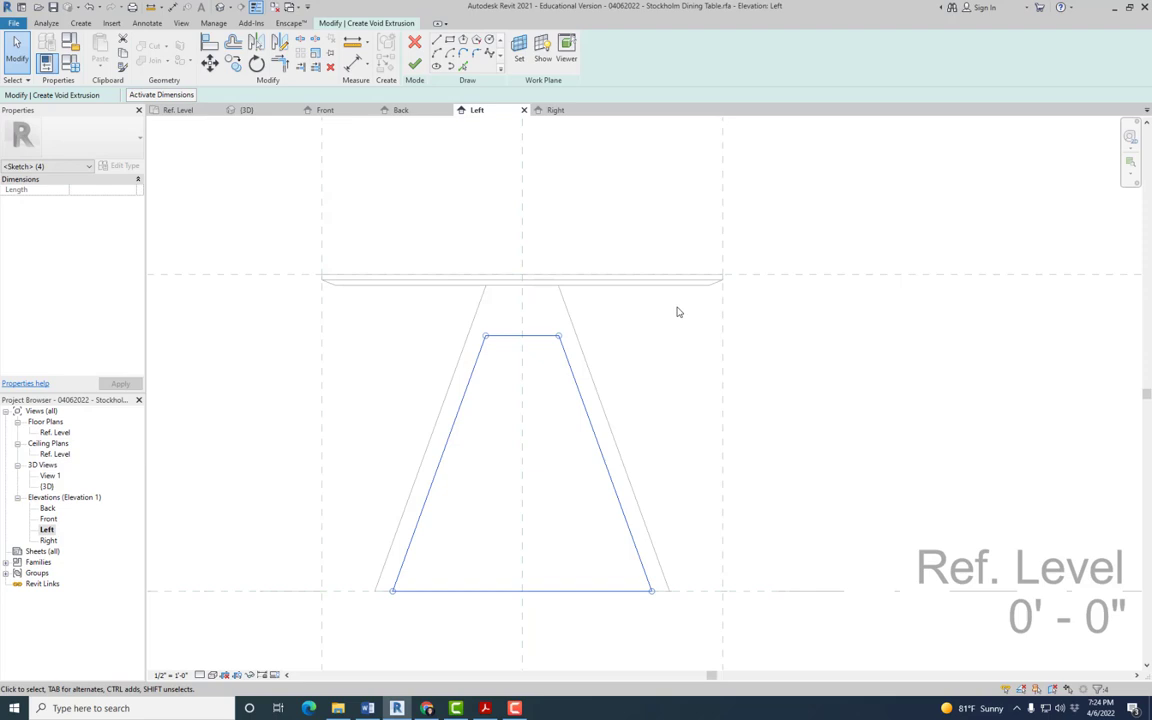
{"action": "mouse_move", "coordinate": [664, 316]}
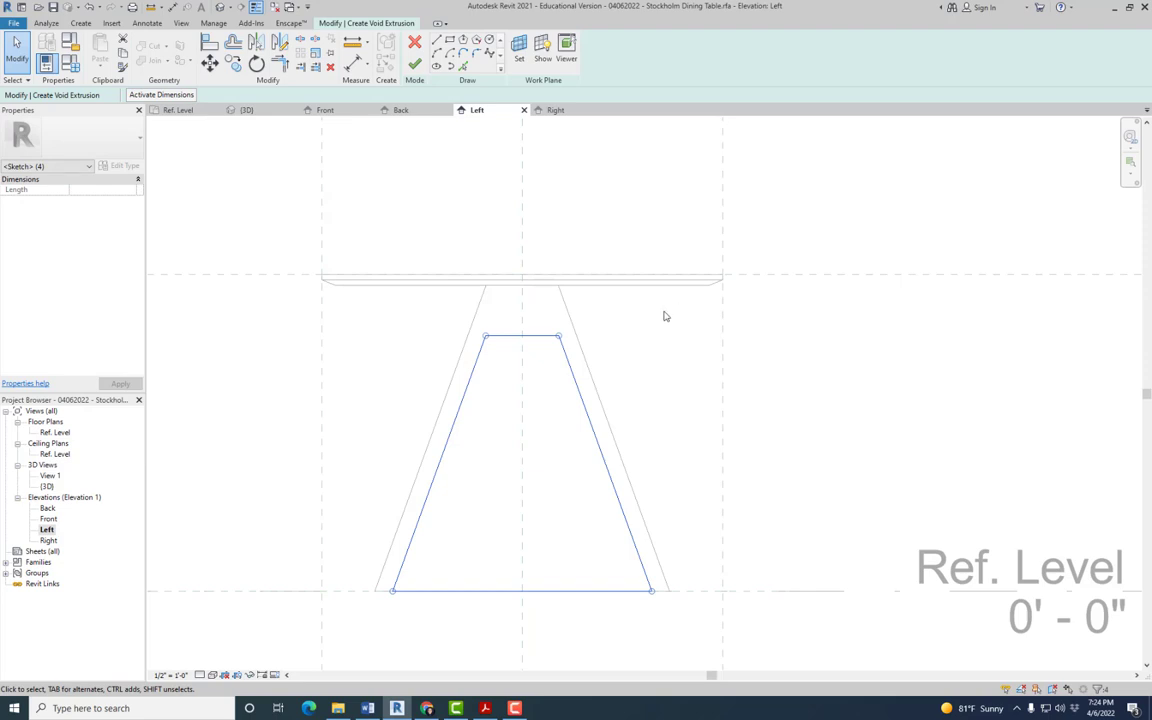
{"action": "mouse_move", "coordinate": [547, 343]}
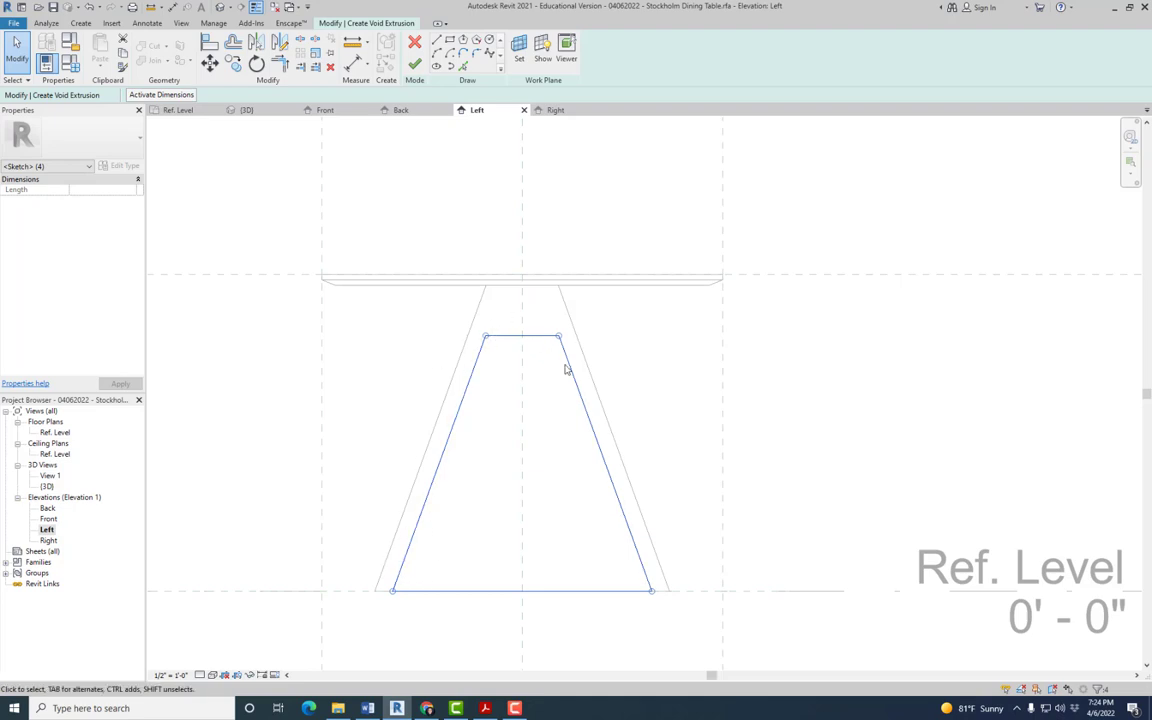
{"action": "mouse_move", "coordinate": [431, 378]}
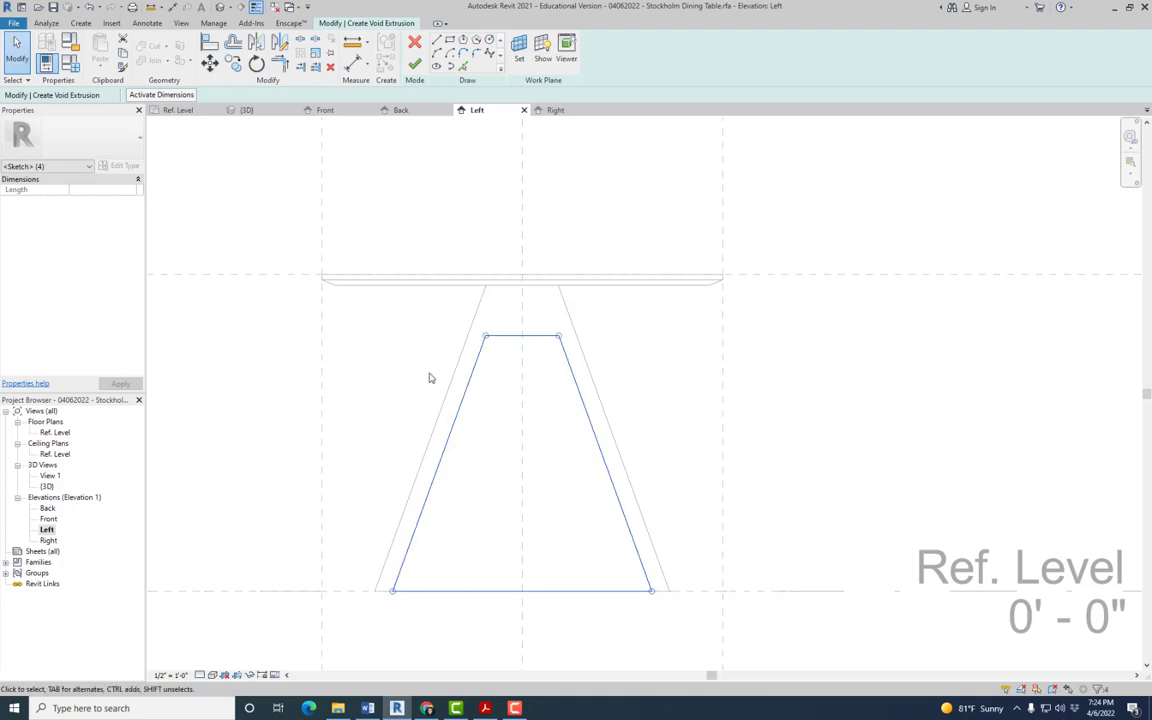
{"action": "mouse_move", "coordinate": [363, 390]}
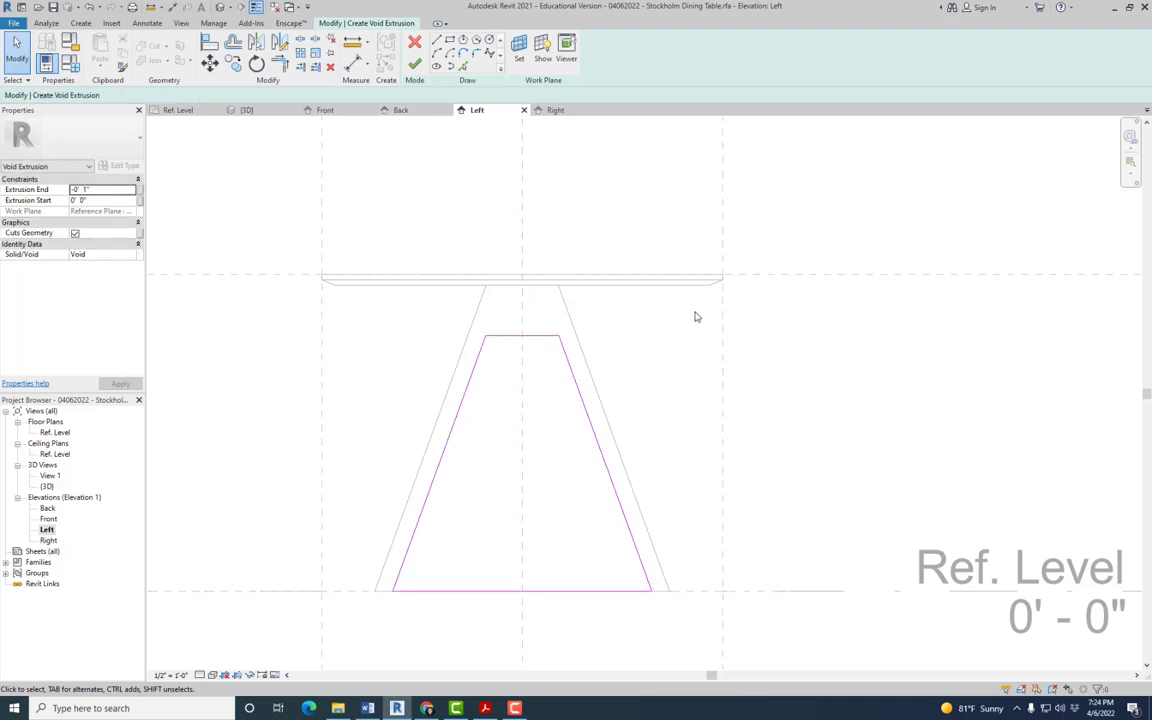
{"action": "mouse_move", "coordinate": [673, 299]}
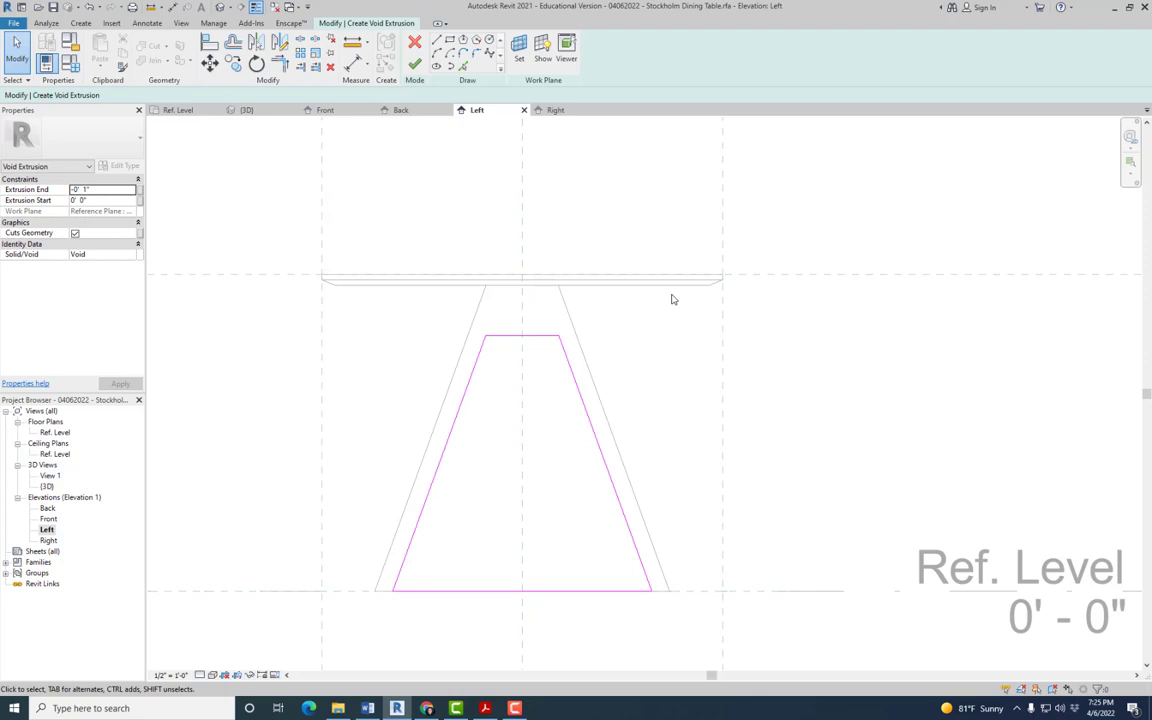
{"action": "mouse_move", "coordinate": [688, 293]}
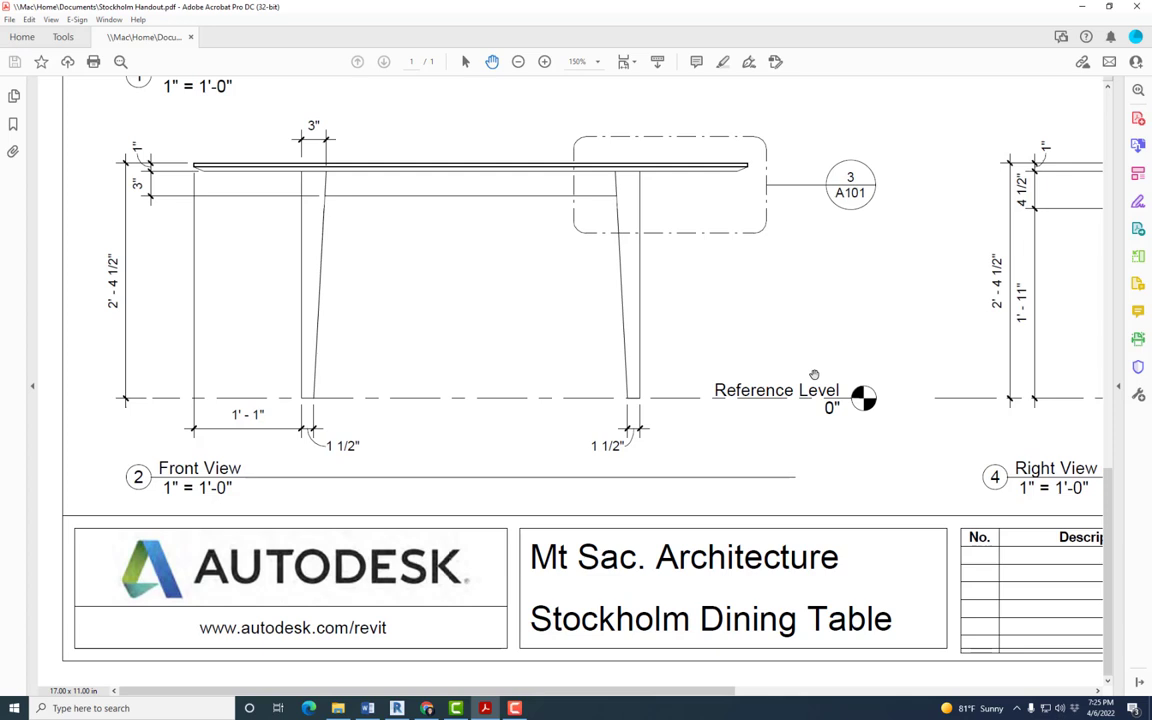
{"action": "mouse_move", "coordinate": [807, 343]}
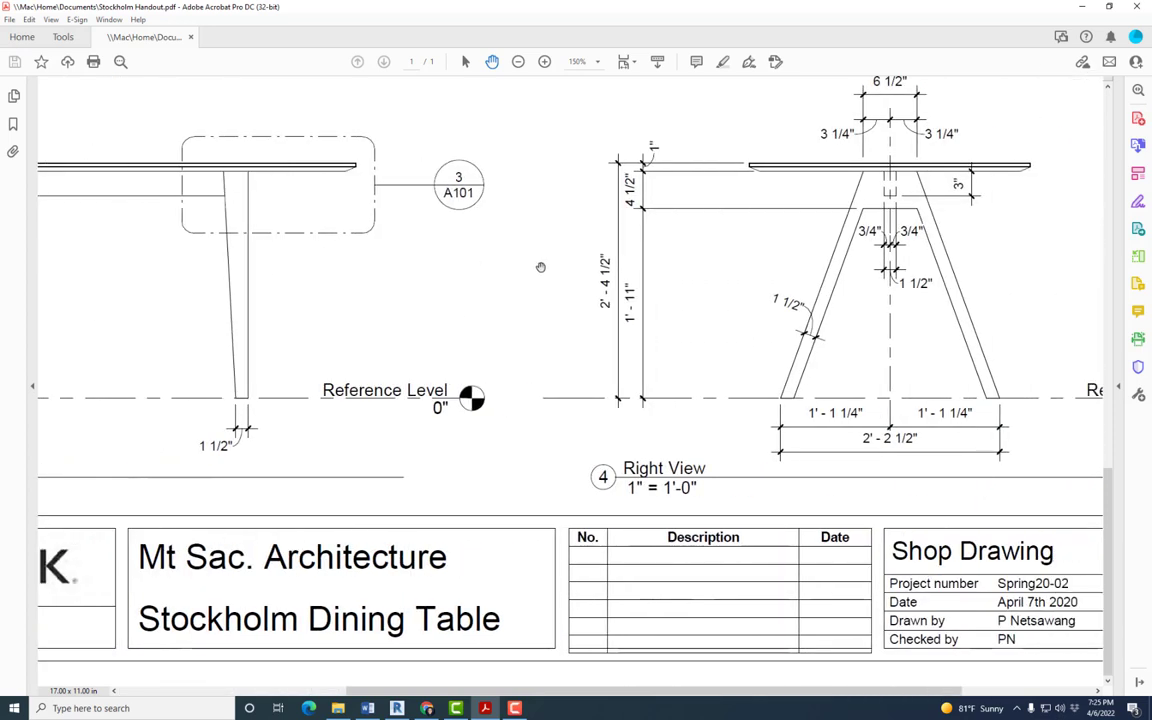
{"action": "mouse_move", "coordinate": [857, 216]}
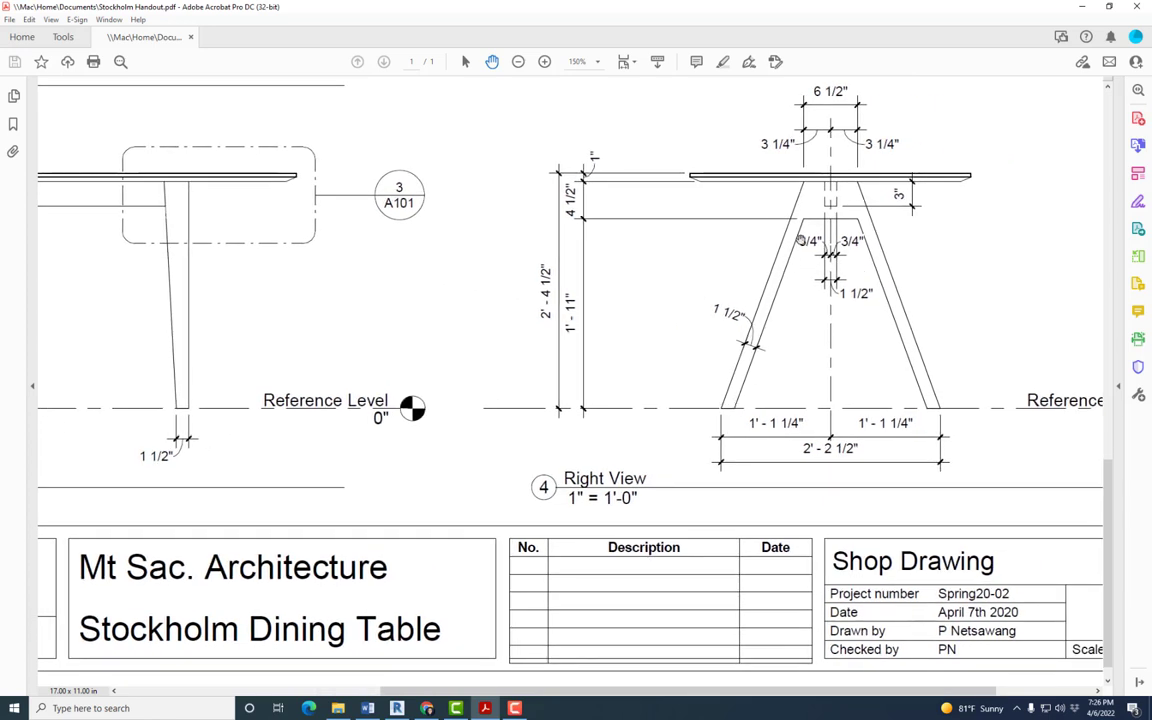
{"action": "mouse_move", "coordinate": [738, 409]}
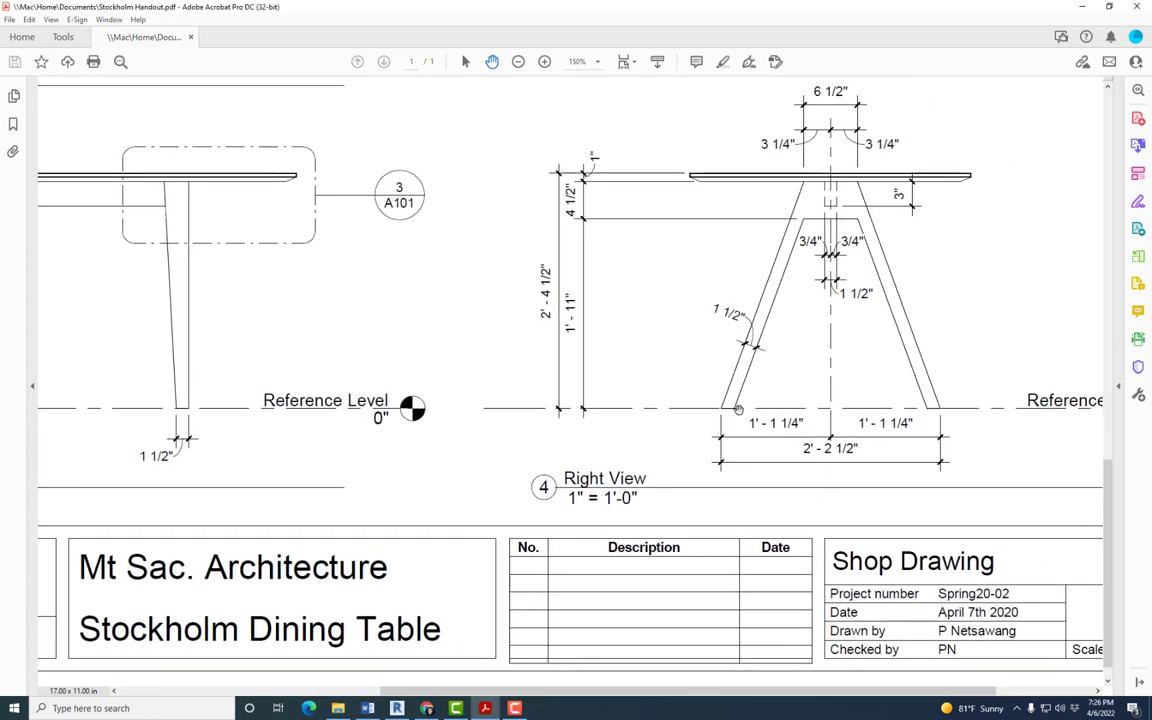
{"action": "mouse_move", "coordinate": [326, 288]}
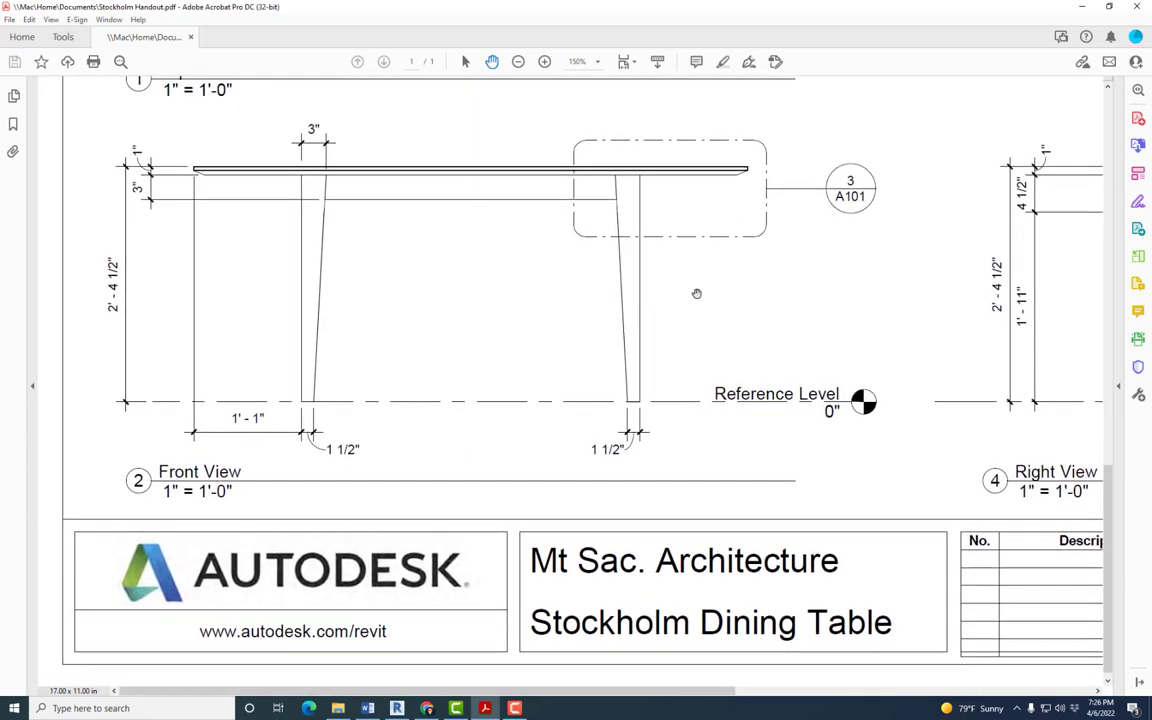
{"action": "mouse_move", "coordinate": [732, 280]}
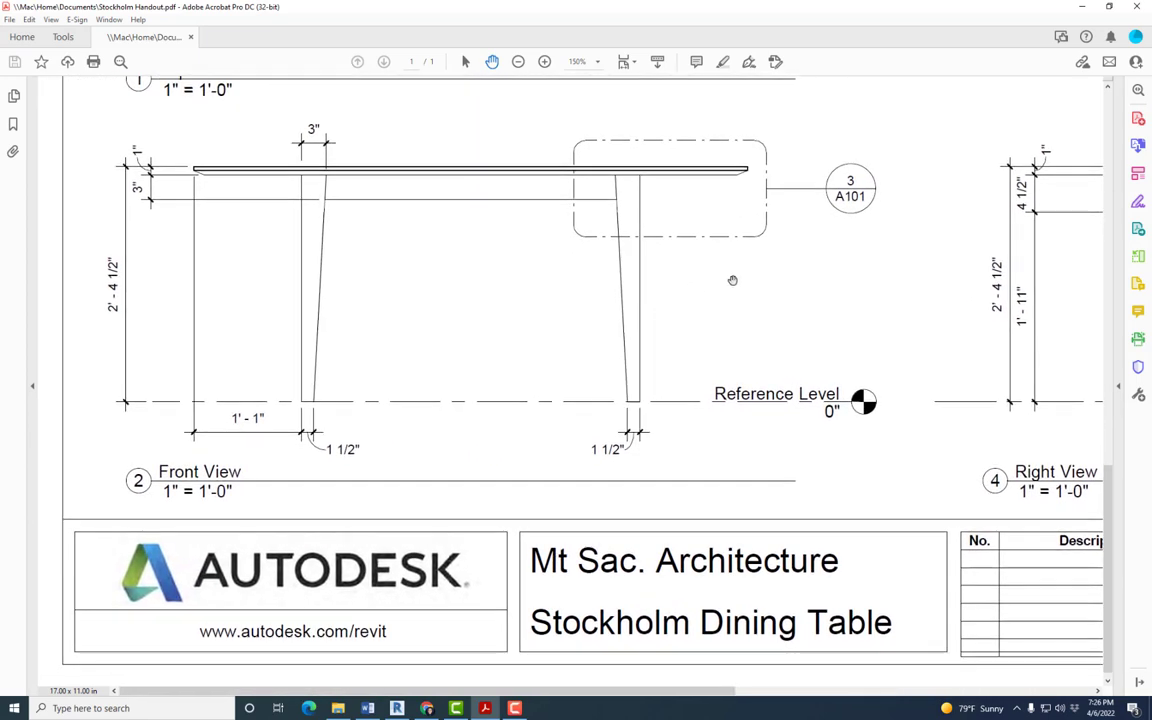
{"action": "mouse_move", "coordinate": [185, 186]}
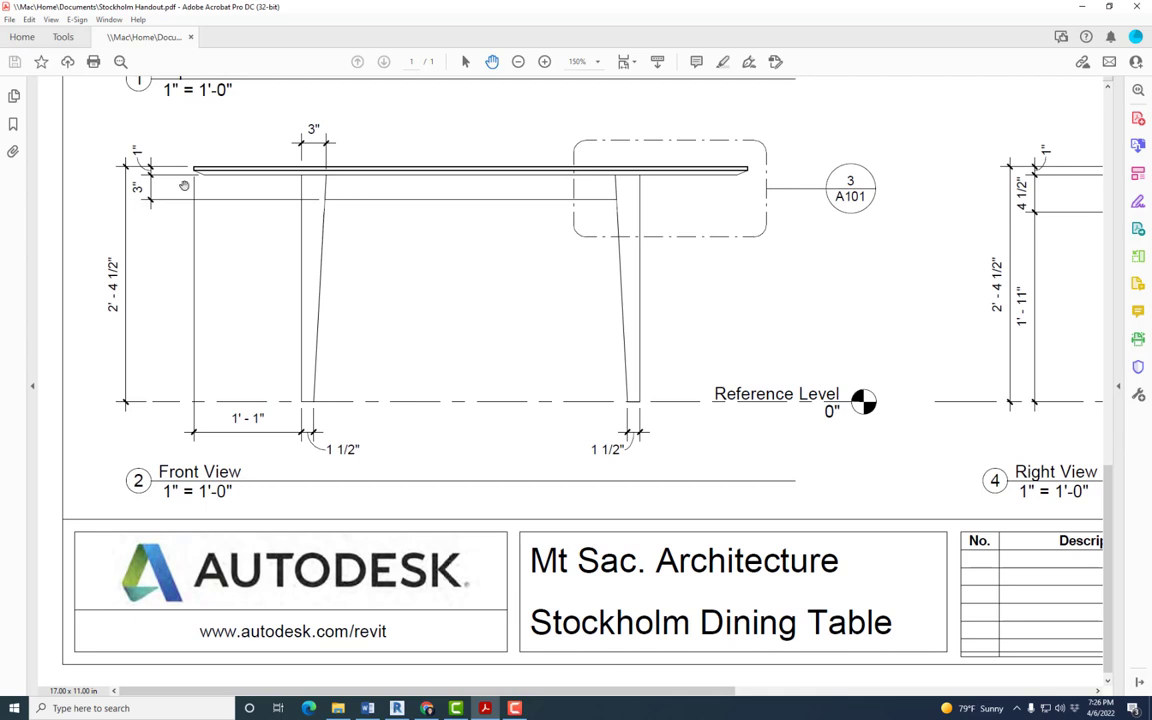
{"action": "mouse_move", "coordinate": [313, 218]}
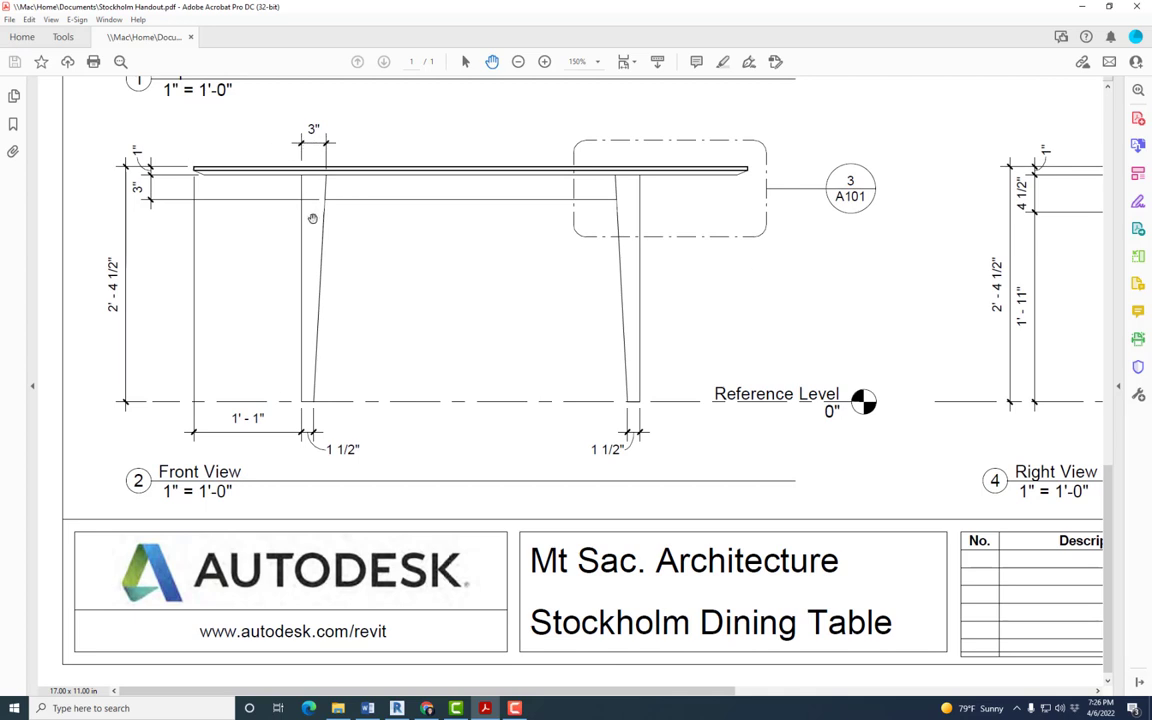
{"action": "mouse_move", "coordinate": [323, 211]}
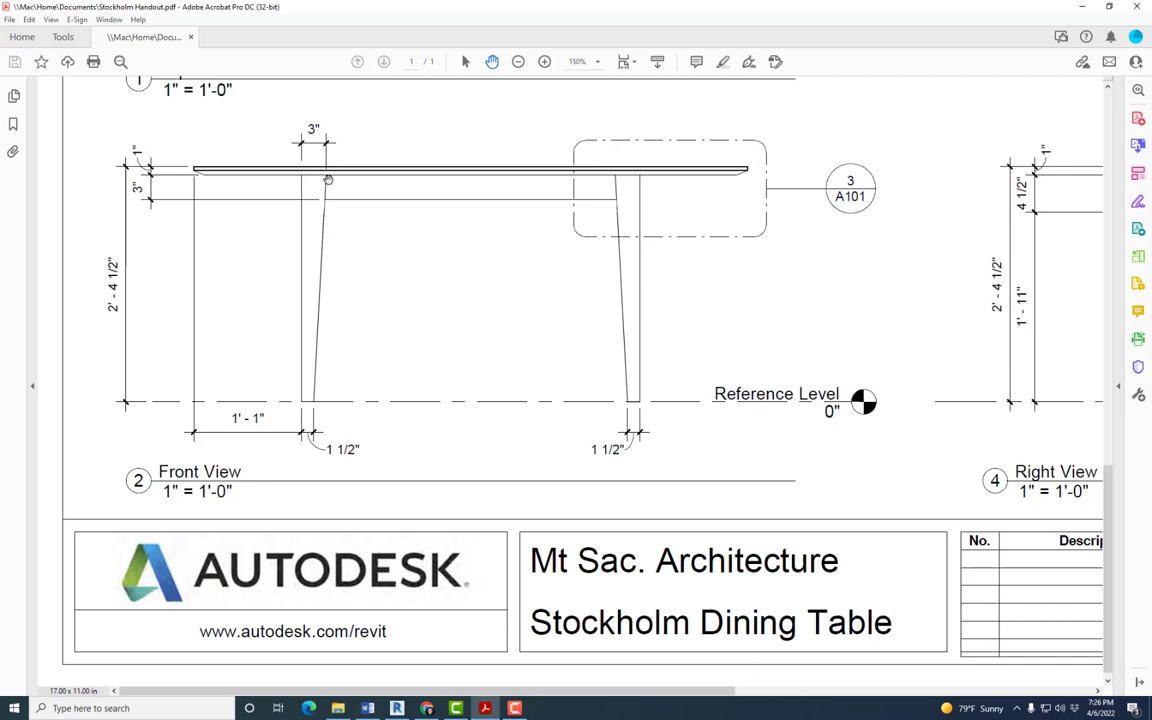
Set the void extrusion's Extrusion End to 3' 0" in Properties
{"action": "left_click", "coordinate": [397, 708]}
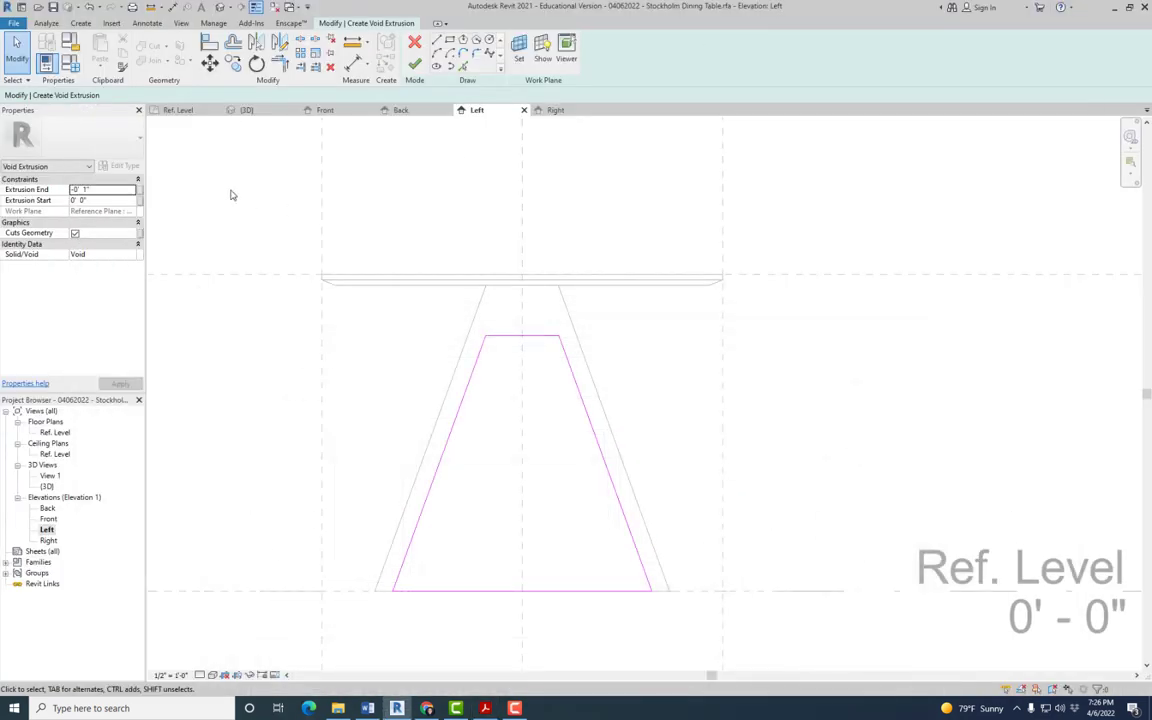
{"action": "triple_click", "coordinate": [103, 189]}
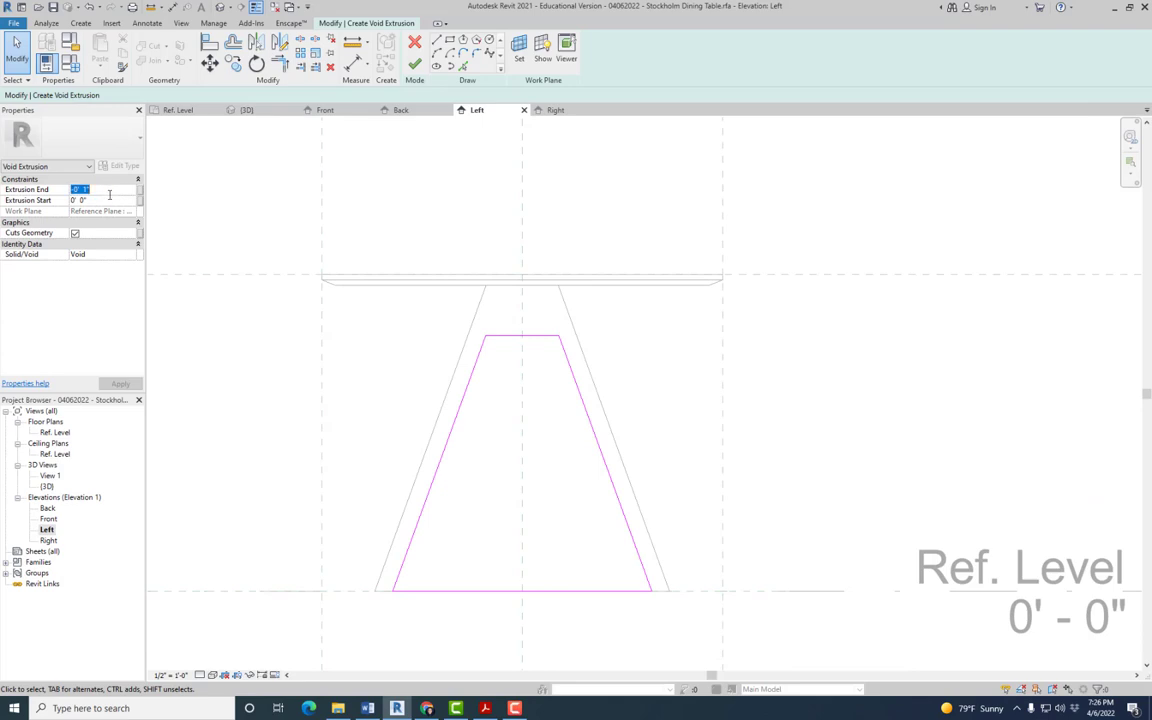
{"action": "type", "text": "3"}
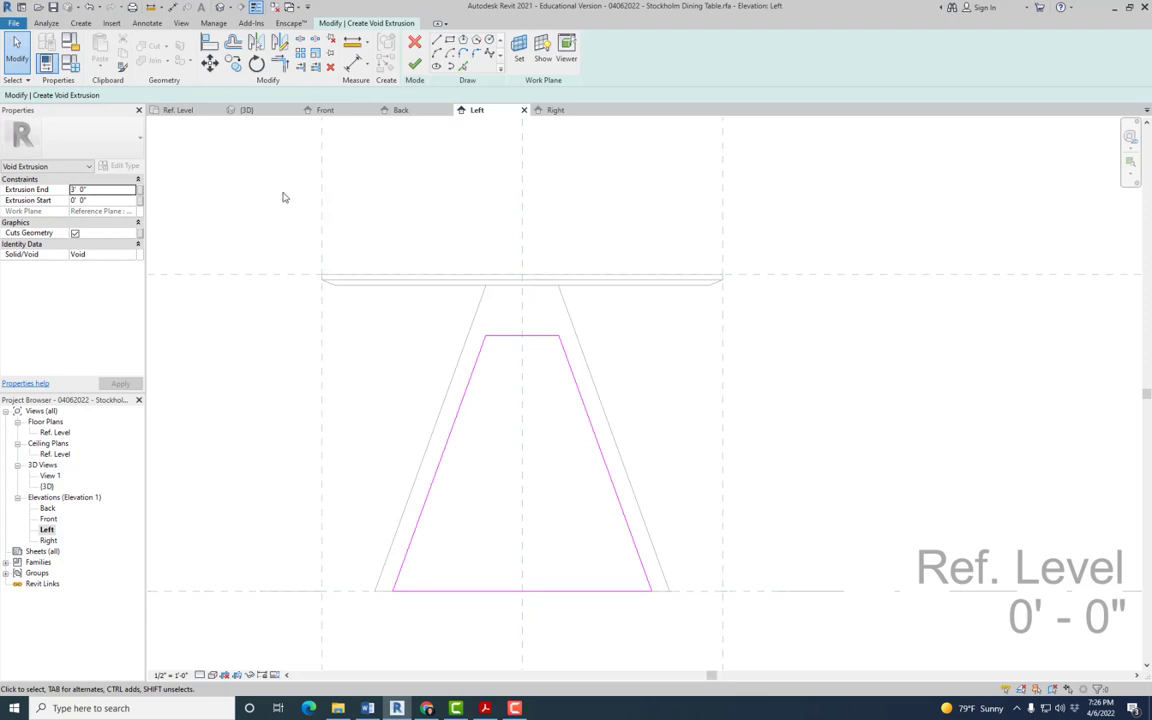
{"action": "mouse_move", "coordinate": [535, 219]}
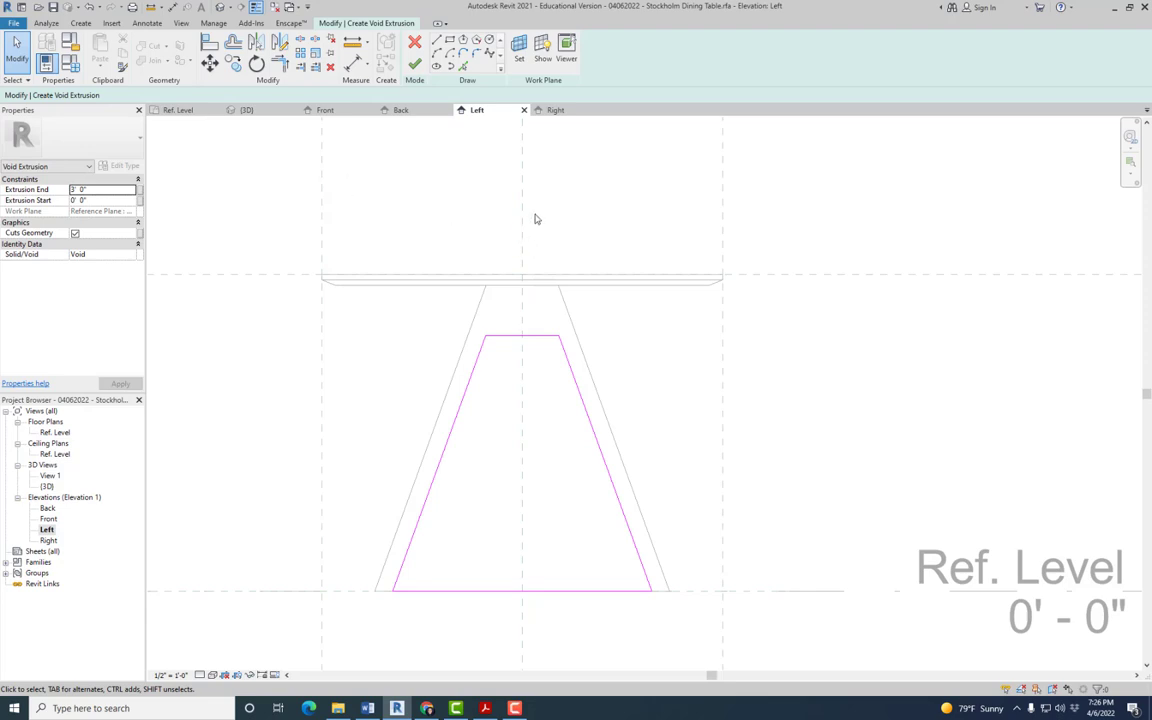
{"action": "mouse_move", "coordinate": [561, 215]}
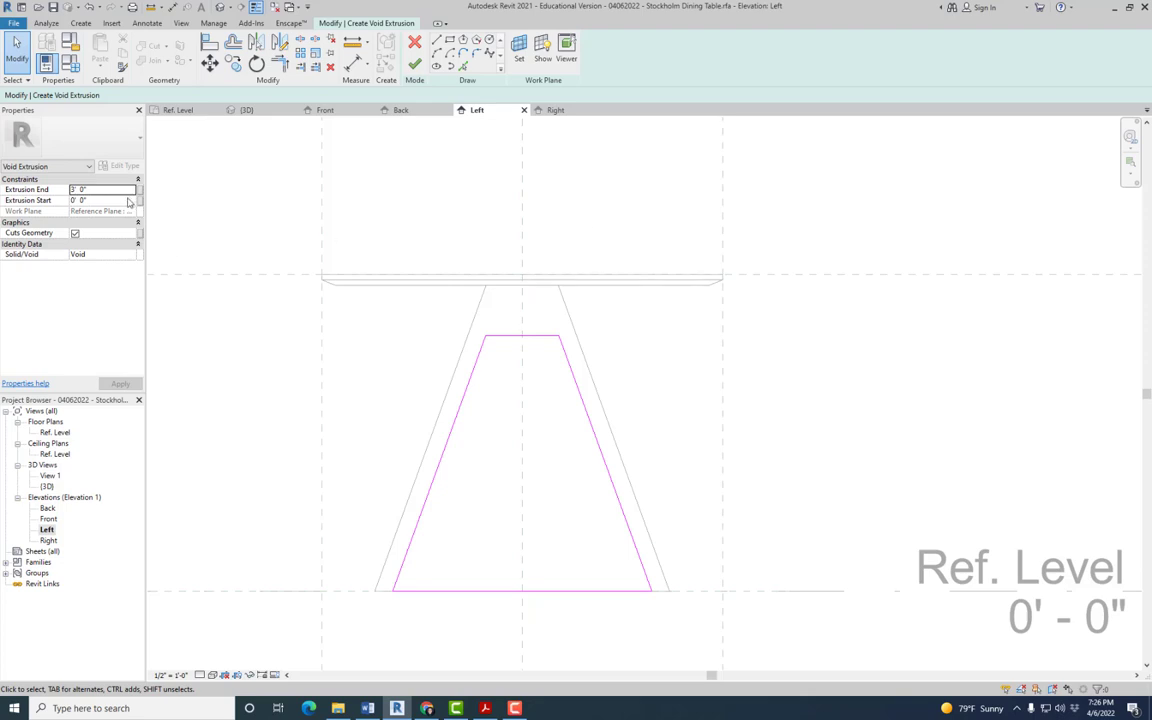
{"action": "mouse_move", "coordinate": [451, 265]}
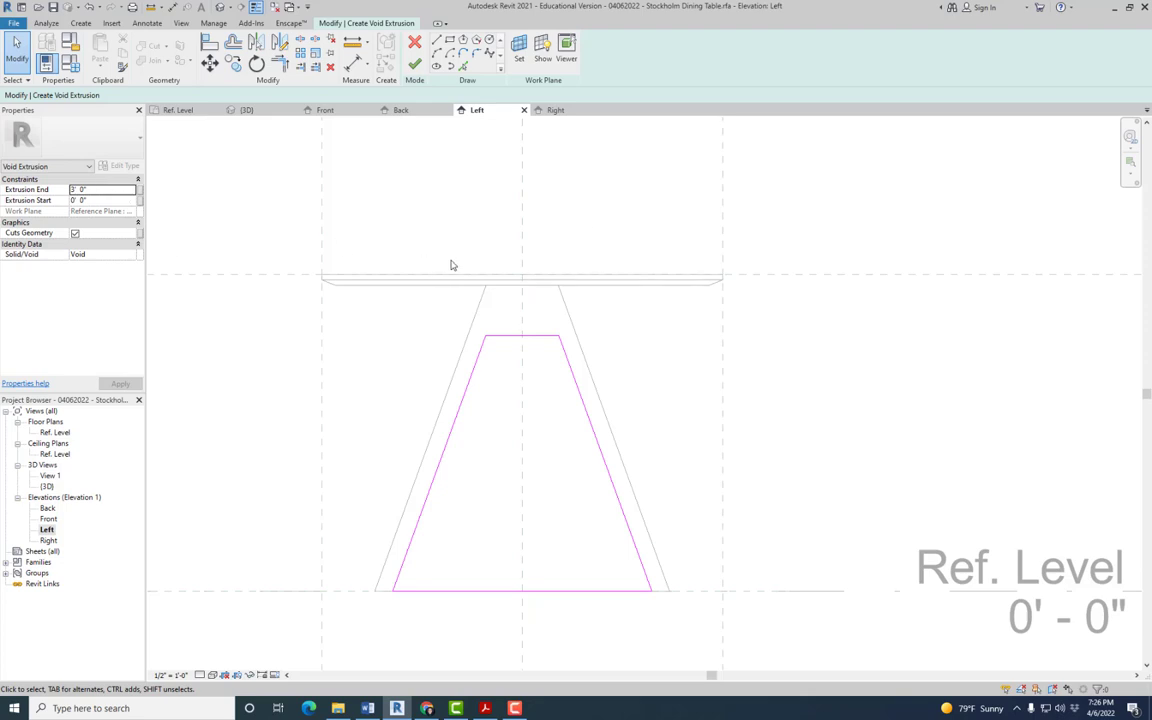
{"action": "mouse_move", "coordinate": [707, 334]}
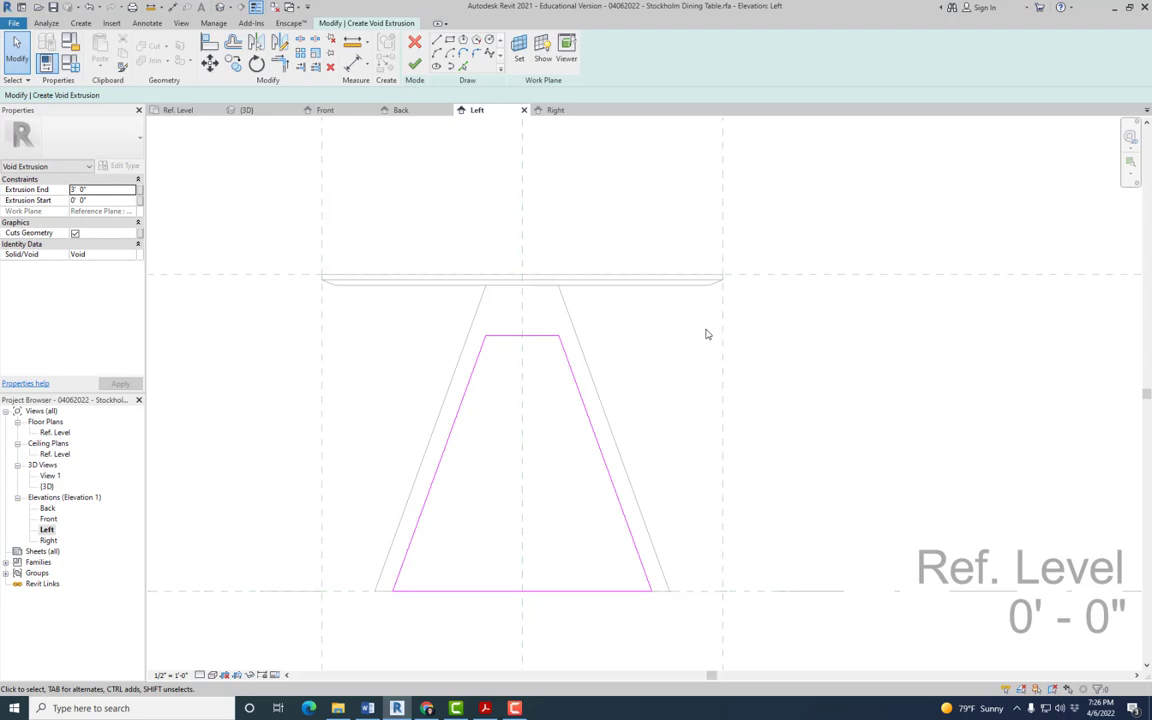
{"action": "mouse_move", "coordinate": [575, 321]}
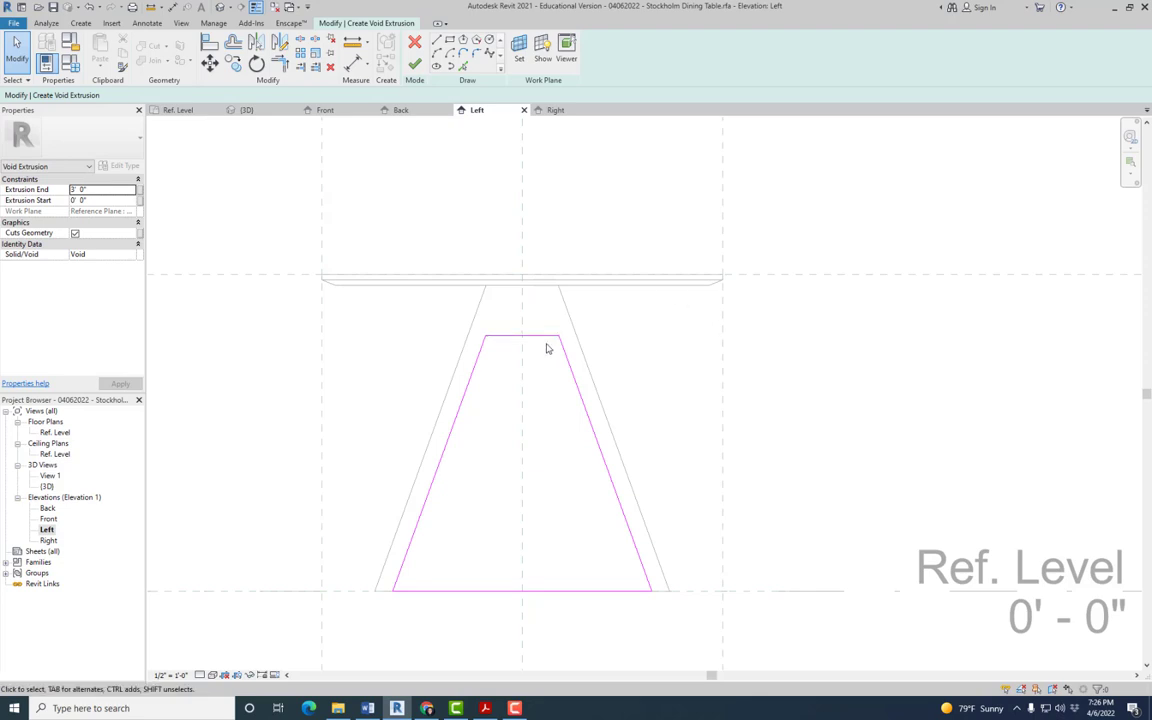
{"action": "mouse_move", "coordinate": [548, 340]}
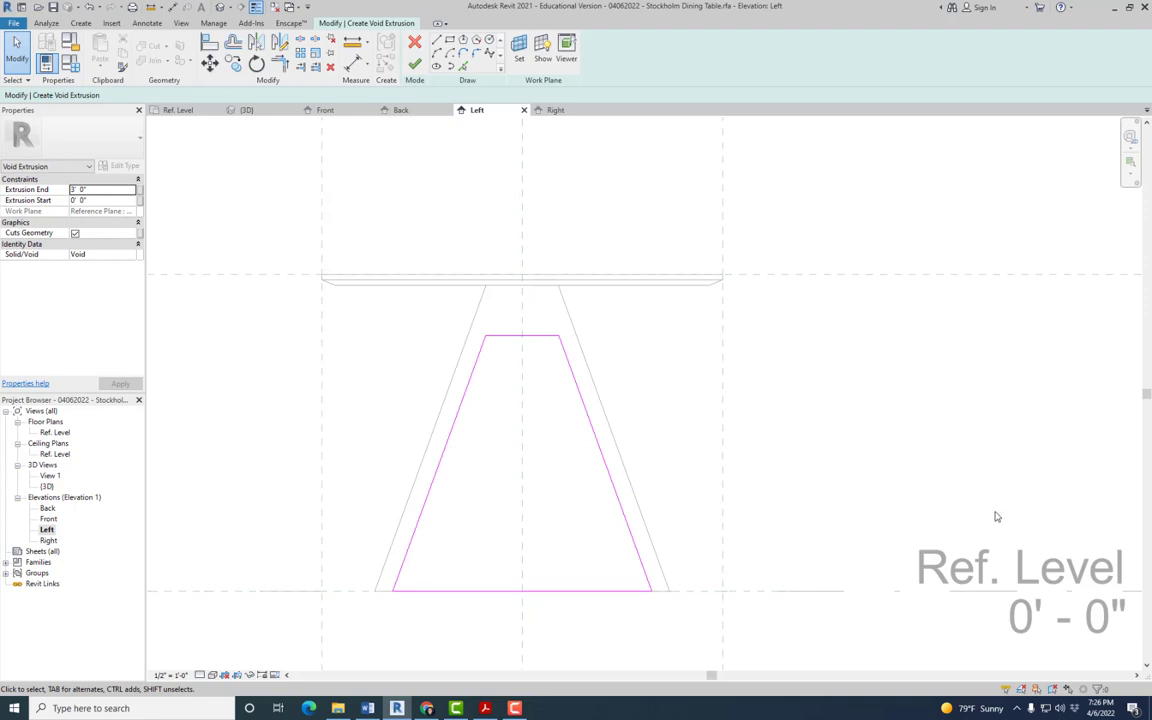
{"action": "mouse_move", "coordinate": [671, 404]}
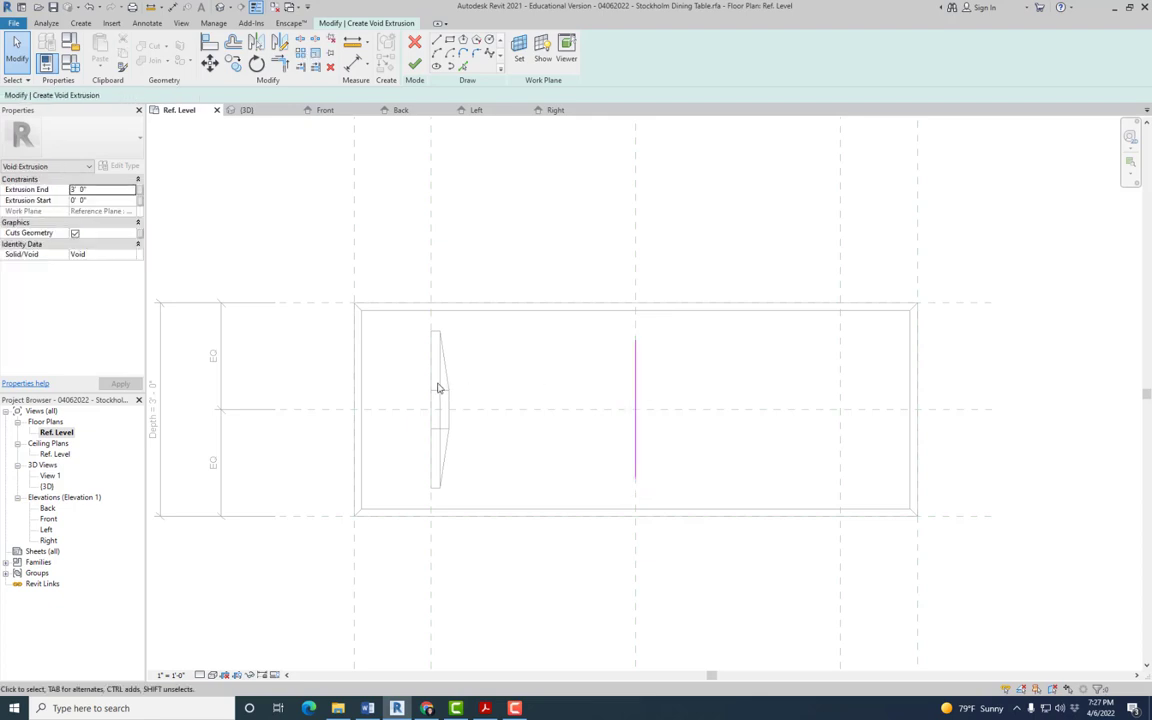
{"action": "mouse_move", "coordinate": [448, 381]}
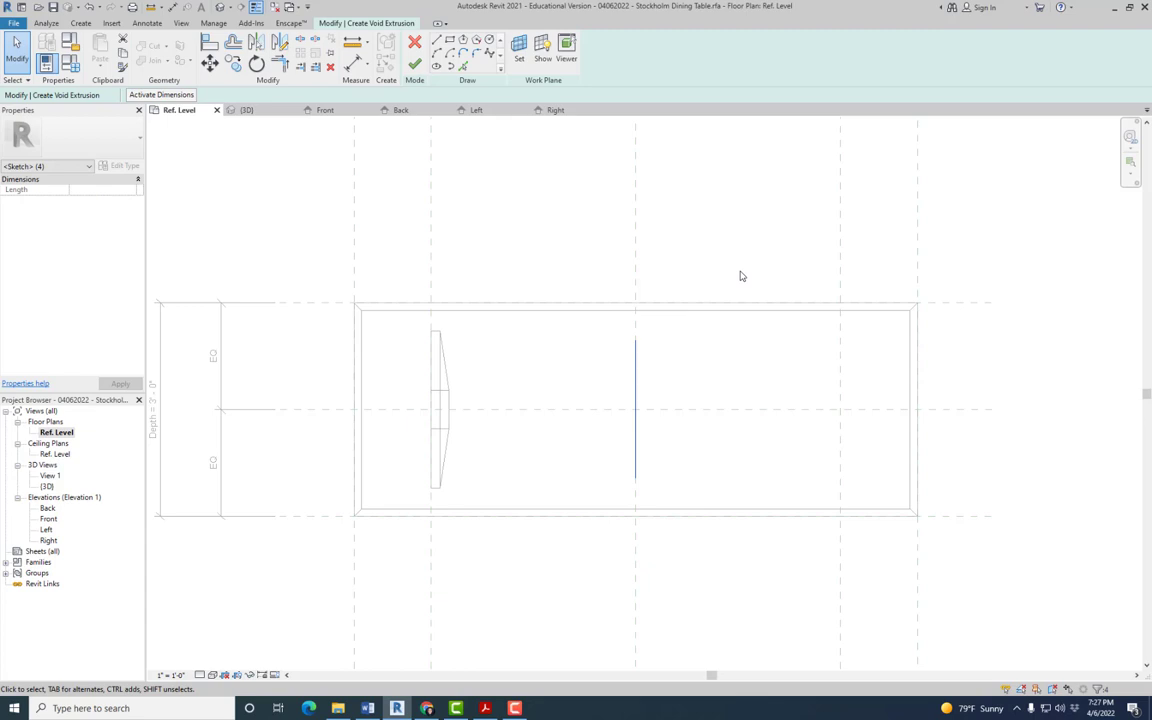
{"action": "mouse_move", "coordinate": [442, 257]}
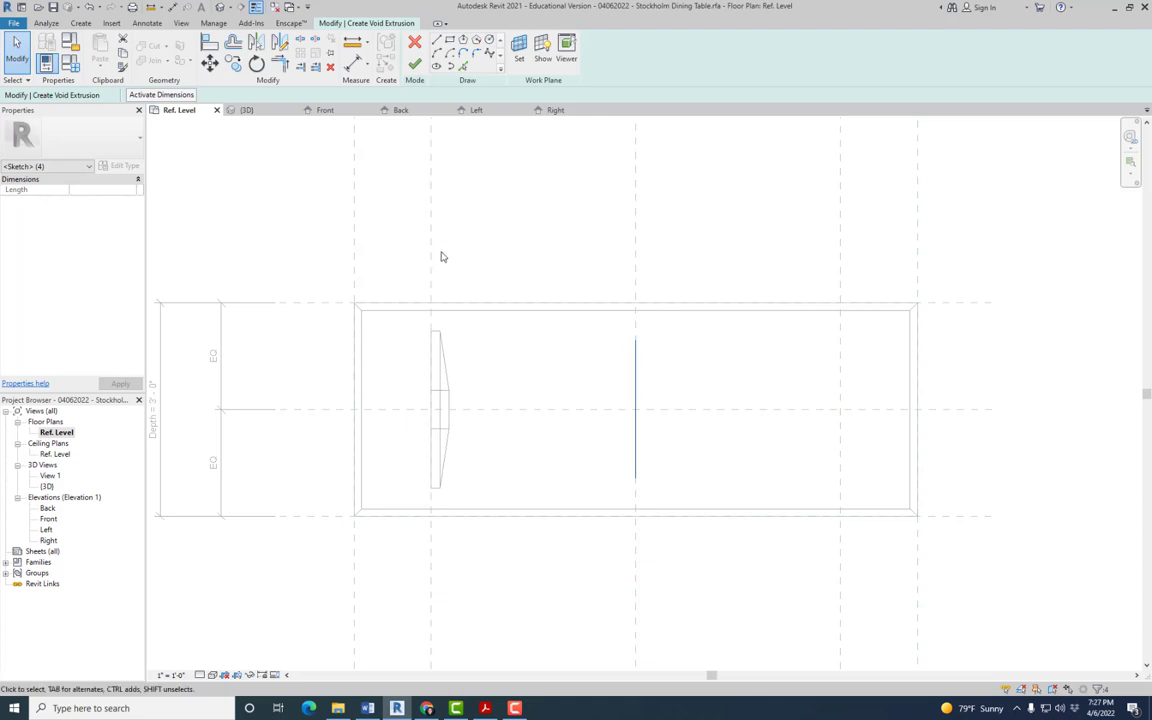
{"action": "mouse_move", "coordinate": [436, 317]}
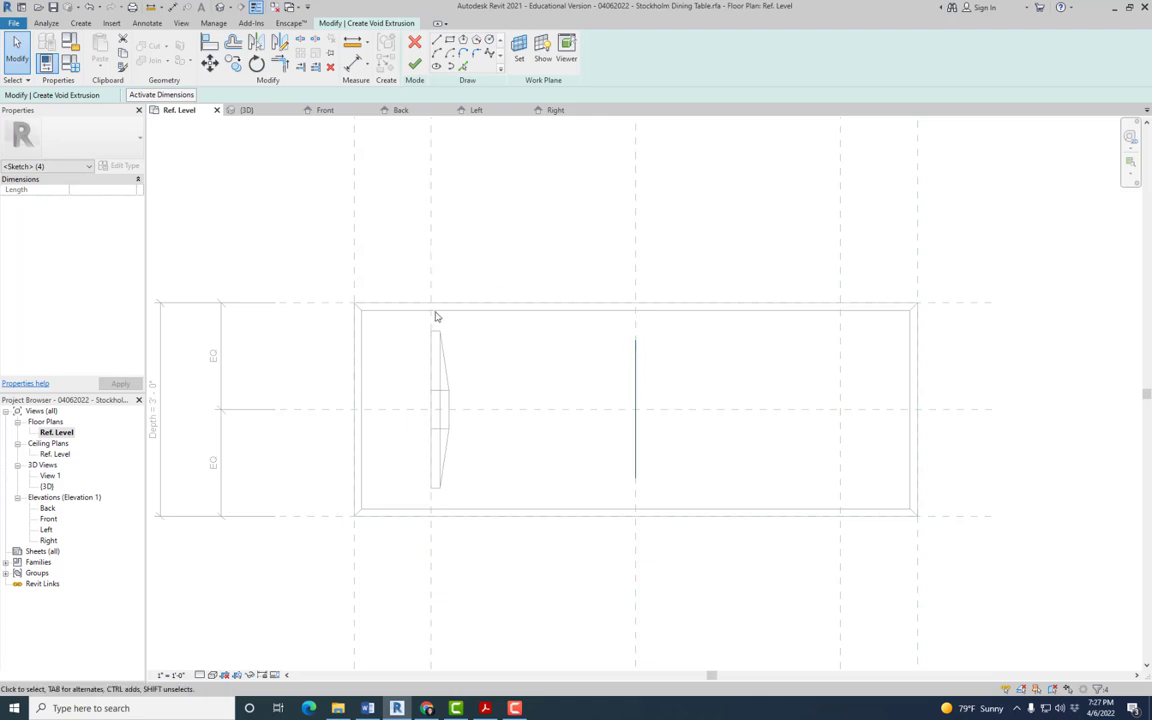
{"action": "mouse_move", "coordinate": [668, 410]}
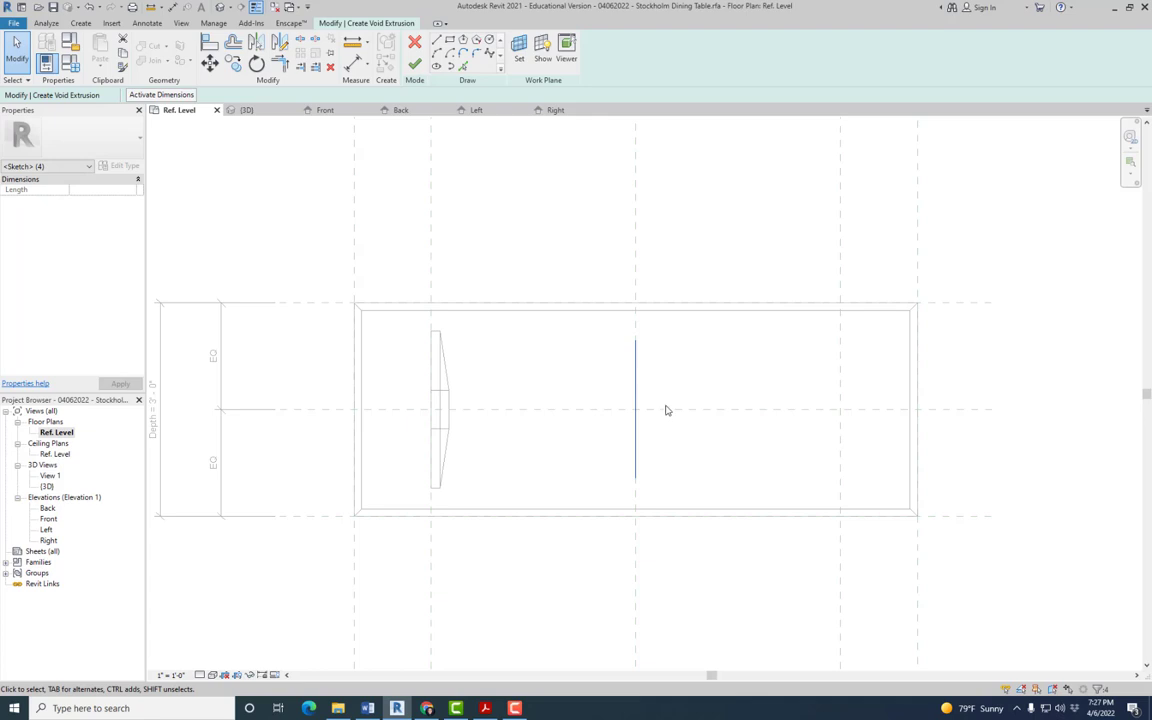
{"action": "mouse_move", "coordinate": [700, 403]}
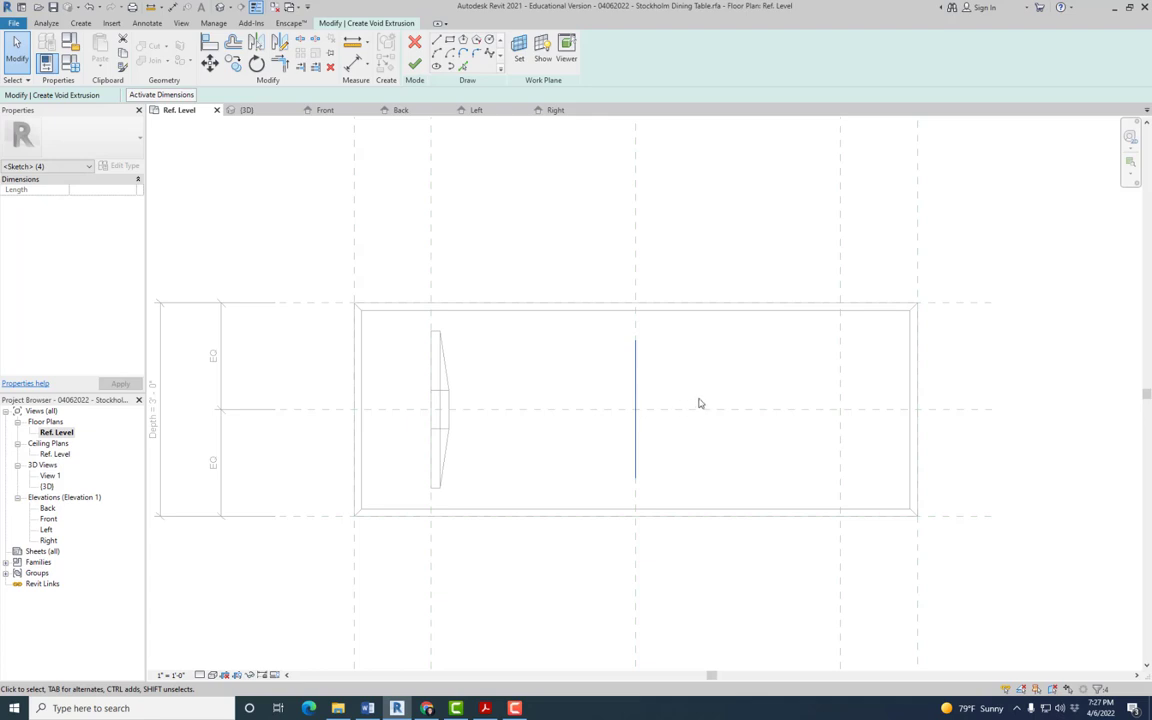
Draw a vertical void line through the tabletop in the Ref. Level plan
{"action": "left_click", "coordinate": [635, 388]}
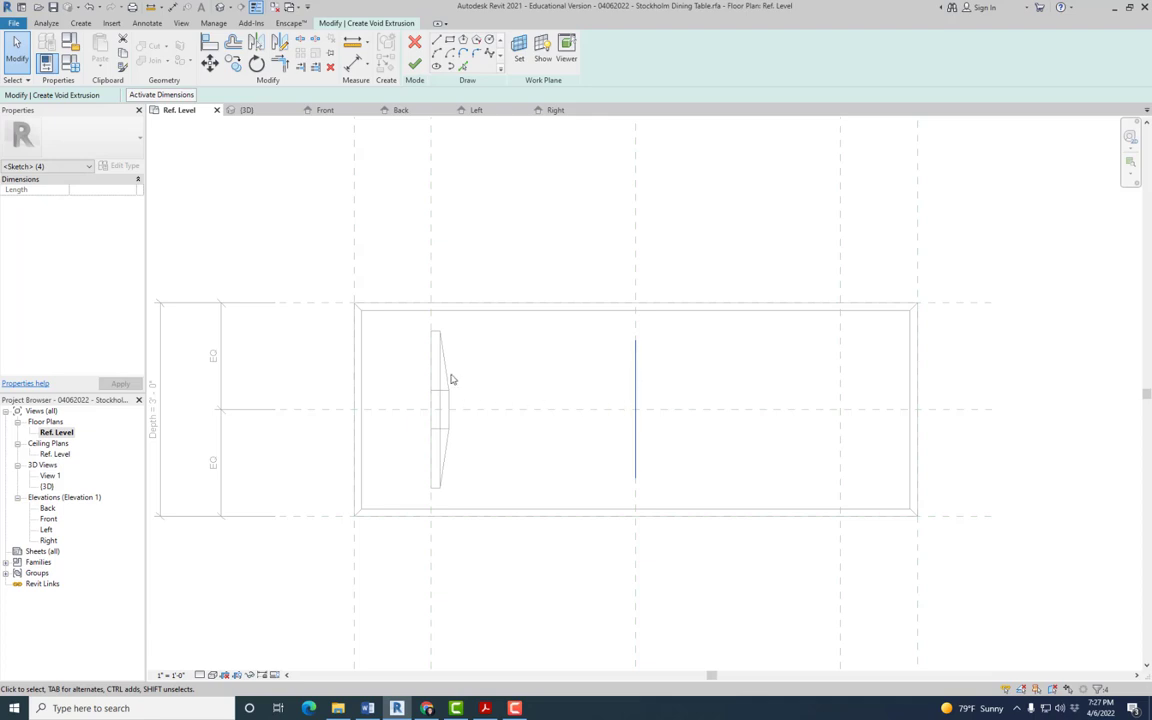
{"action": "mouse_move", "coordinate": [565, 352]}
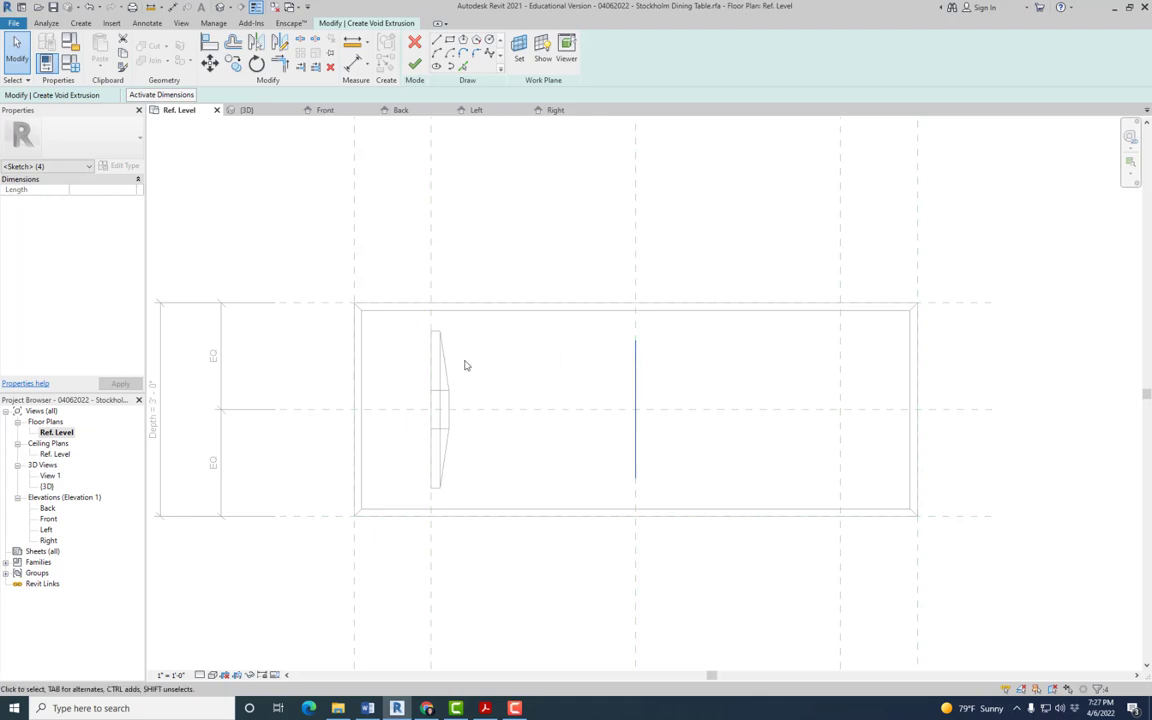
{"action": "mouse_move", "coordinate": [441, 372]}
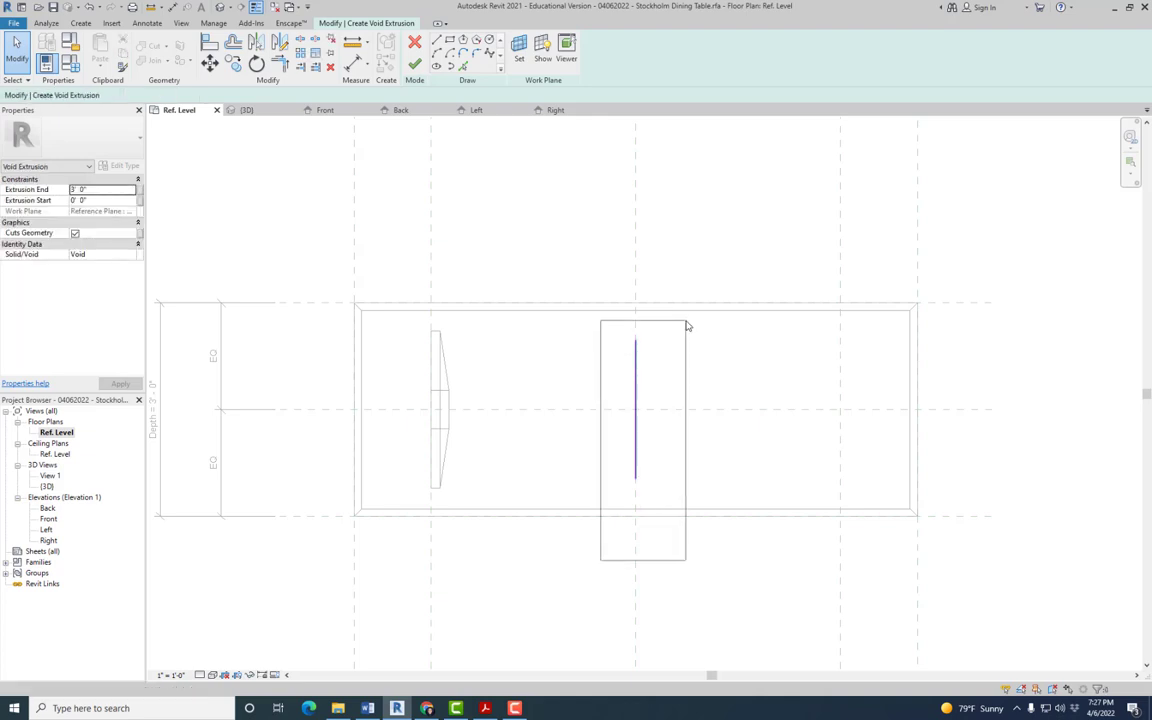
{"action": "left_click", "coordinate": [635, 410]}
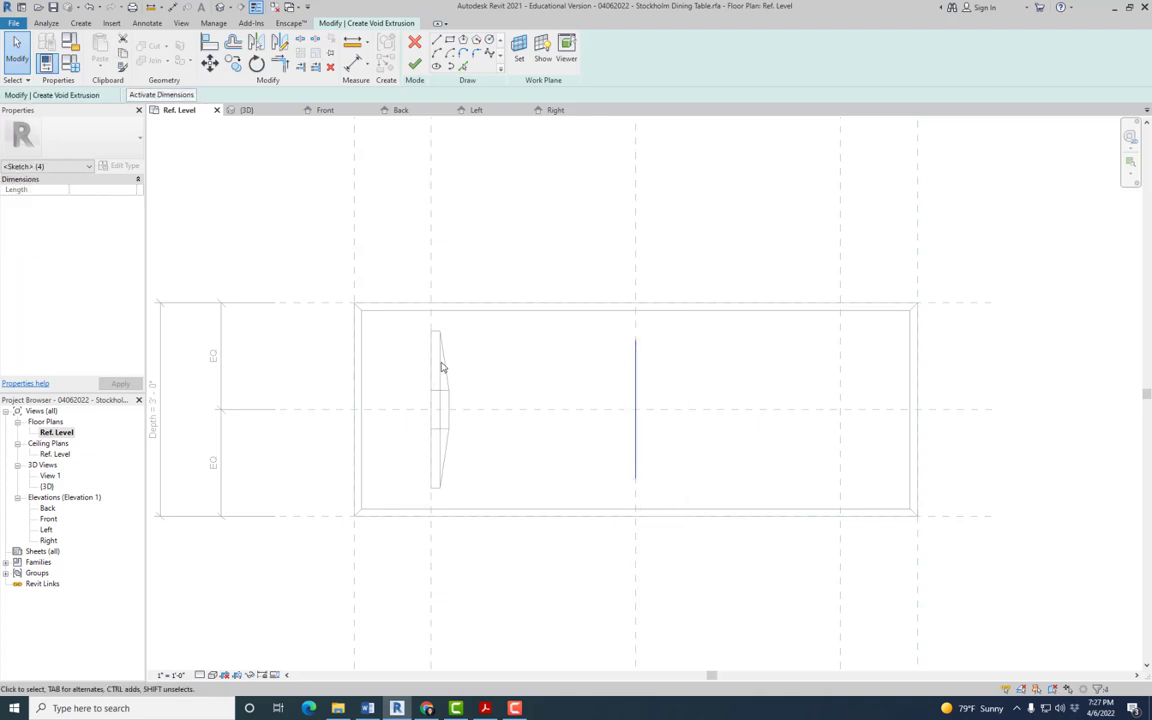
{"action": "mouse_move", "coordinate": [450, 364]}
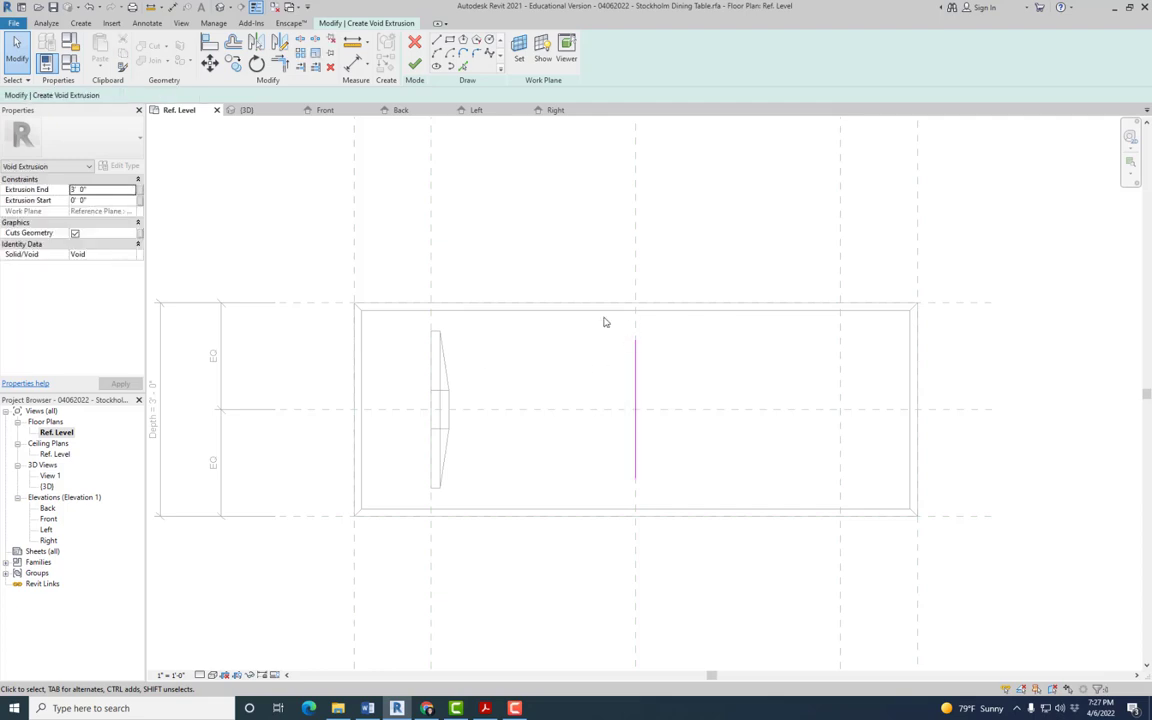
{"action": "mouse_move", "coordinate": [443, 347]}
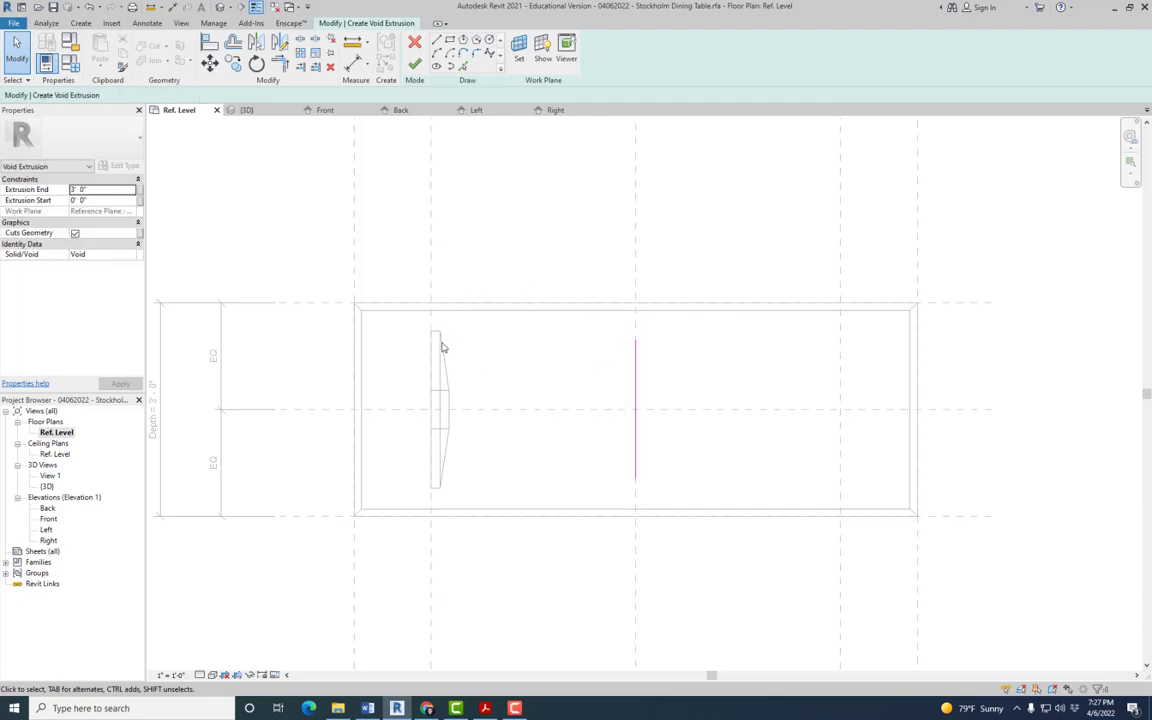
{"action": "mouse_move", "coordinate": [434, 292]}
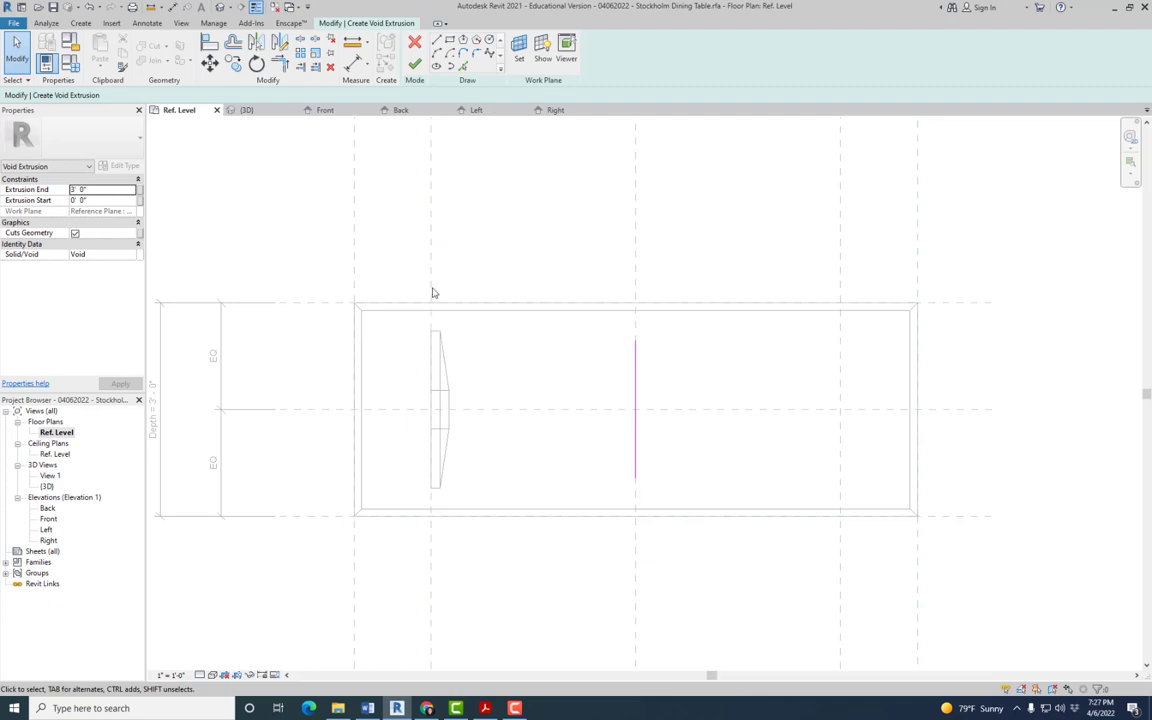
{"action": "mouse_move", "coordinate": [431, 227]}
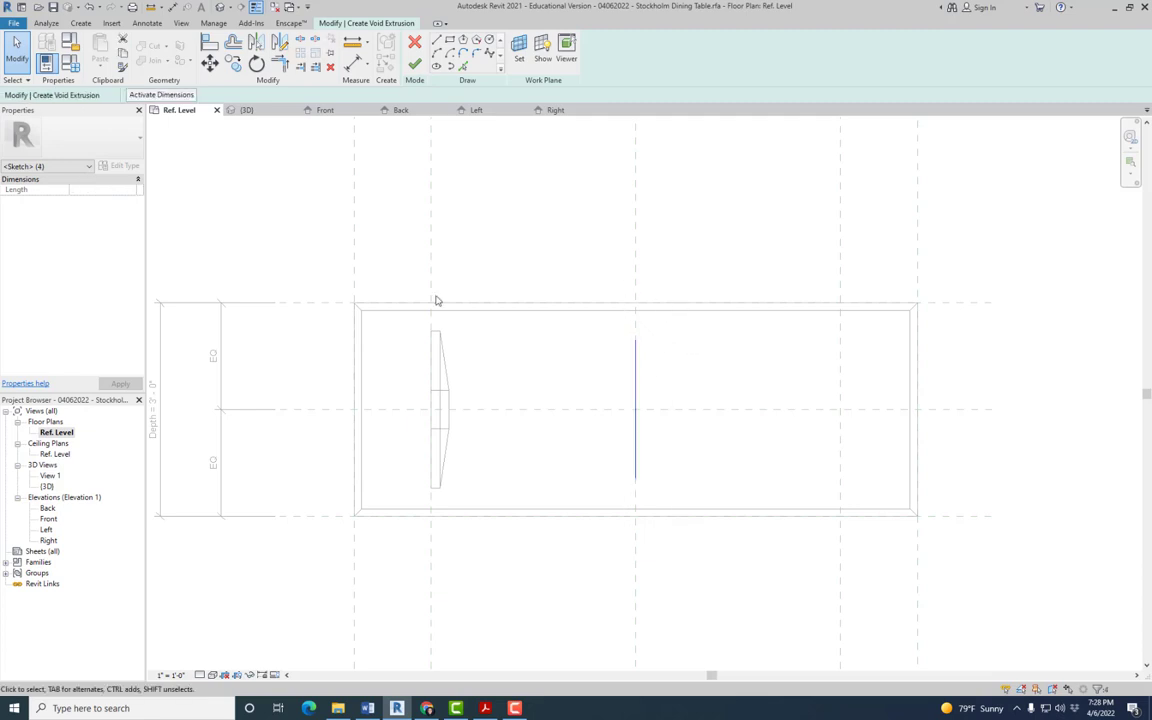
{"action": "mouse_move", "coordinate": [433, 242]}
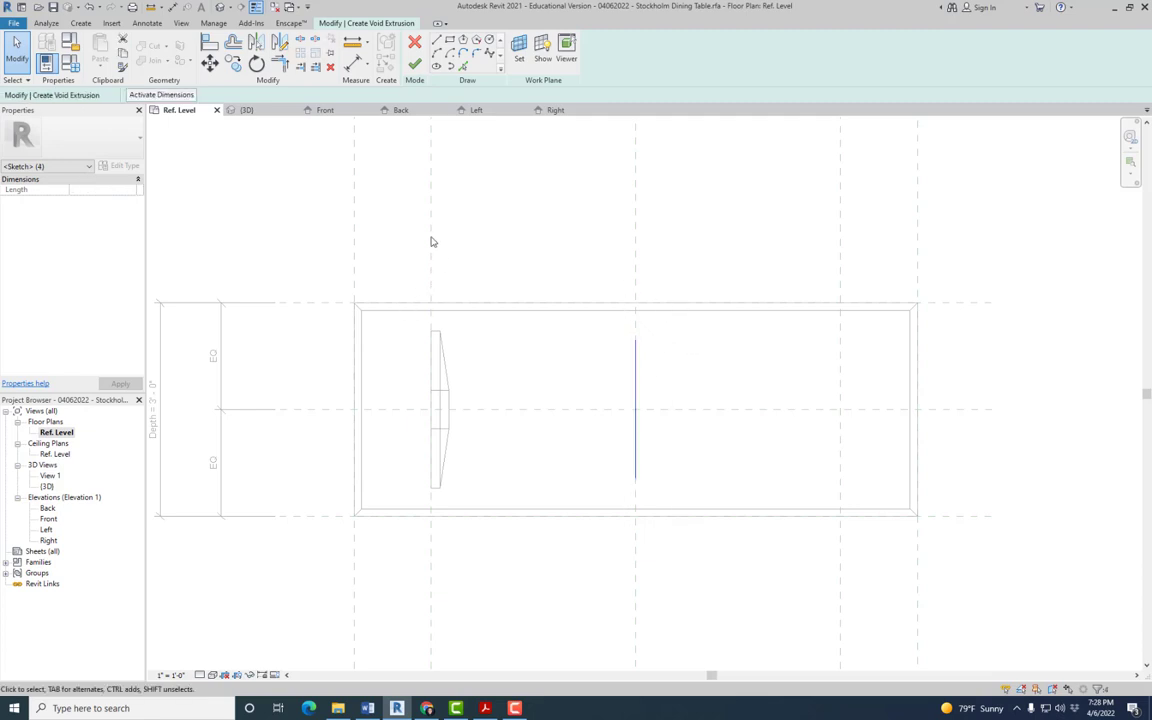
{"action": "mouse_move", "coordinate": [519, 45]}
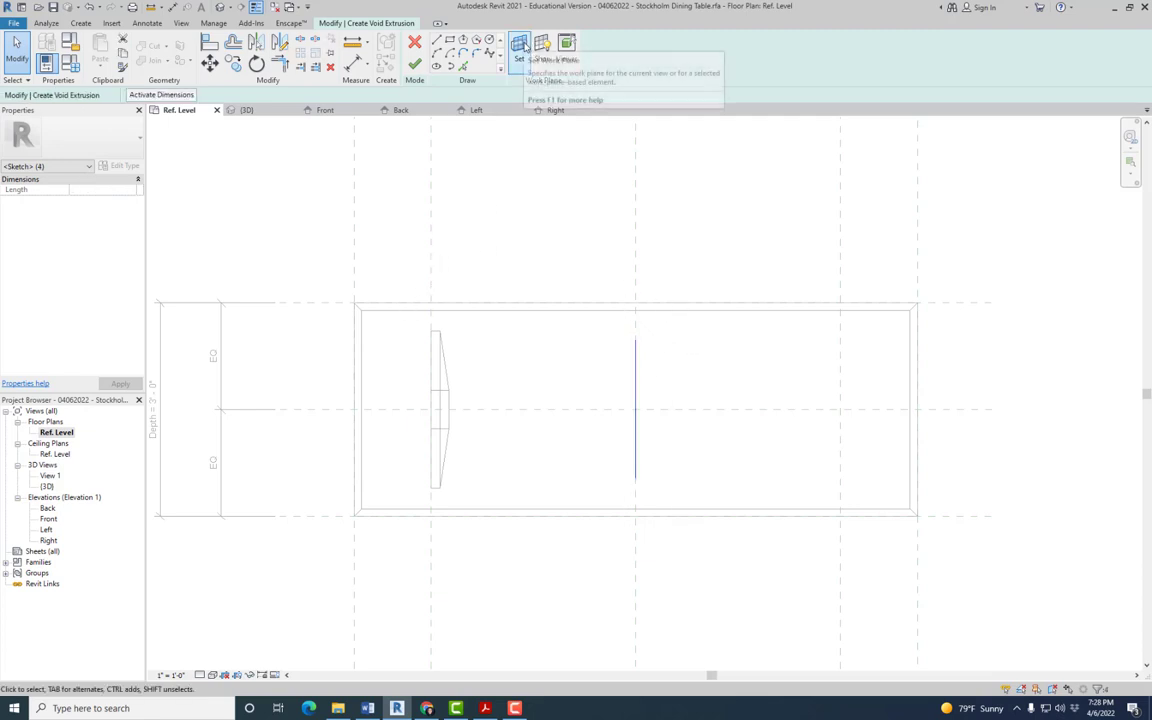
Set the sketch work plane to Reference Plane: Left Leg and select the leg line
{"action": "left_click", "coordinate": [519, 47]}
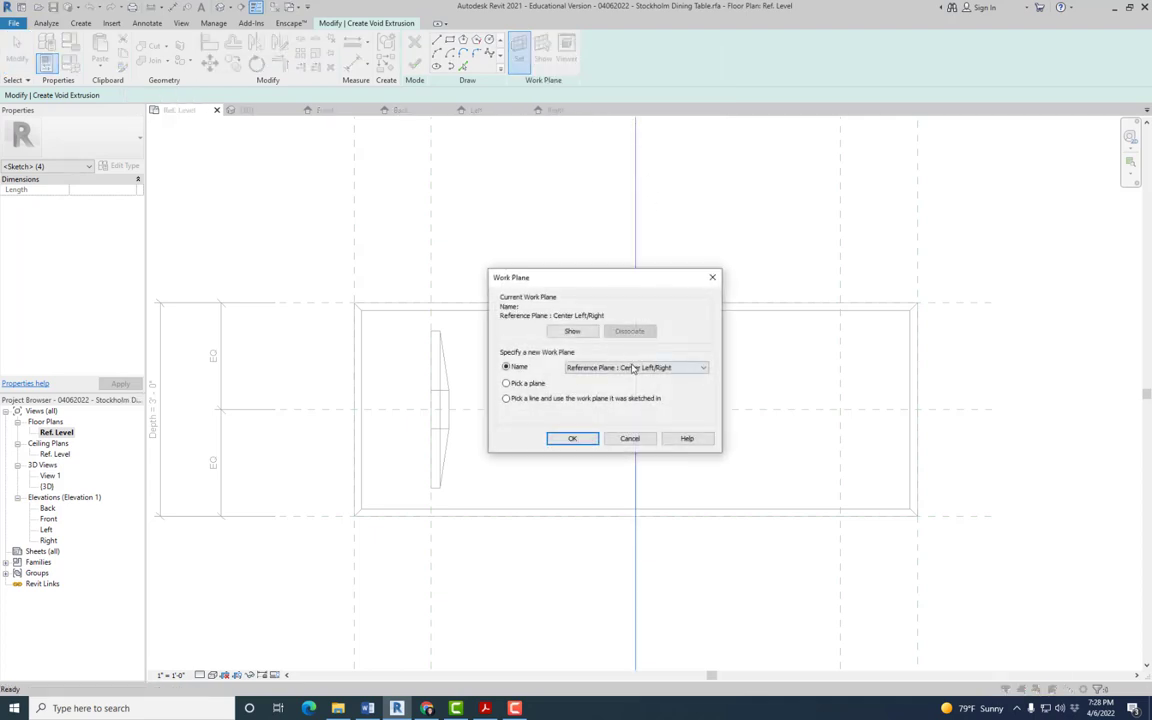
{"action": "left_click", "coordinate": [702, 367]}
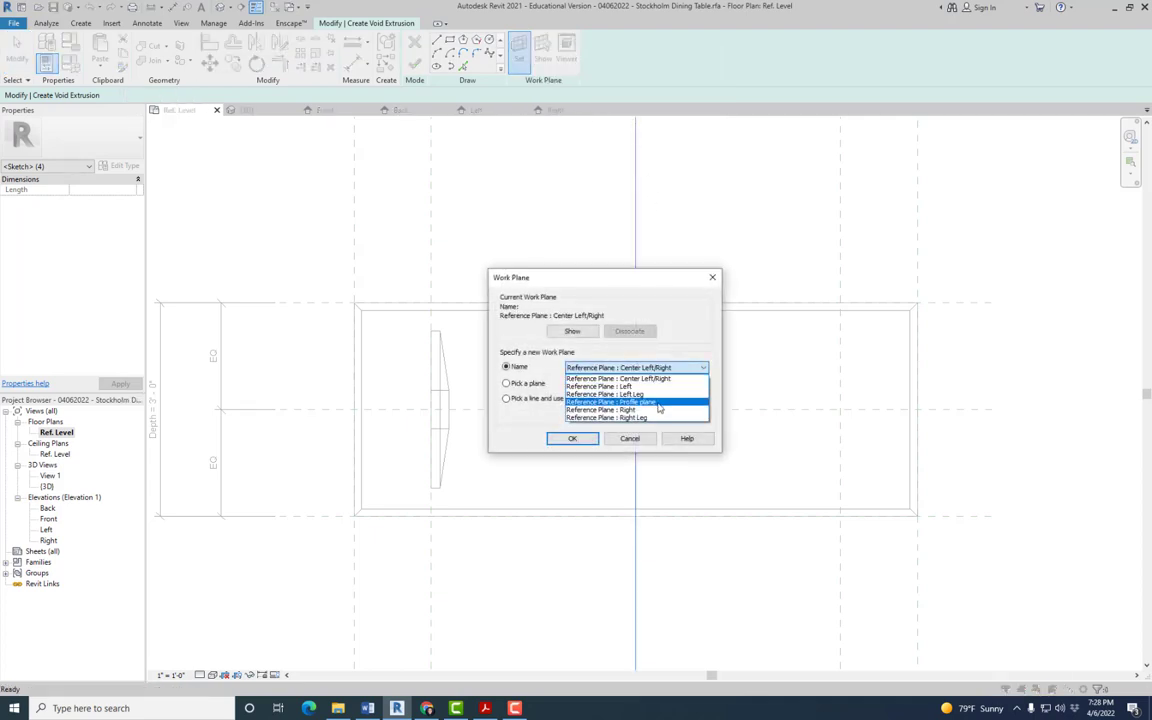
{"action": "mouse_move", "coordinate": [640, 394]}
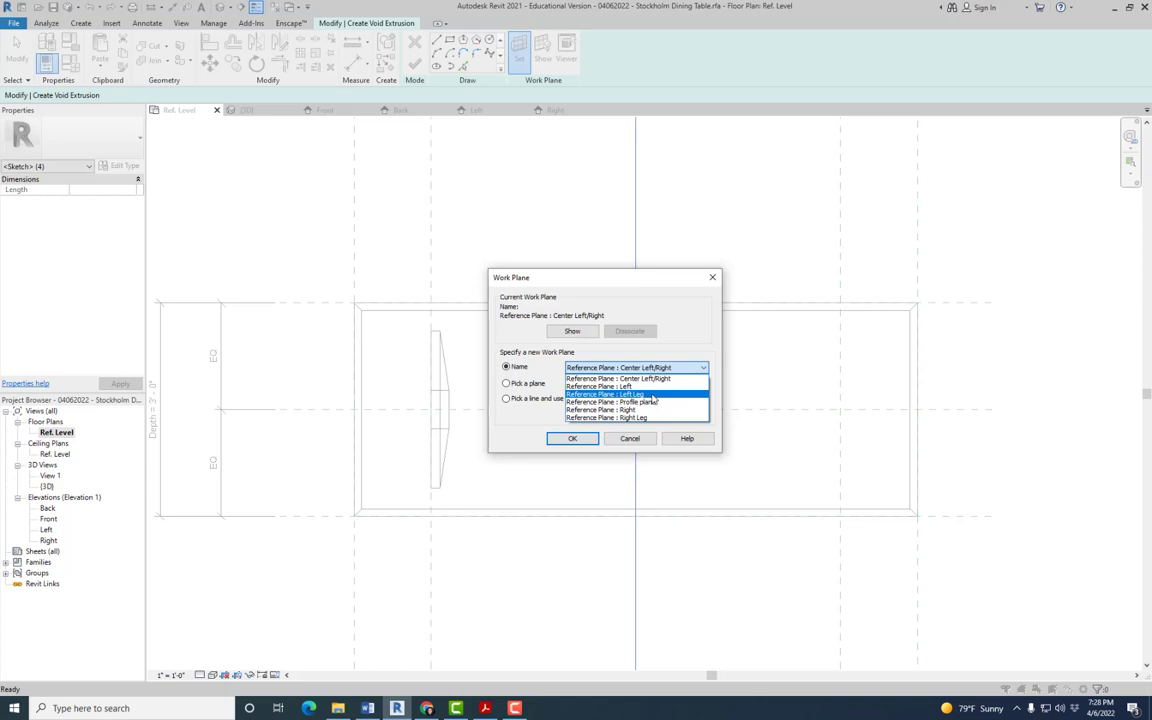
{"action": "left_click", "coordinate": [572, 438]}
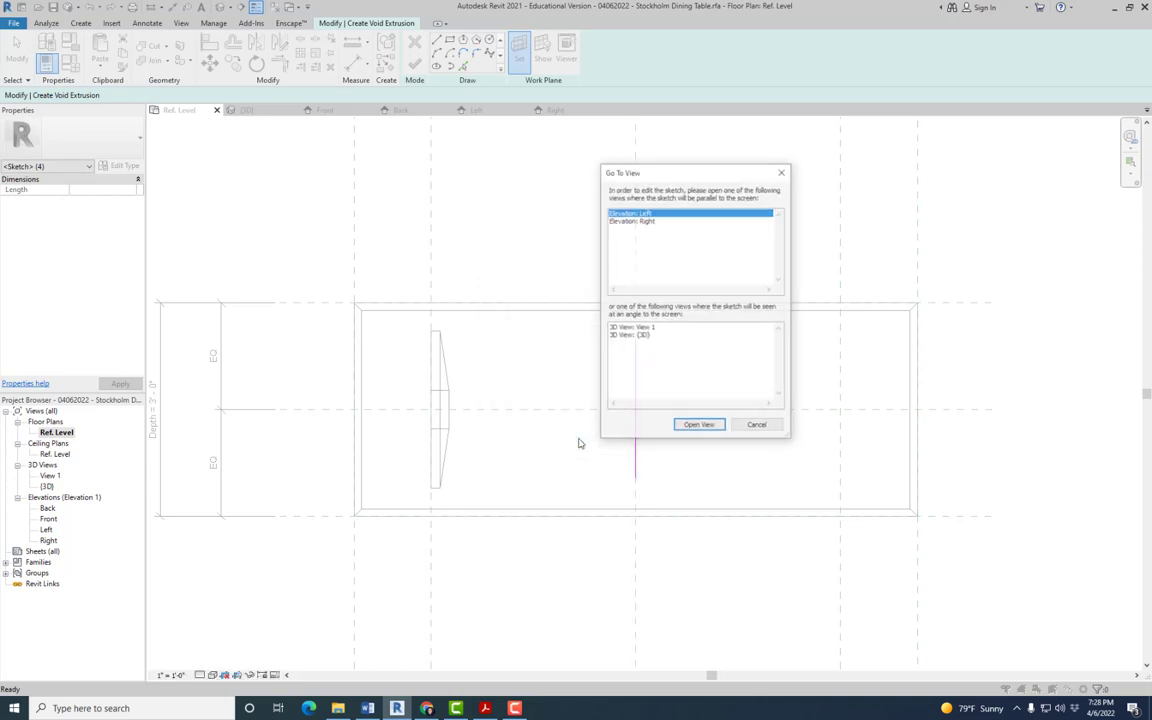
{"action": "left_click", "coordinate": [698, 424]}
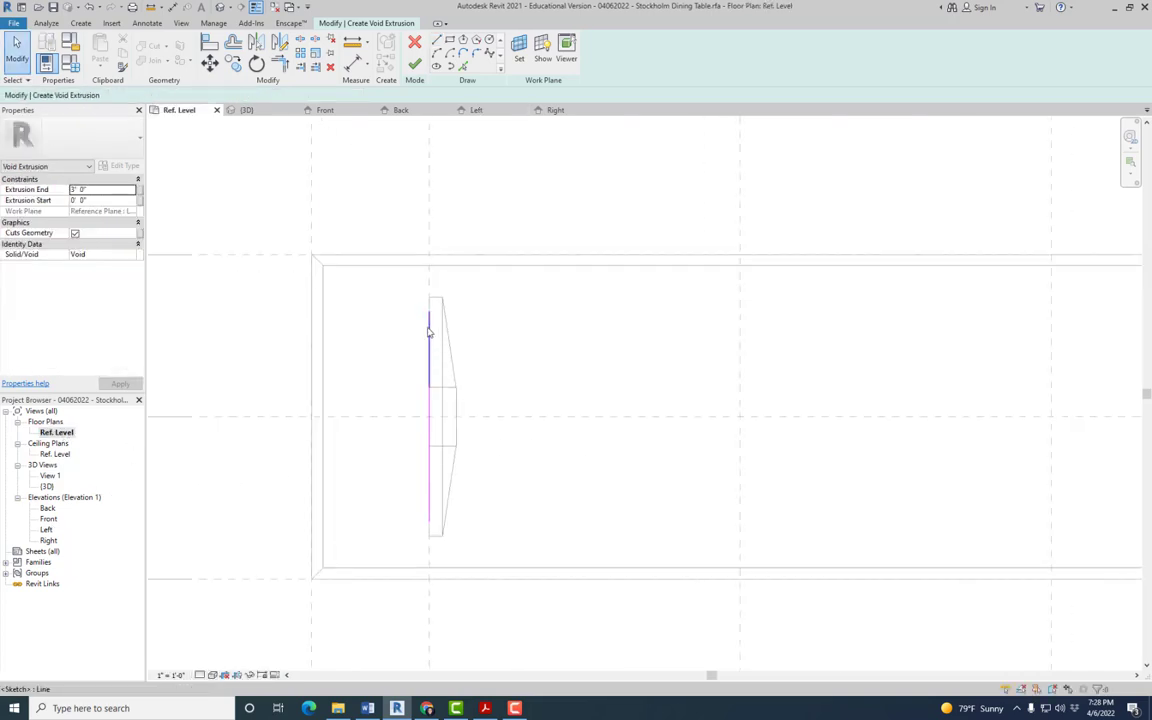
{"action": "mouse_move", "coordinate": [429, 333]}
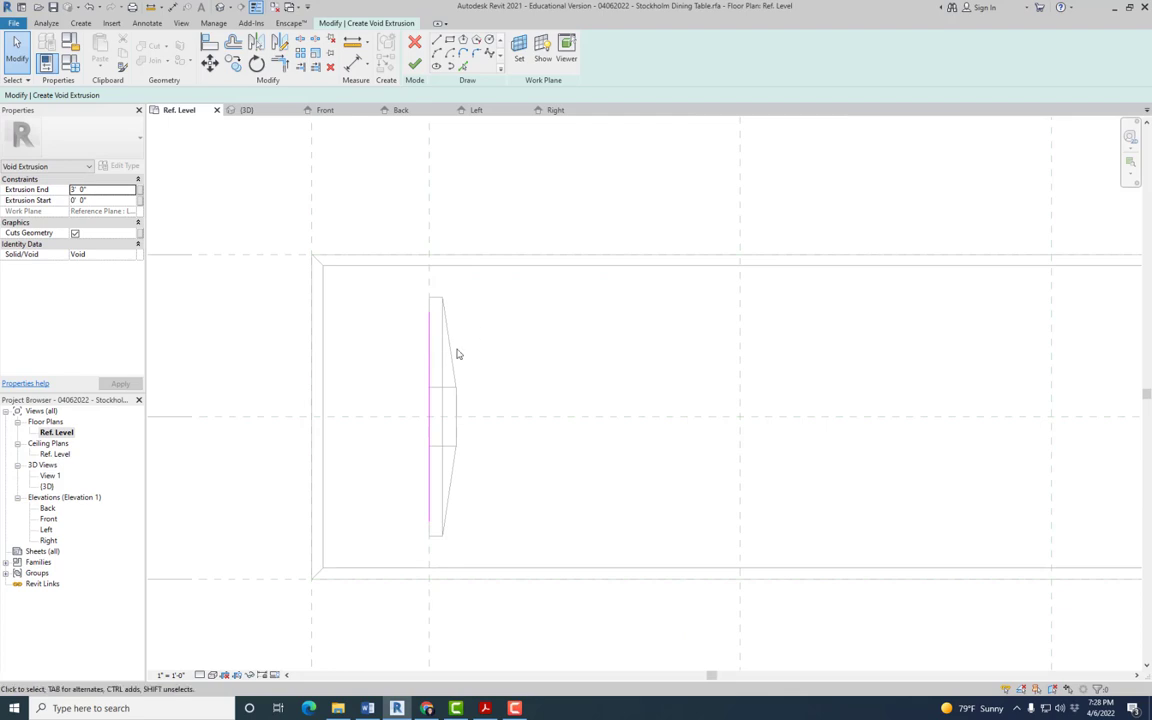
{"action": "mouse_move", "coordinate": [365, 289]}
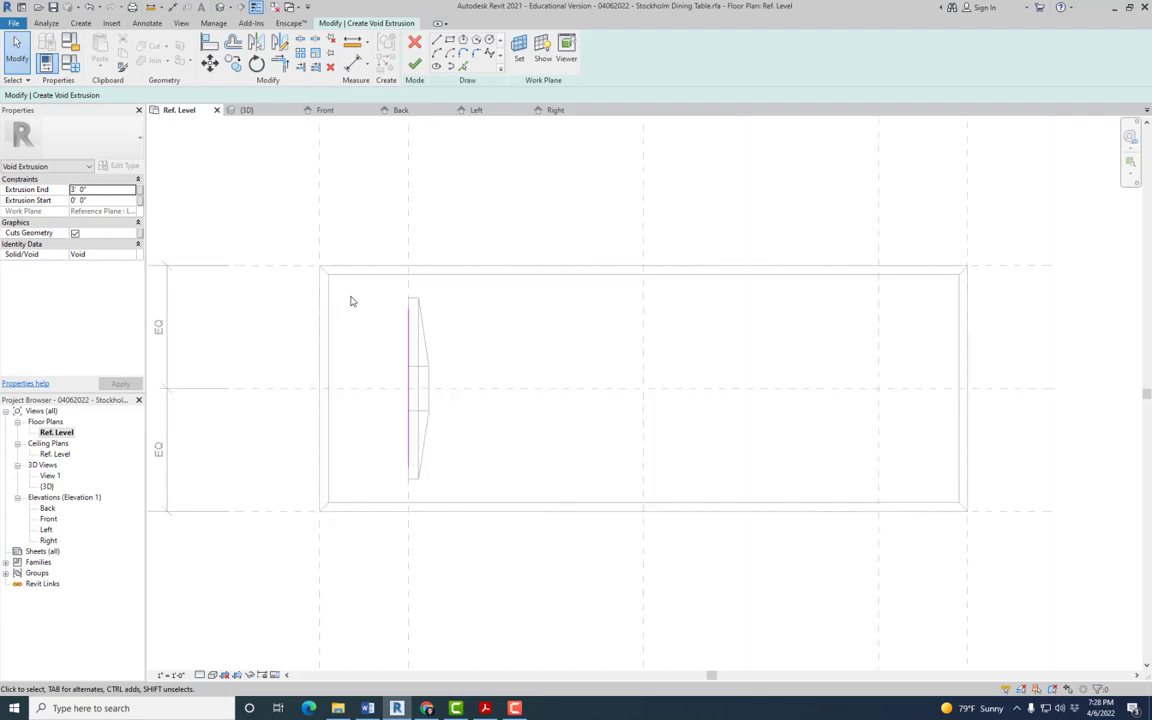
{"action": "mouse_move", "coordinate": [500, 321]}
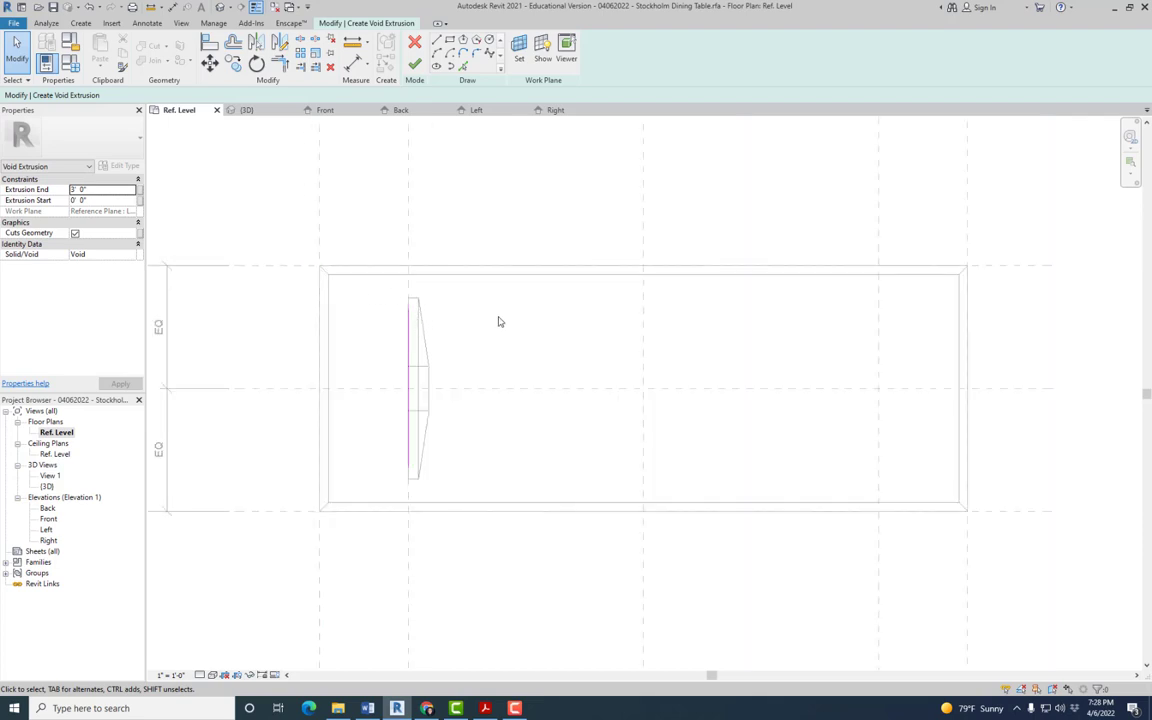
{"action": "left_click", "coordinate": [410, 380]}
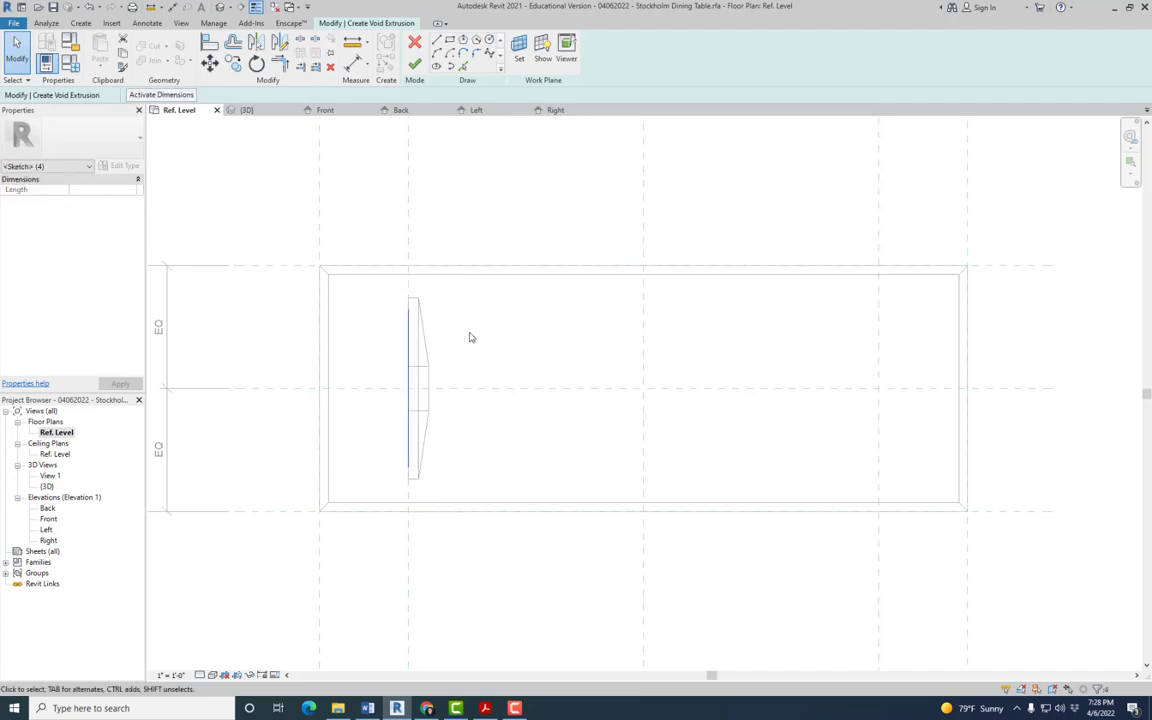
{"action": "mouse_move", "coordinate": [476, 331]}
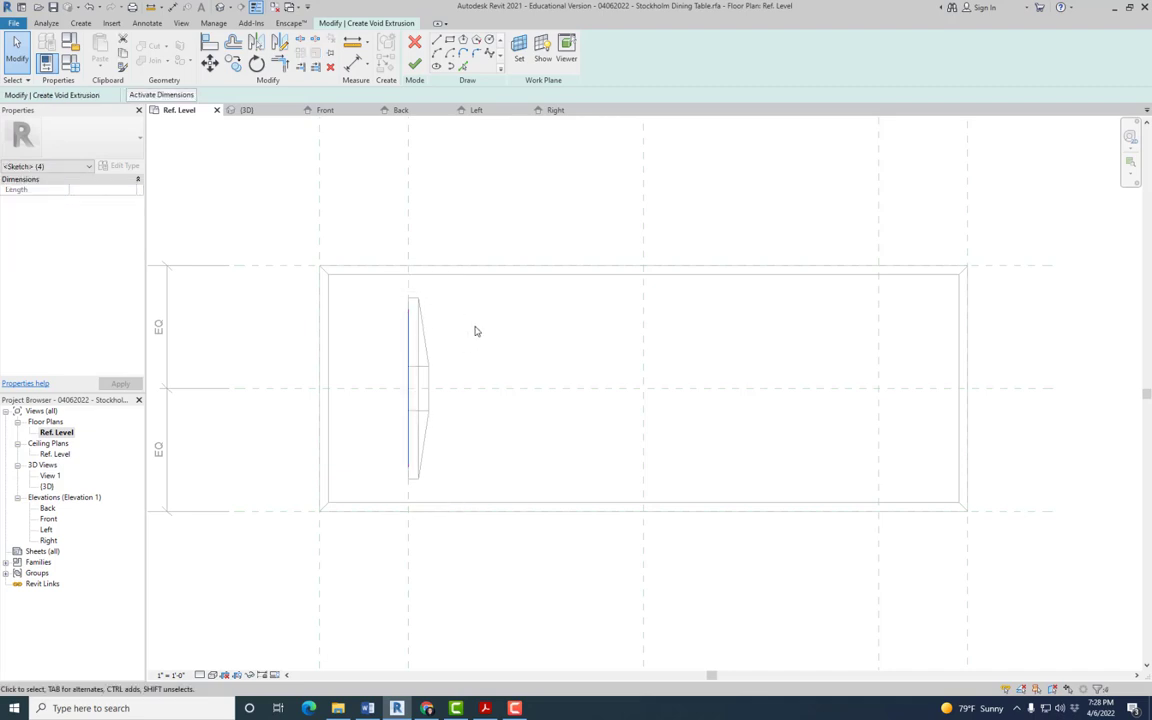
{"action": "mouse_move", "coordinate": [375, 228]}
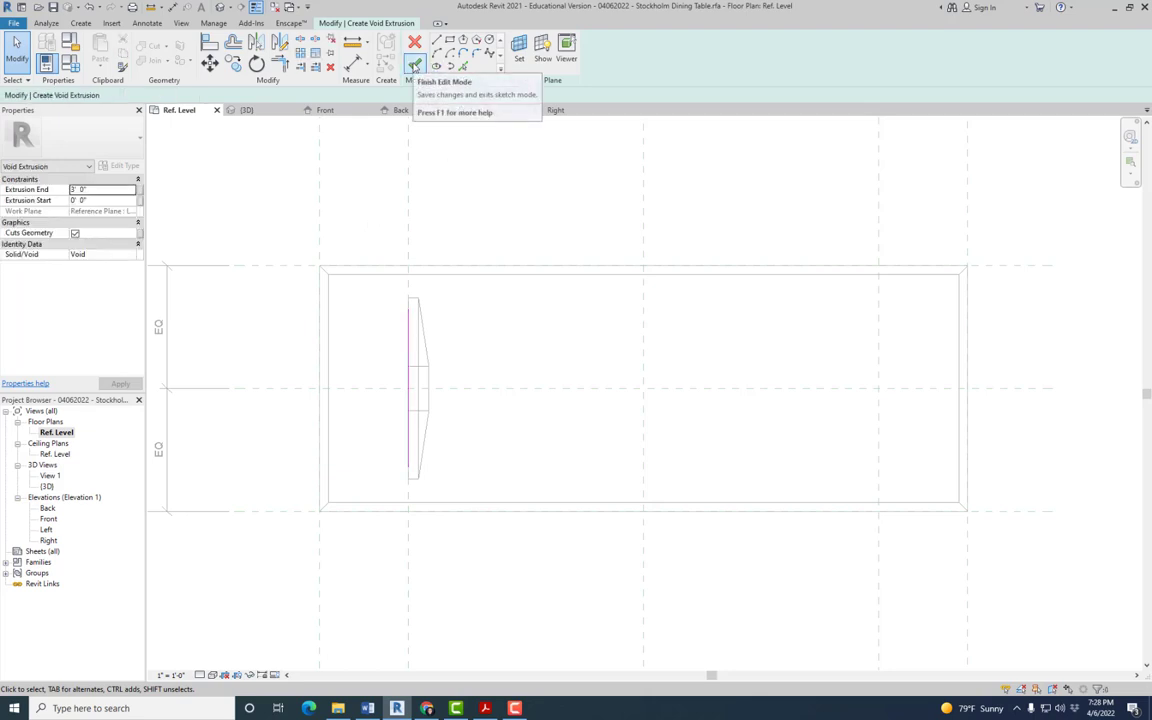
Finish the void extrusion, switch to the {3D} view, and select the void
{"action": "left_click", "coordinate": [414, 44]}
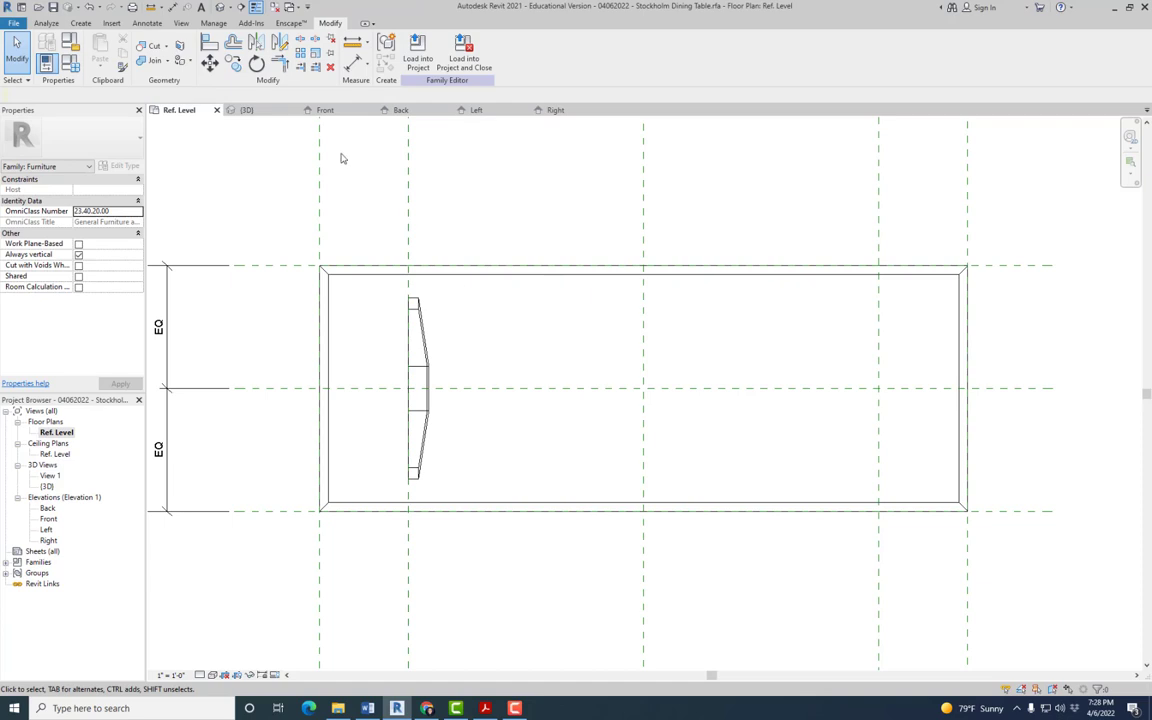
{"action": "mouse_move", "coordinate": [192, 117]}
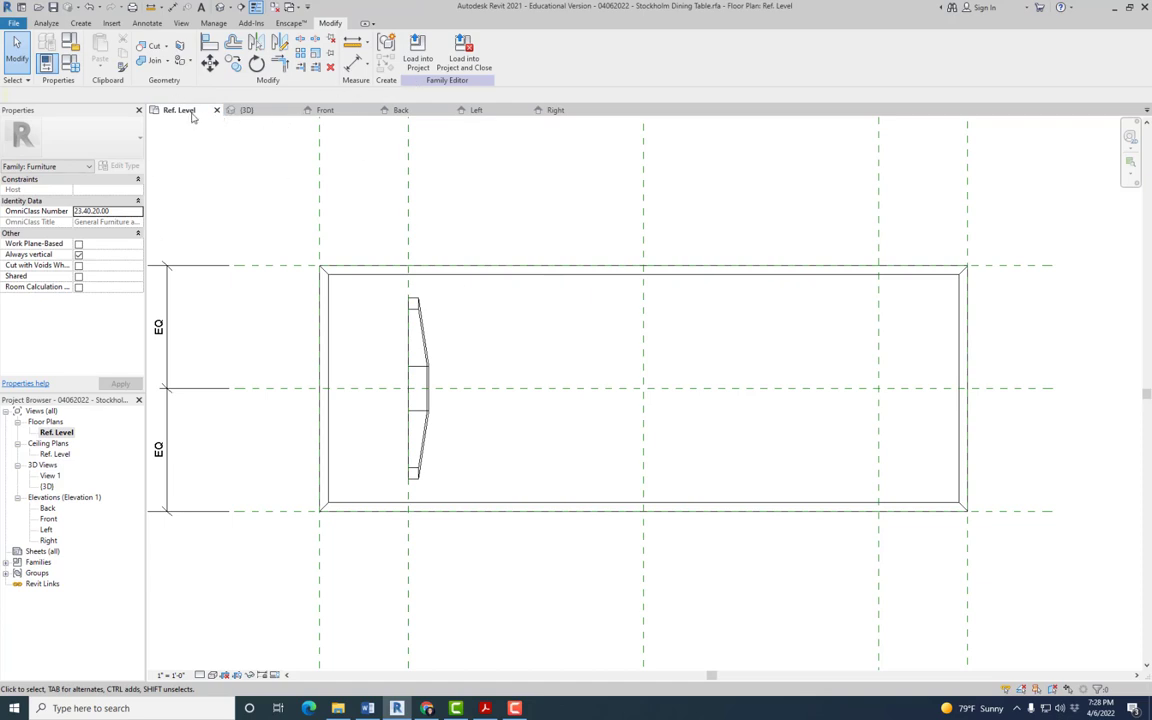
{"action": "left_click", "coordinate": [246, 110]}
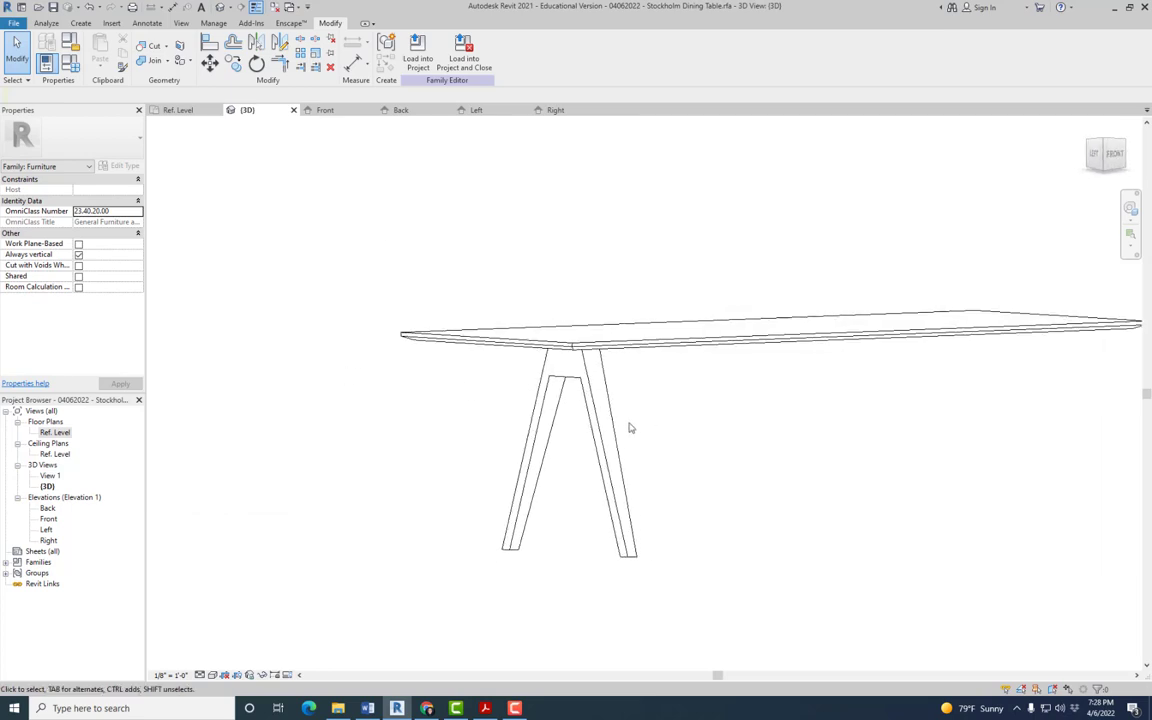
{"action": "mouse_move", "coordinate": [593, 453]}
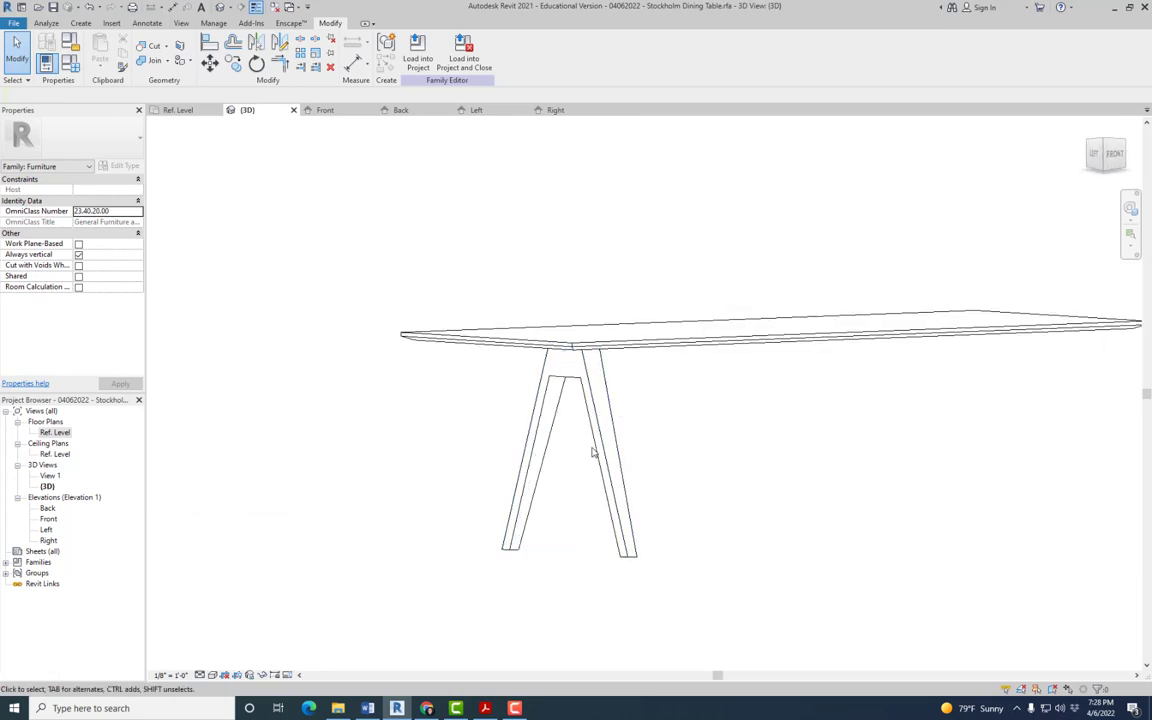
{"action": "left_click", "coordinate": [700, 460]}
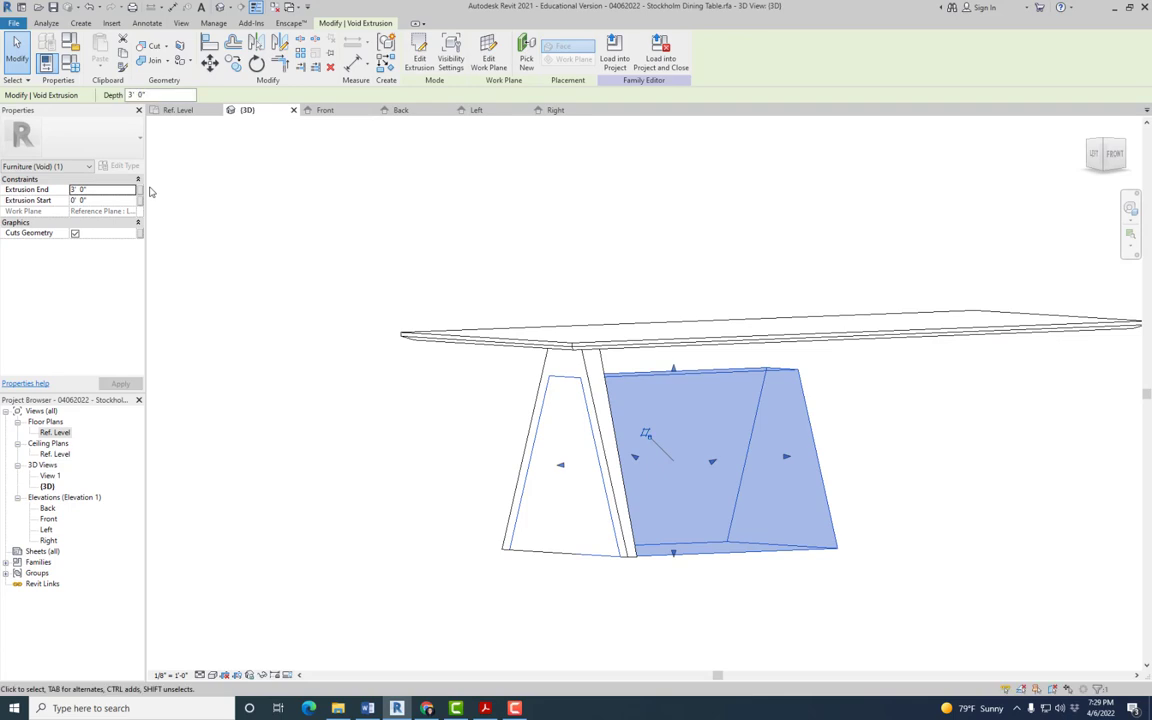
{"action": "mouse_move", "coordinate": [570, 251]}
{"action": "type", "text": "0"}
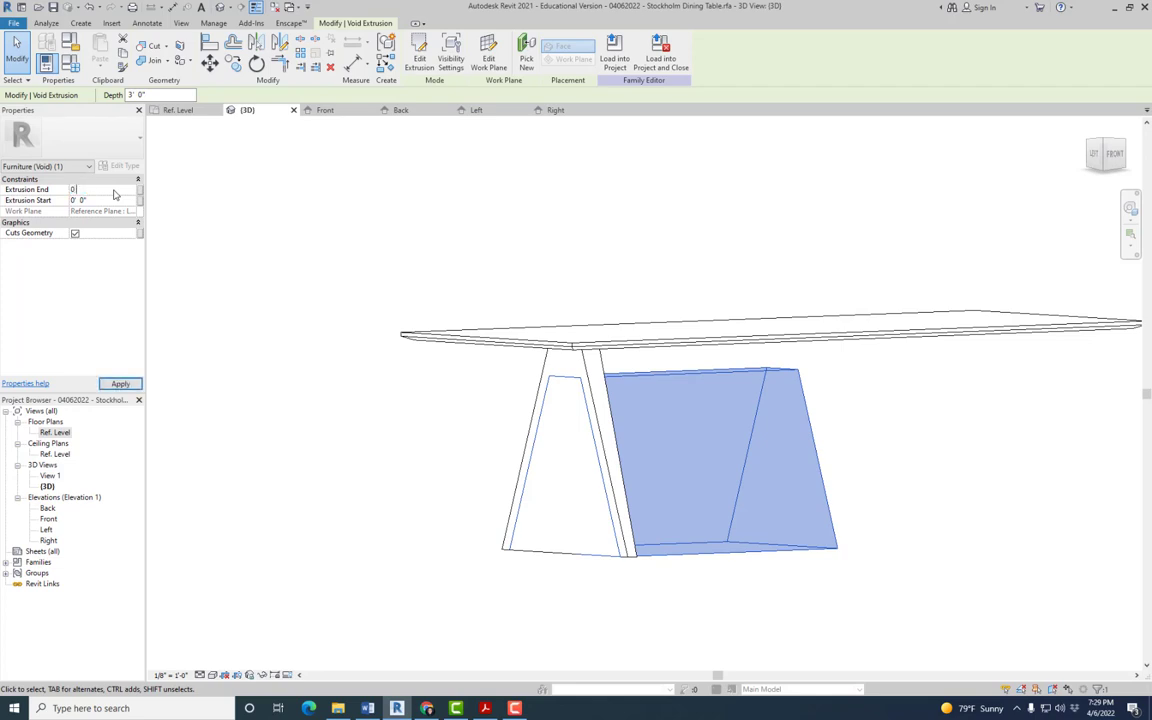
Apply the void, orbit to inspect the hollowed leg, then view the handout Front View
{"action": "left_click", "coordinate": [120, 384]}
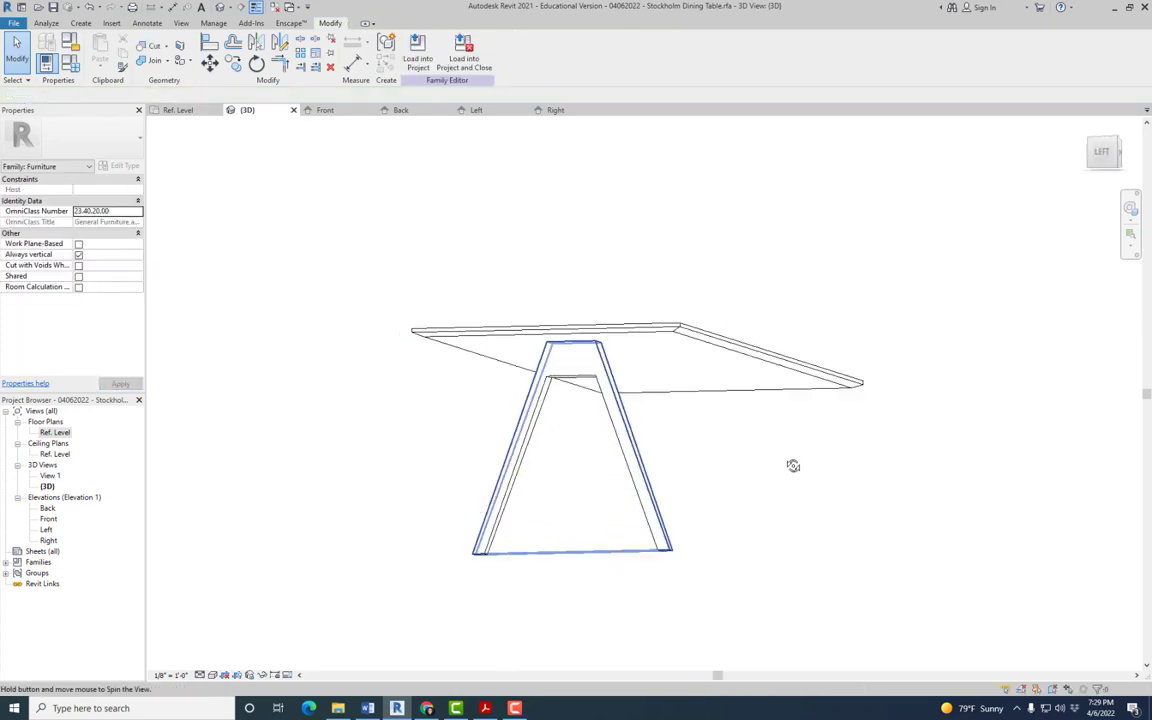
{"action": "left_click_drag", "start_coordinate": [793, 465], "coordinate": [712, 556]}
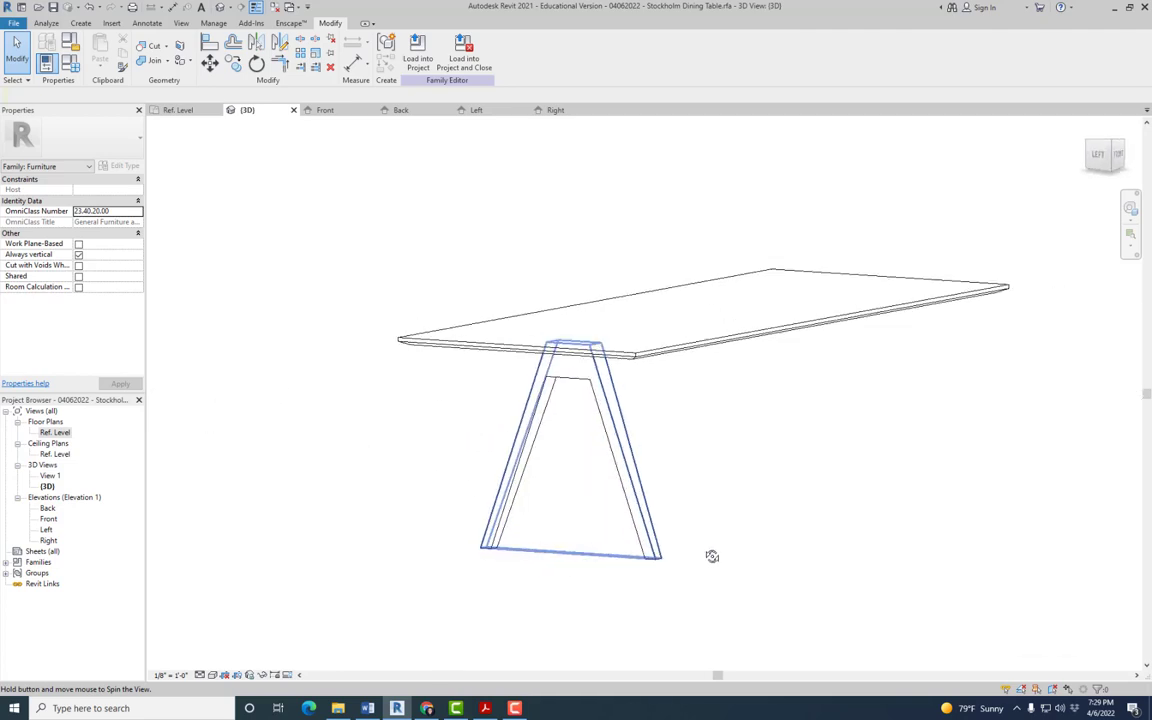
{"action": "left_click_drag", "start_coordinate": [712, 556], "coordinate": [491, 478]}
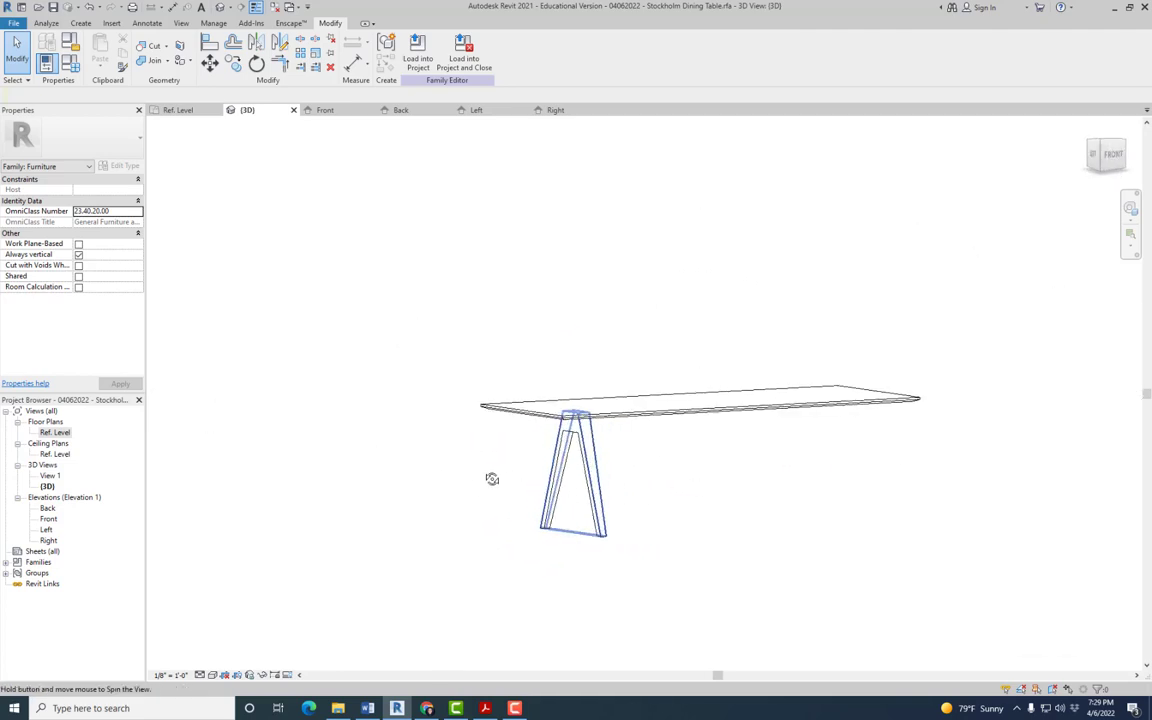
{"action": "left_click_drag", "start_coordinate": [491, 478], "coordinate": [588, 545]}
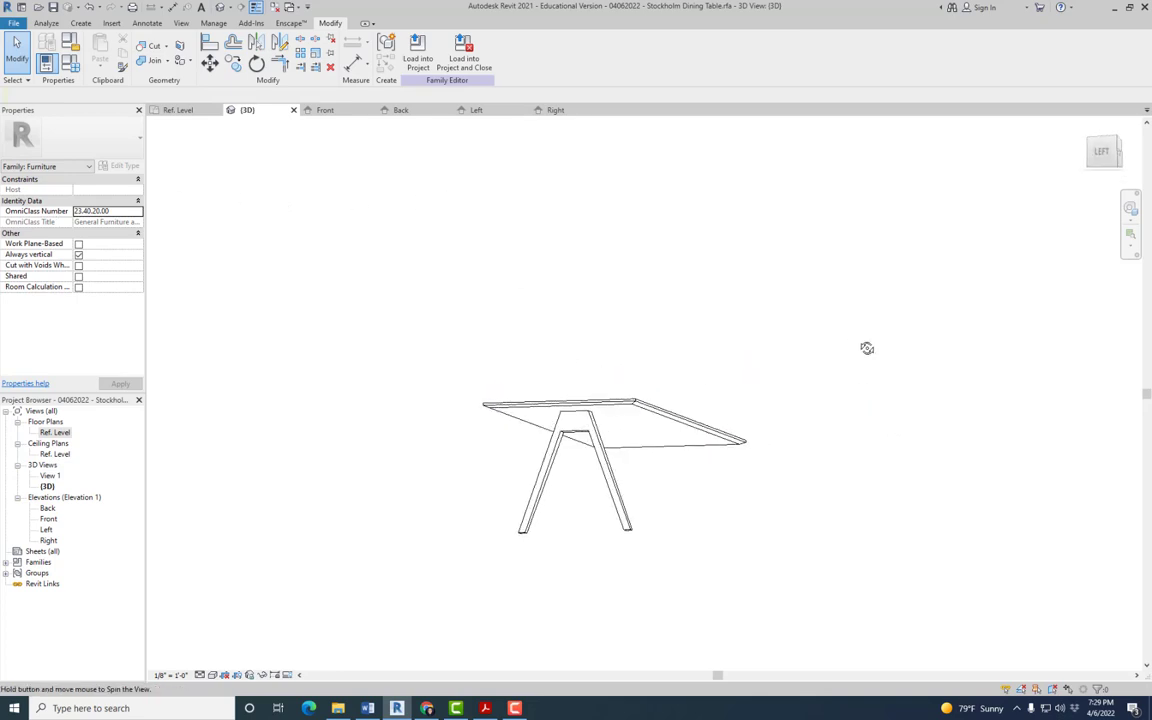
{"action": "left_click_drag", "start_coordinate": [867, 348], "coordinate": [735, 530]}
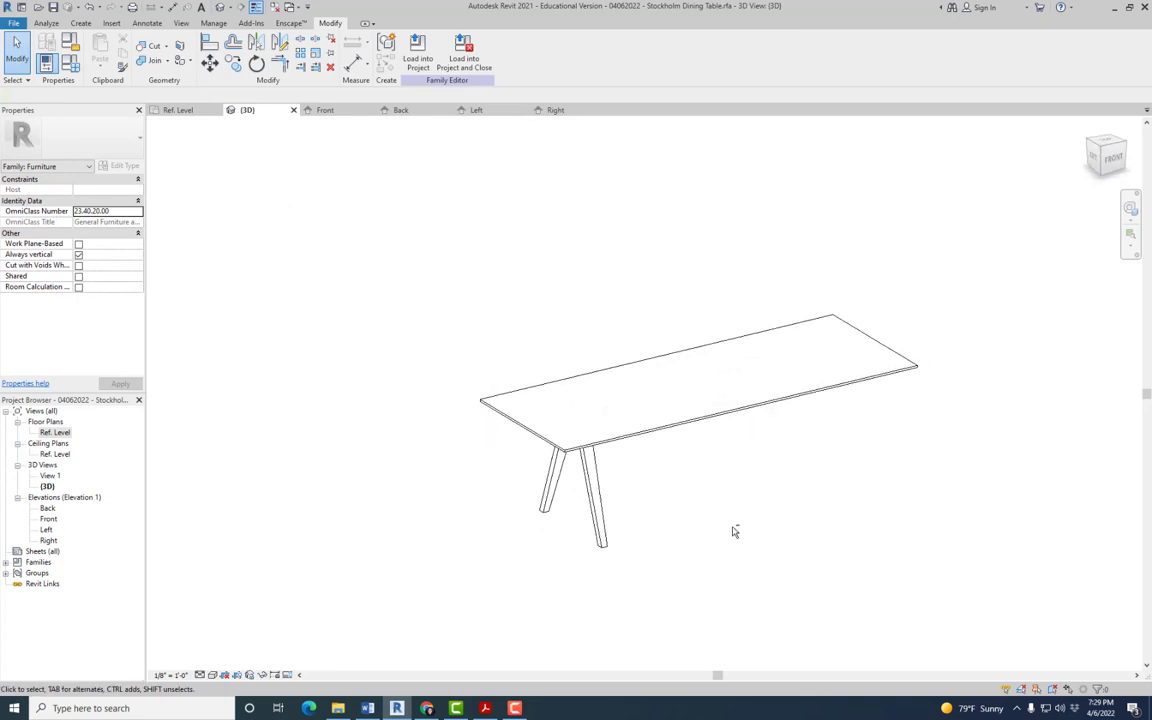
{"action": "left_click_drag", "start_coordinate": [735, 530], "coordinate": [930, 410]}
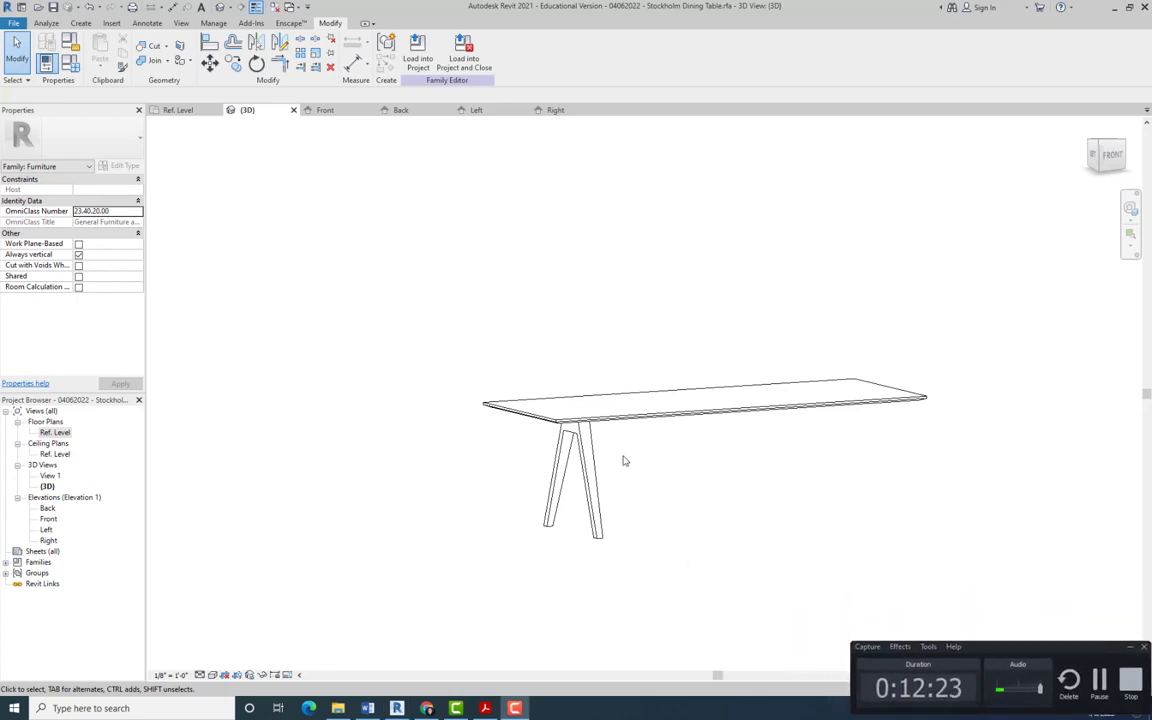
{"action": "left_click", "coordinate": [485, 708]}
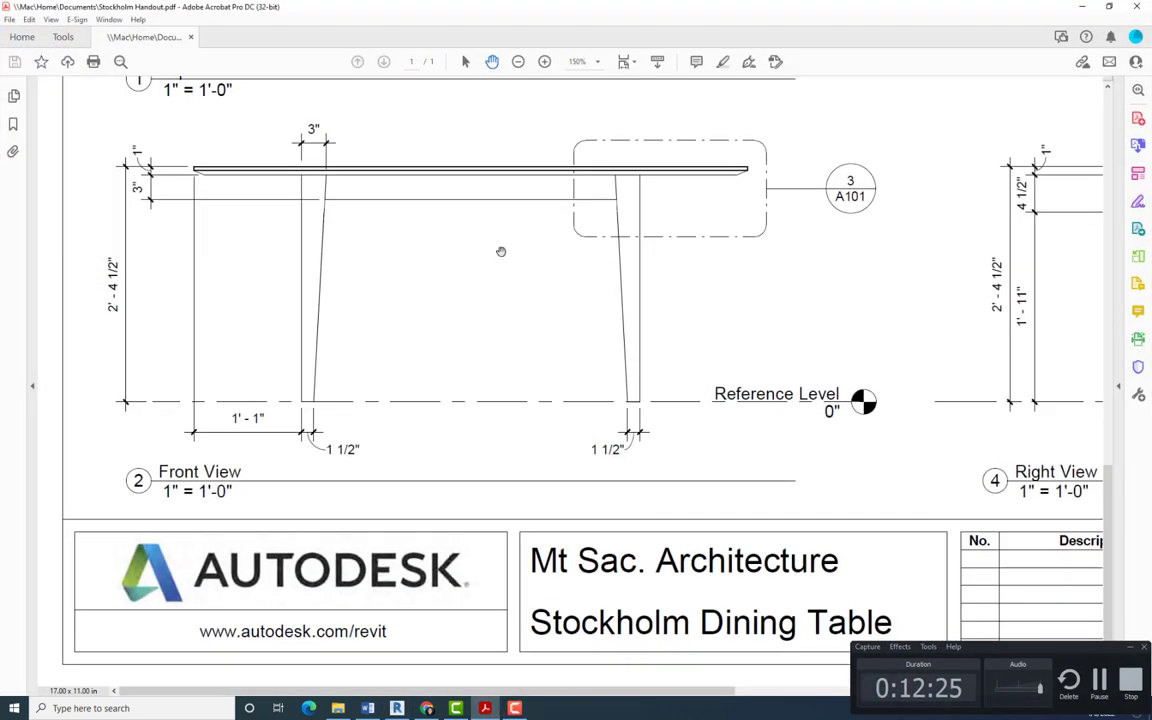